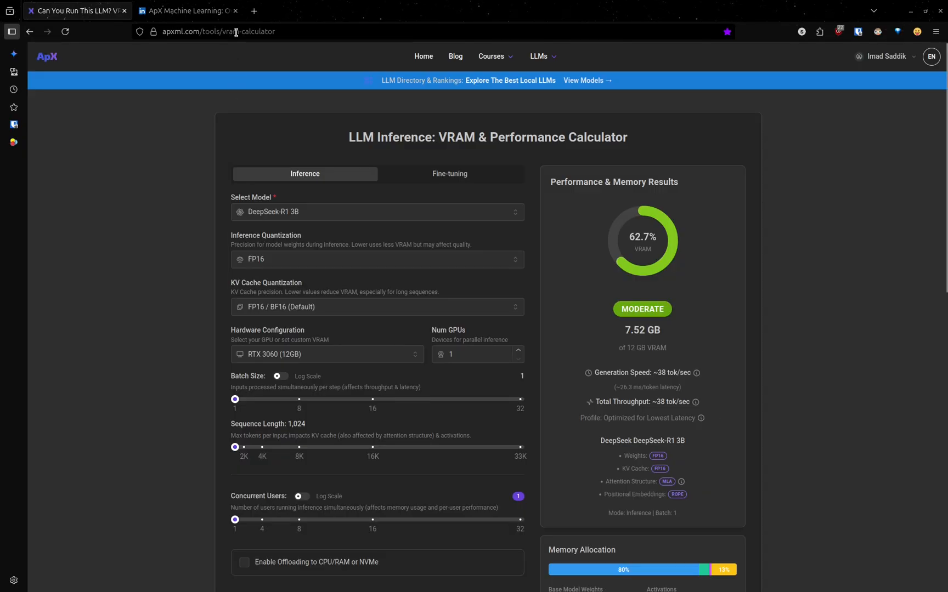
pyautogui.moveTo(240, 158)
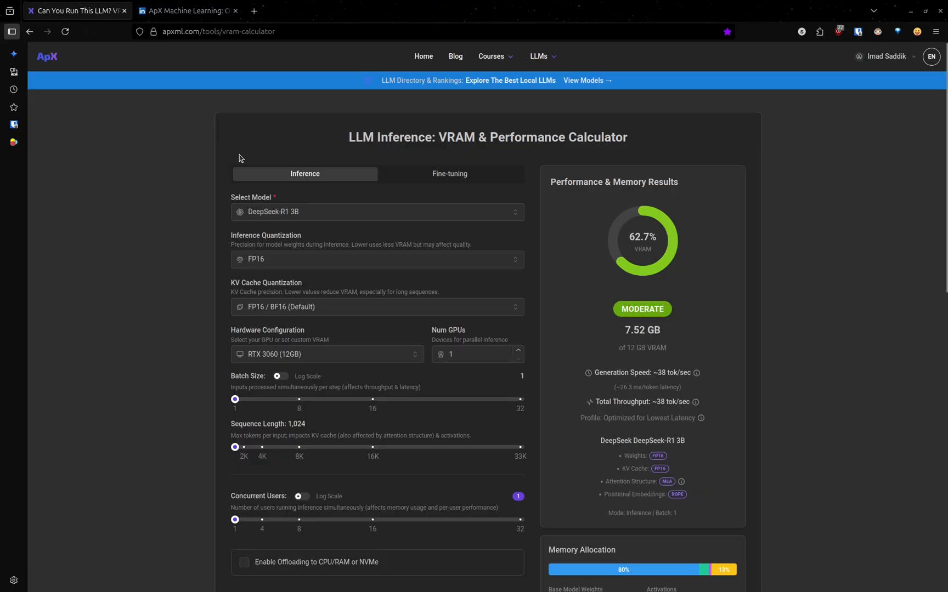
pyautogui.moveTo(190, 27)
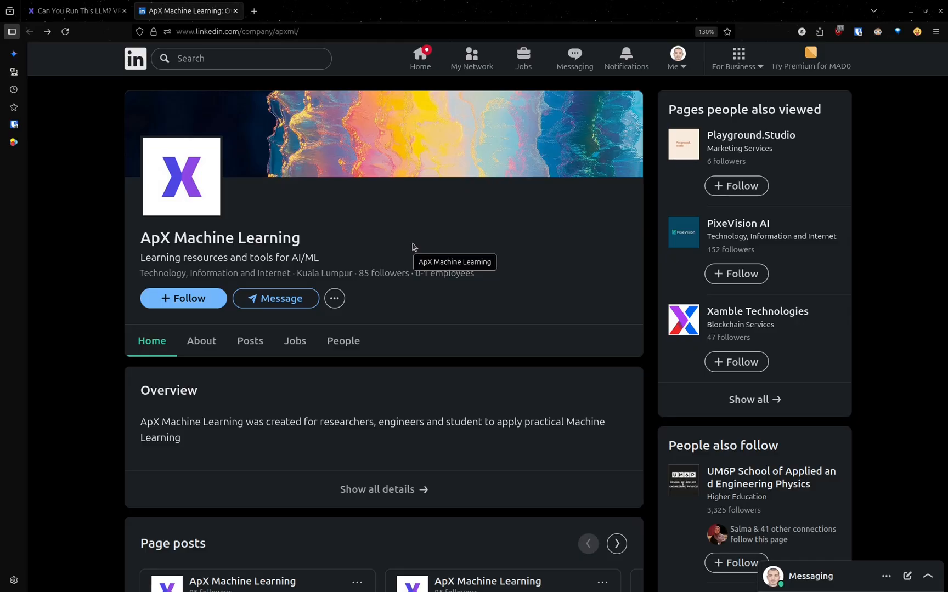
# After a look at the fine-tuning estimates, select Qwen3-30B-A3B for inference: 69.37 GB at FP16, insufficient for 12 GB
pyautogui.click(76, 10)
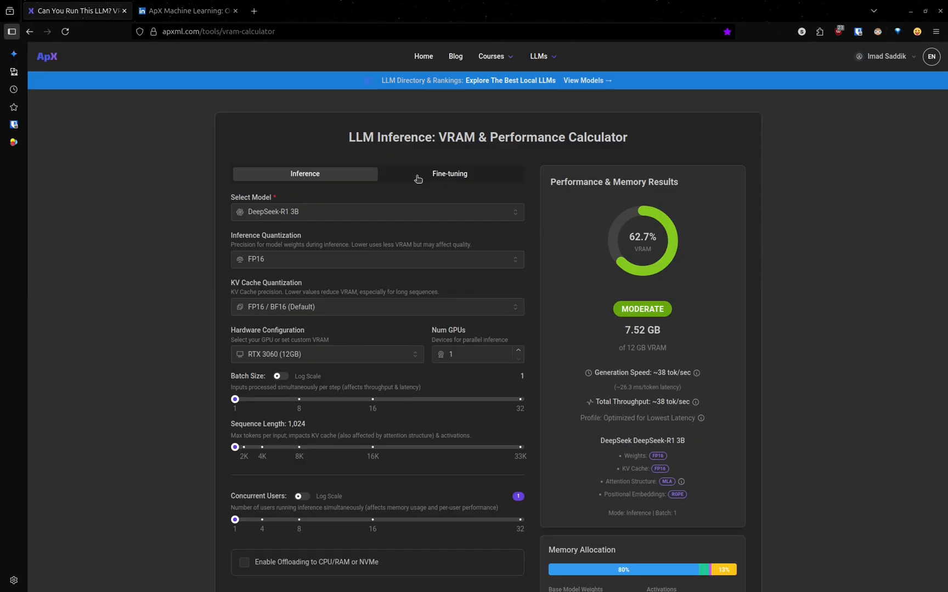
pyautogui.moveTo(353, 178)
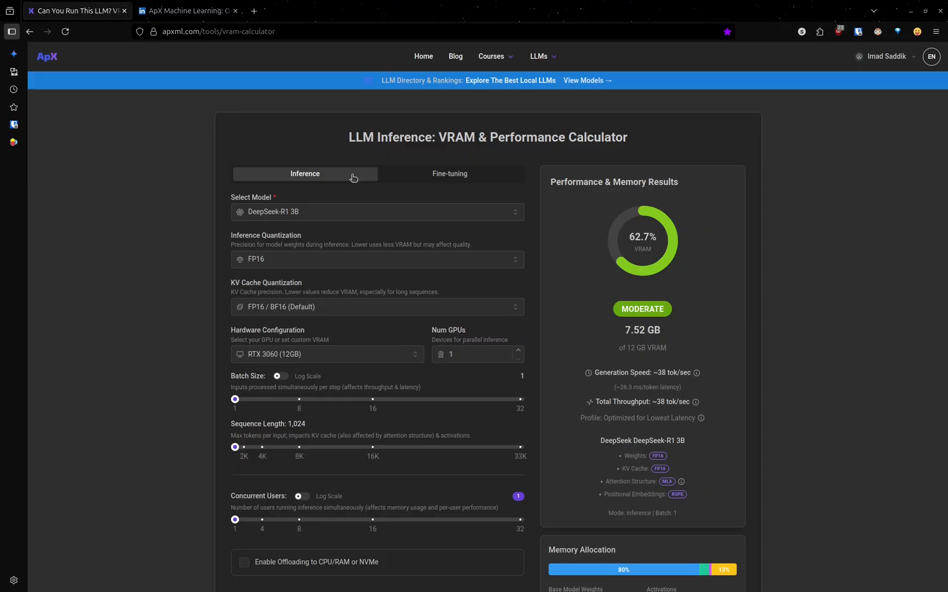
pyautogui.click(448, 173)
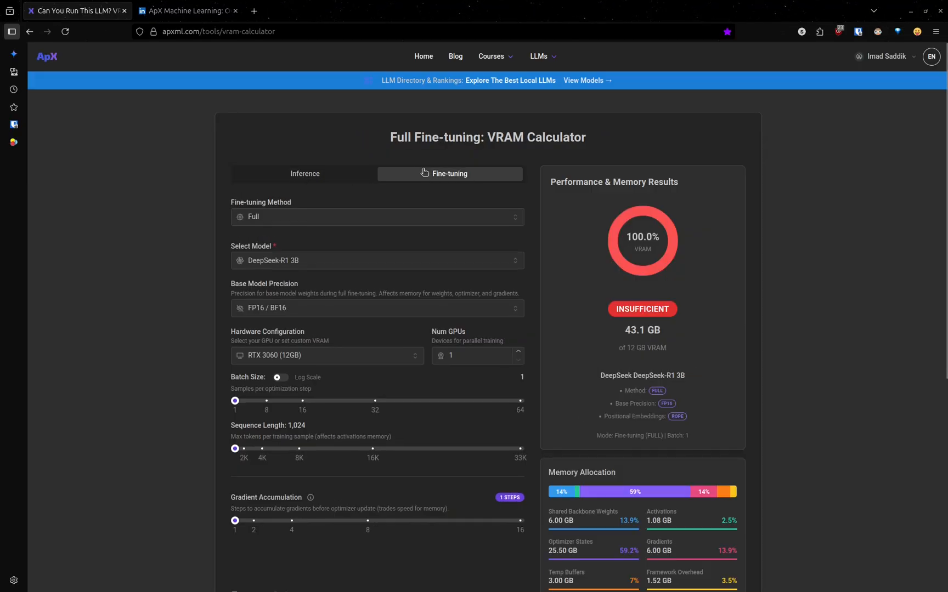
pyautogui.moveTo(319, 181)
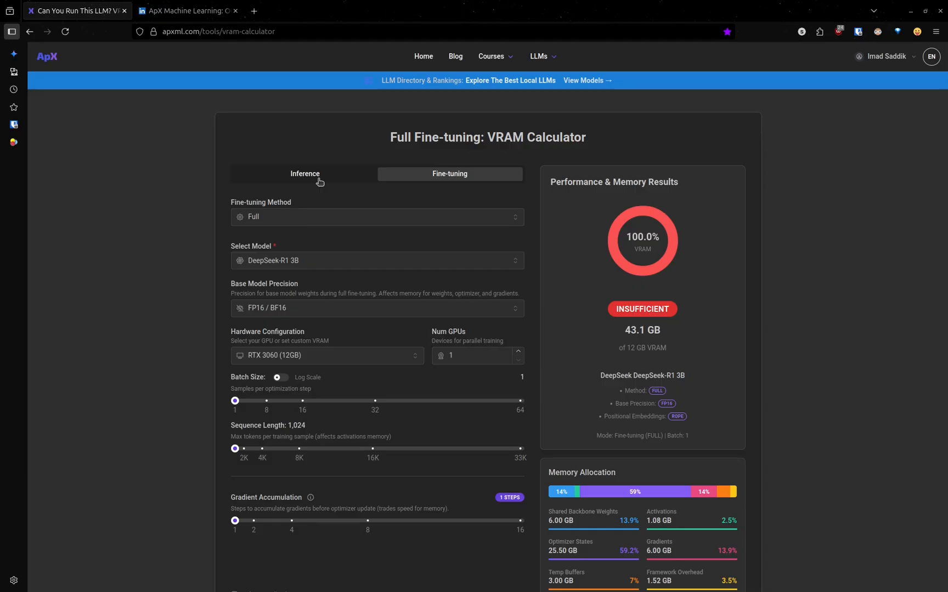
pyautogui.click(305, 175)
pyautogui.write('Qwen3')
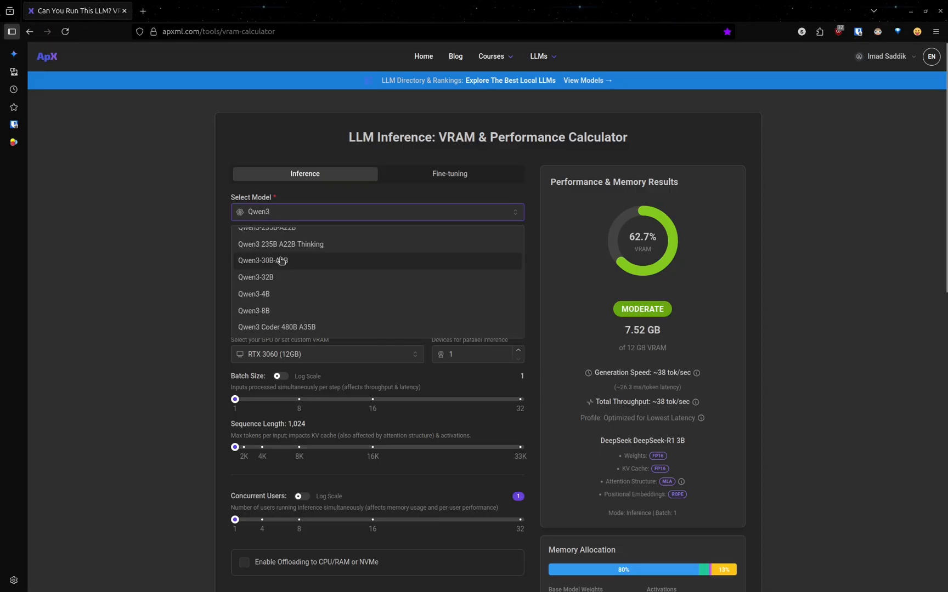
pyautogui.click(262, 260)
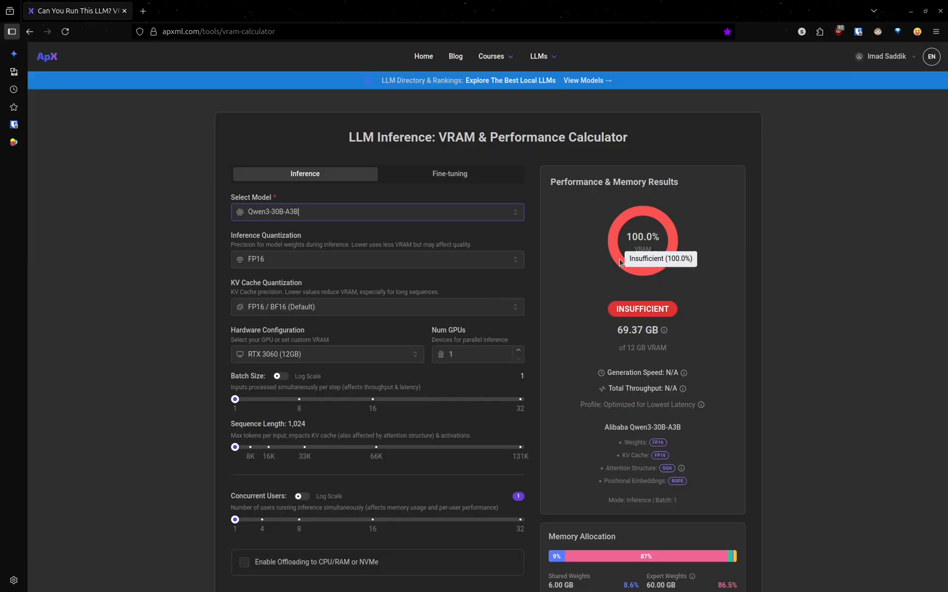
pyautogui.moveTo(700, 274)
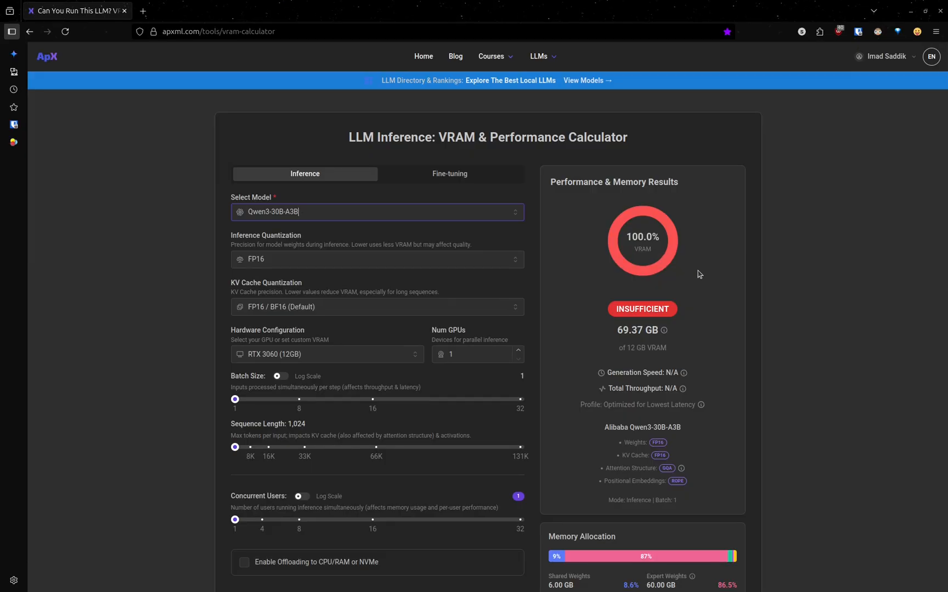
pyautogui.moveTo(720, 282)
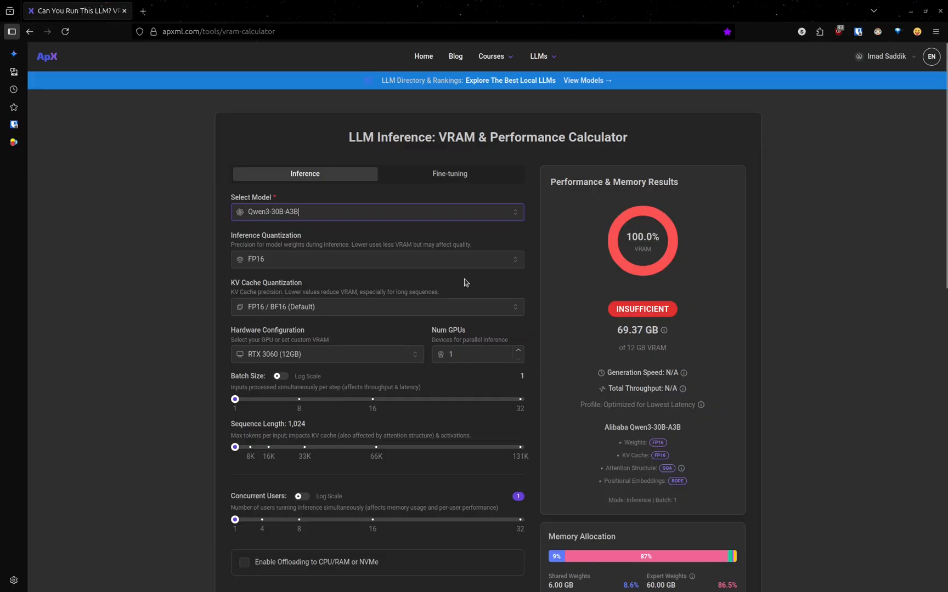
pyautogui.moveTo(276, 264)
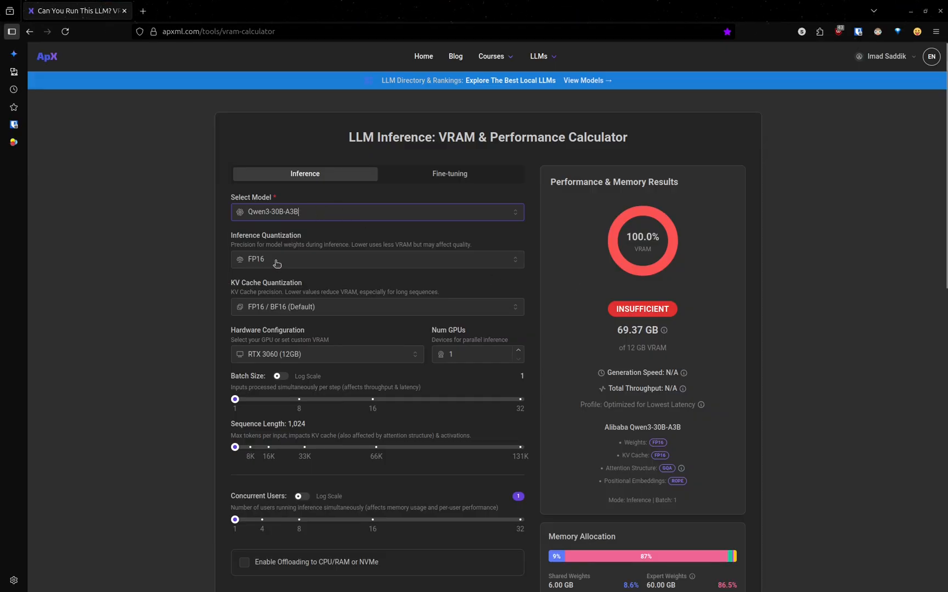
pyautogui.moveTo(297, 263)
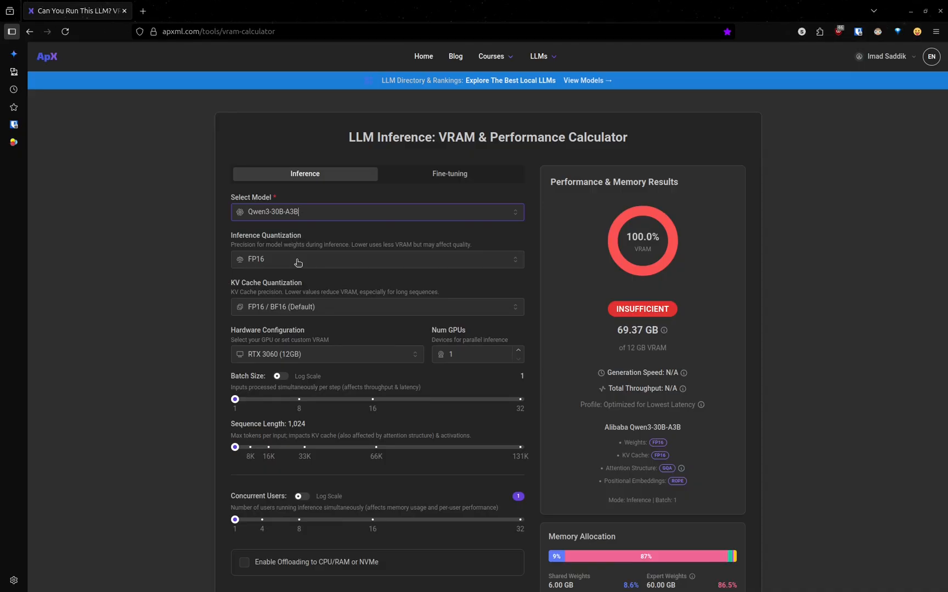
# Try FP32 weights (137.13 GB), then move toward Q4 (18.55 GB), still insufficient for the RTX 3060
pyautogui.click(376, 259)
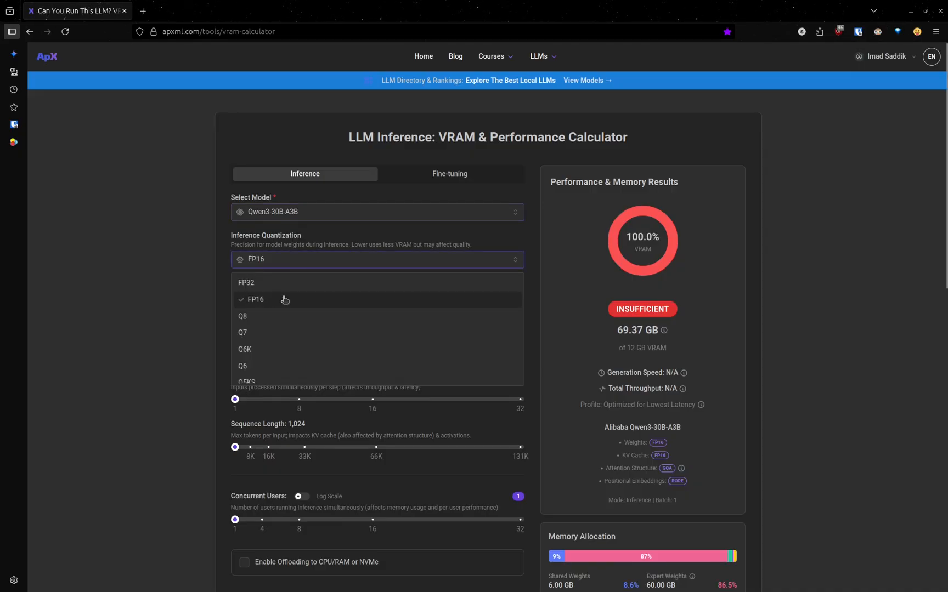
pyautogui.moveTo(305, 283)
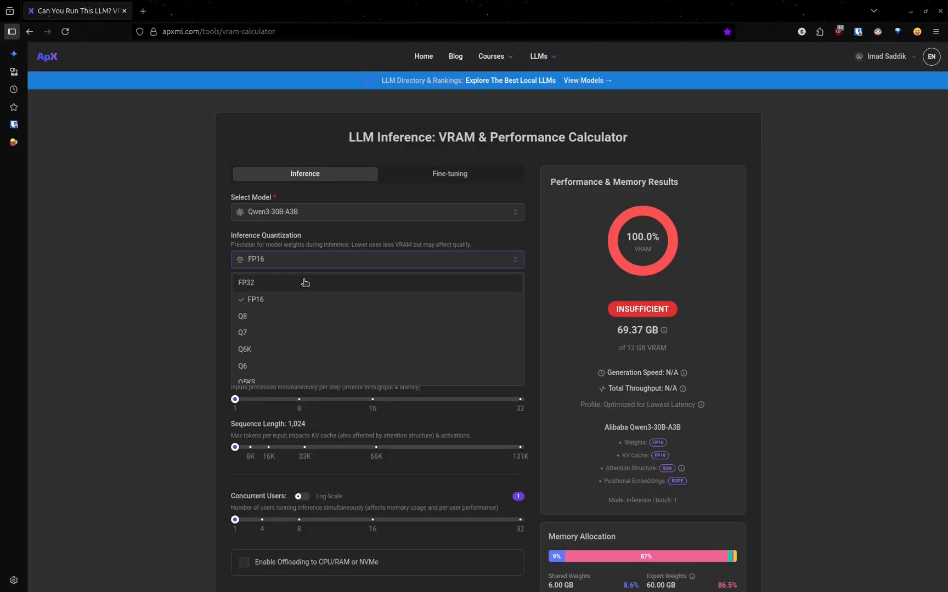
pyautogui.click(246, 282)
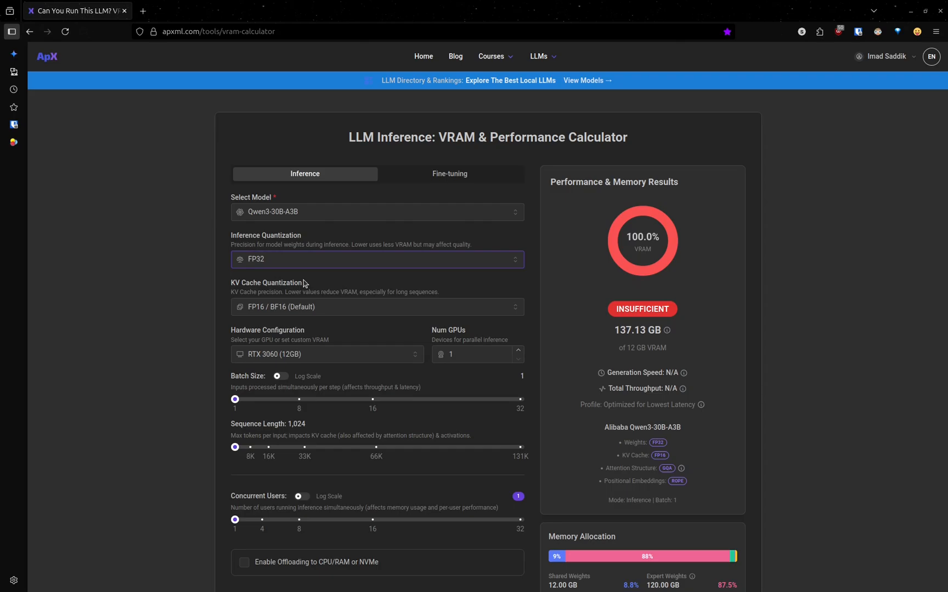
pyautogui.moveTo(622, 331)
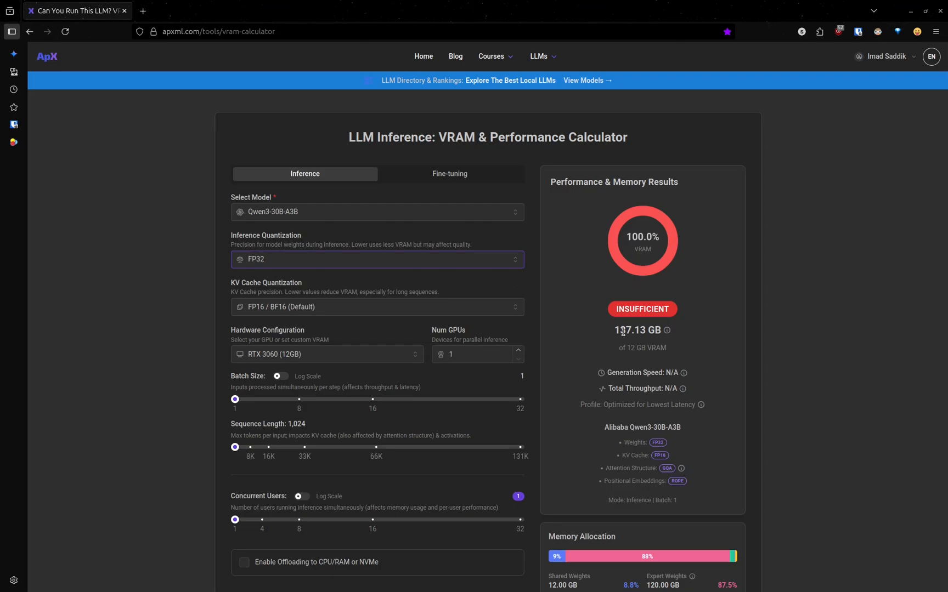
pyautogui.moveTo(612, 335)
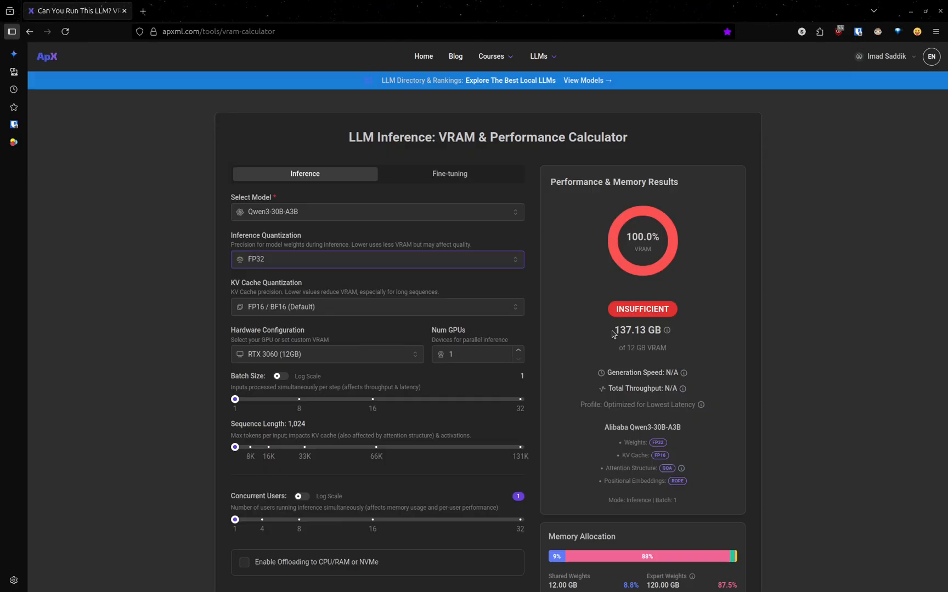
pyautogui.moveTo(346, 267)
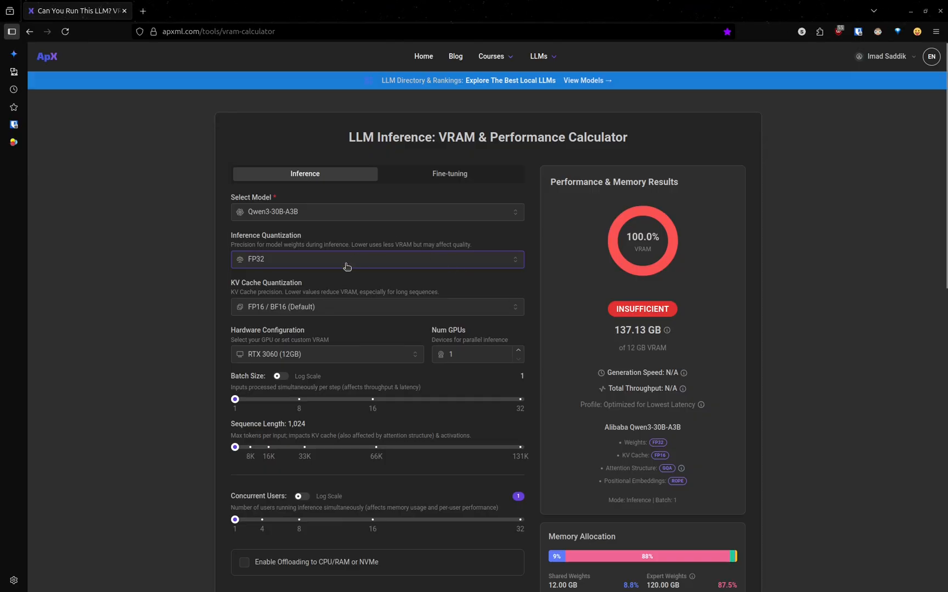
pyautogui.click(376, 259)
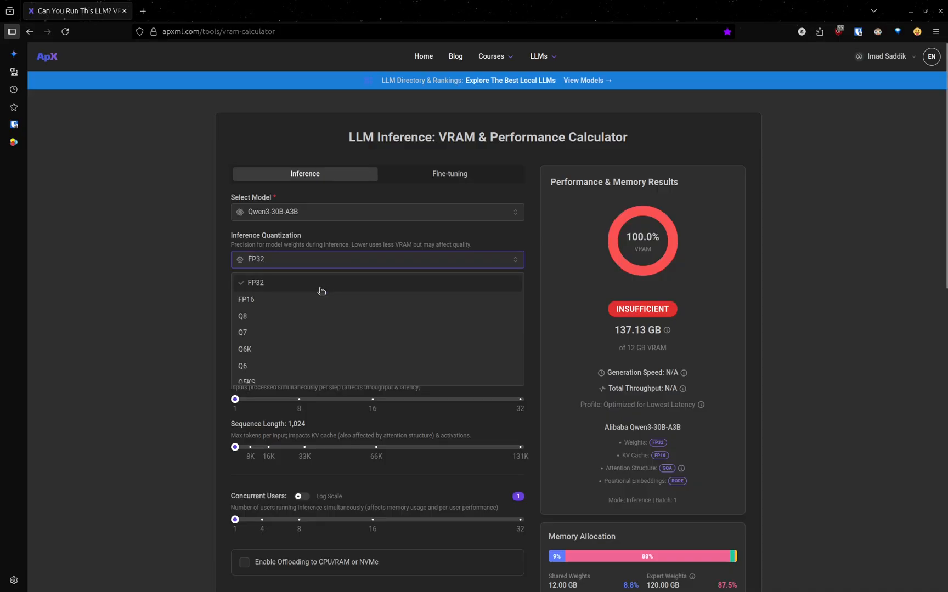
pyautogui.moveTo(285, 317)
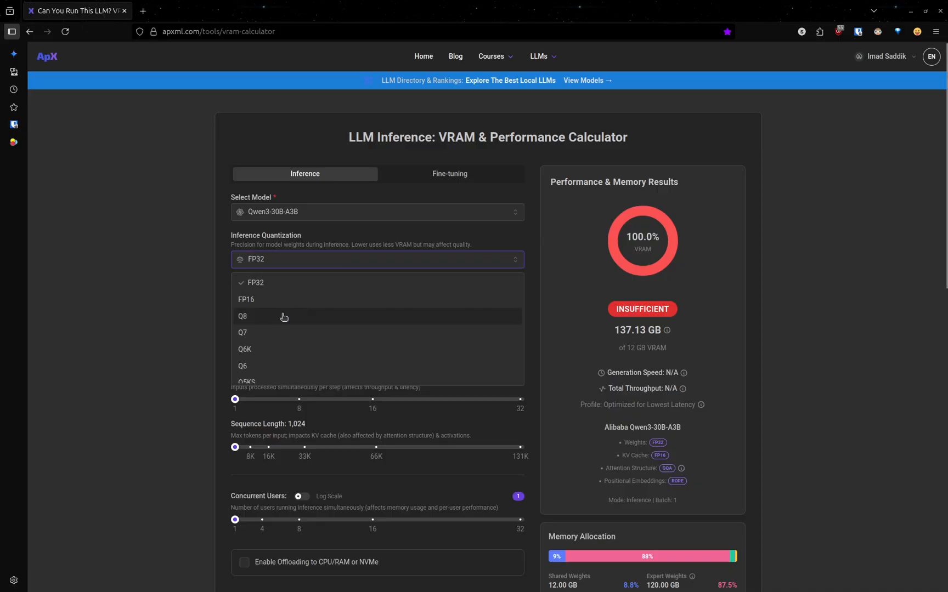
pyautogui.scroll(-3)
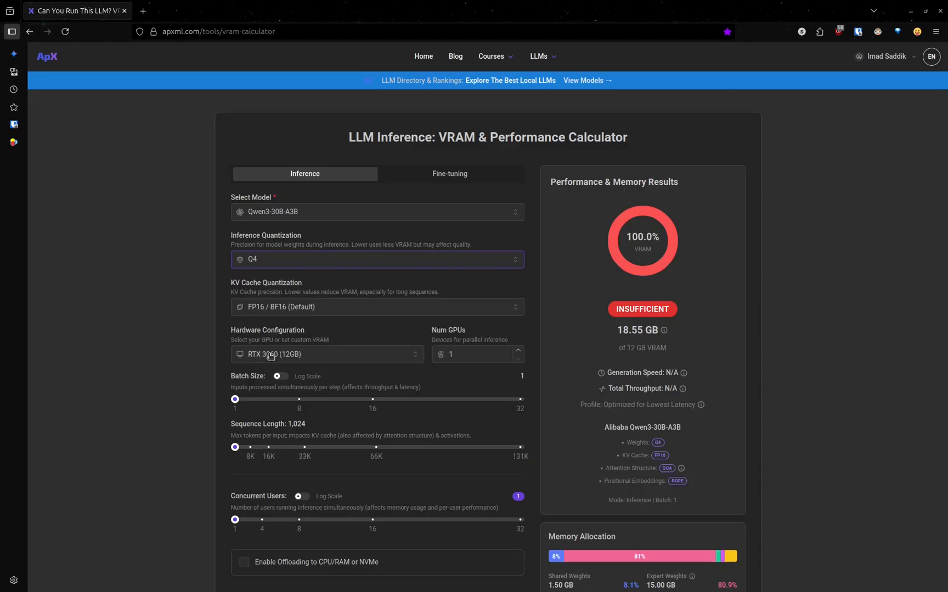
pyautogui.moveTo(507, 336)
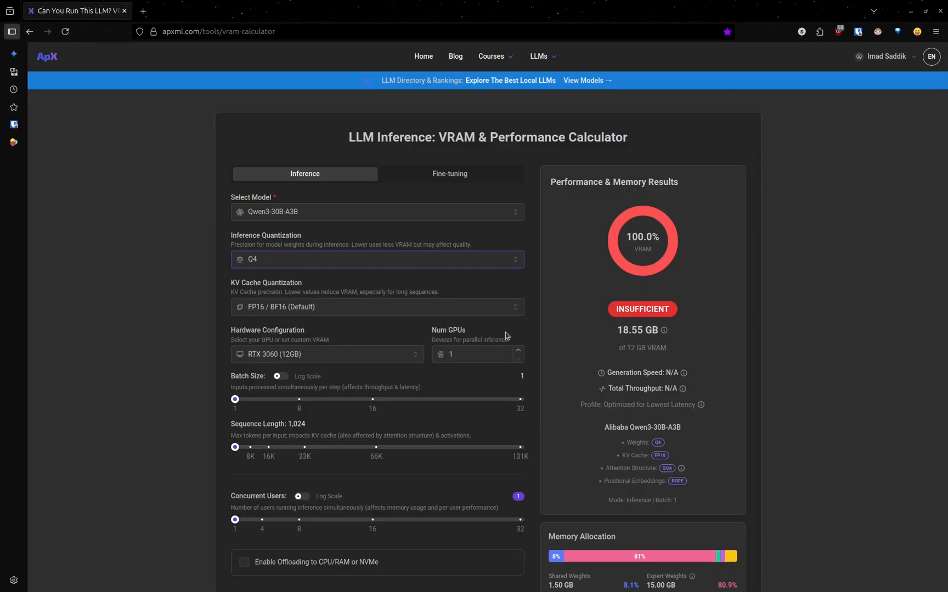
pyautogui.moveTo(316, 269)
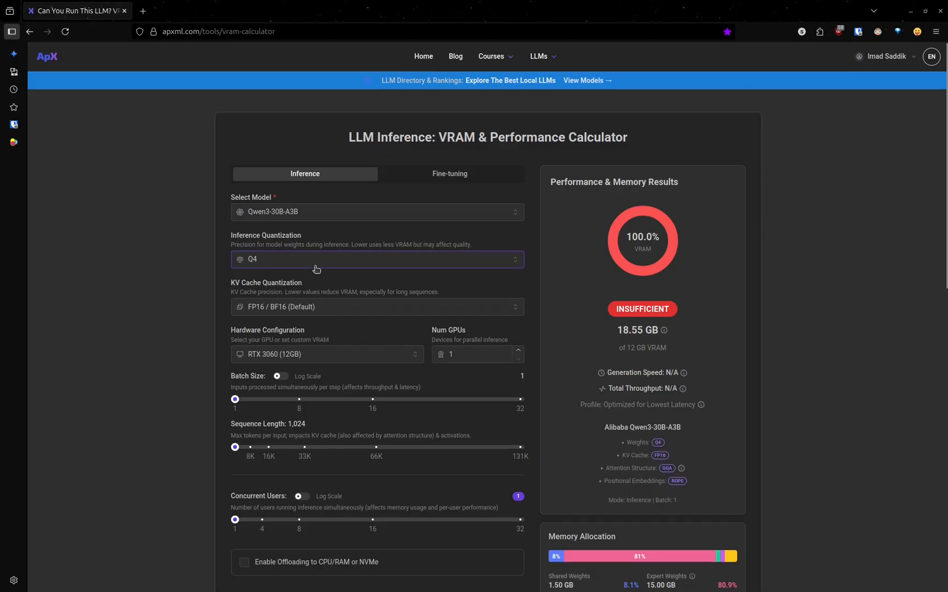
pyautogui.moveTo(576, 335)
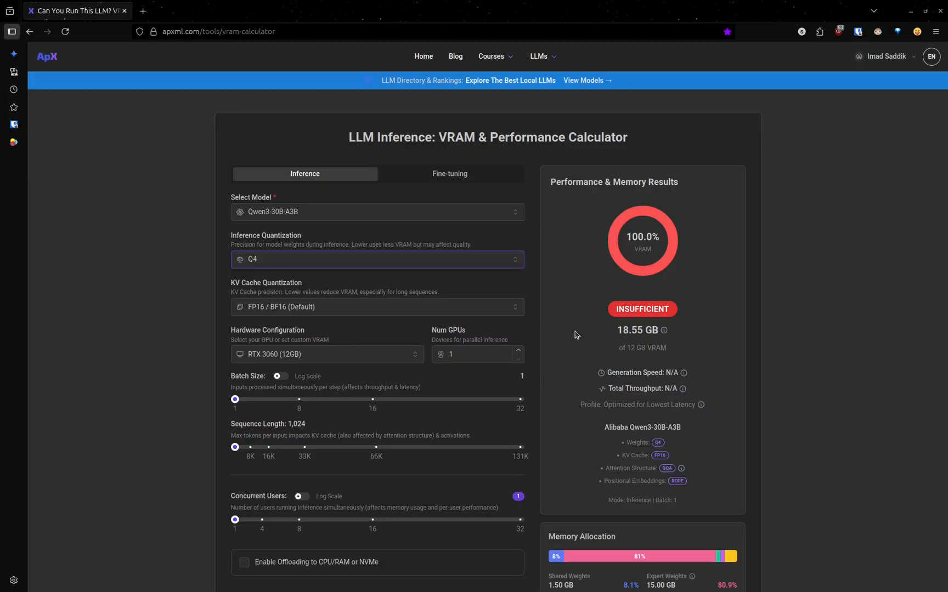
pyautogui.moveTo(788, 323)
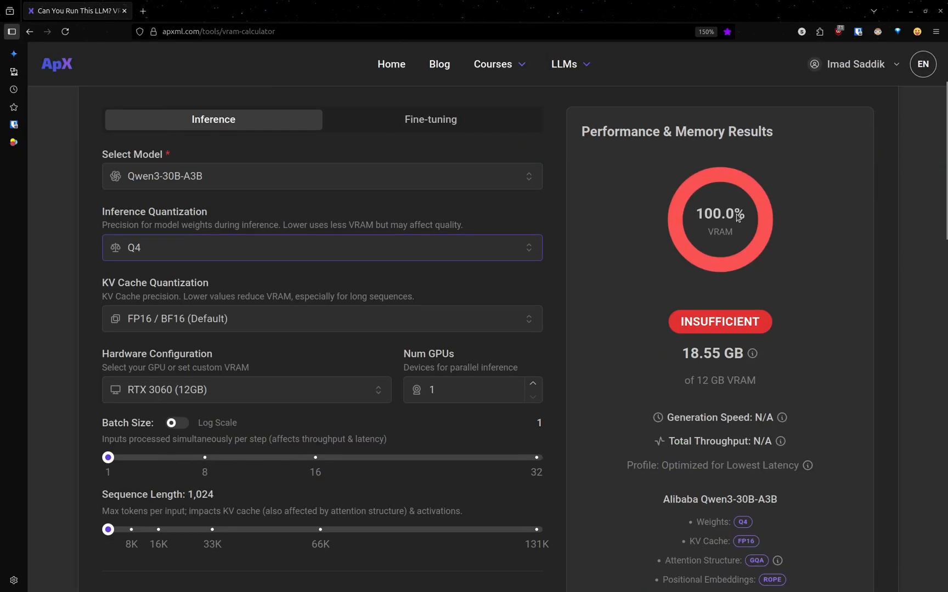
pyautogui.scroll(-3)
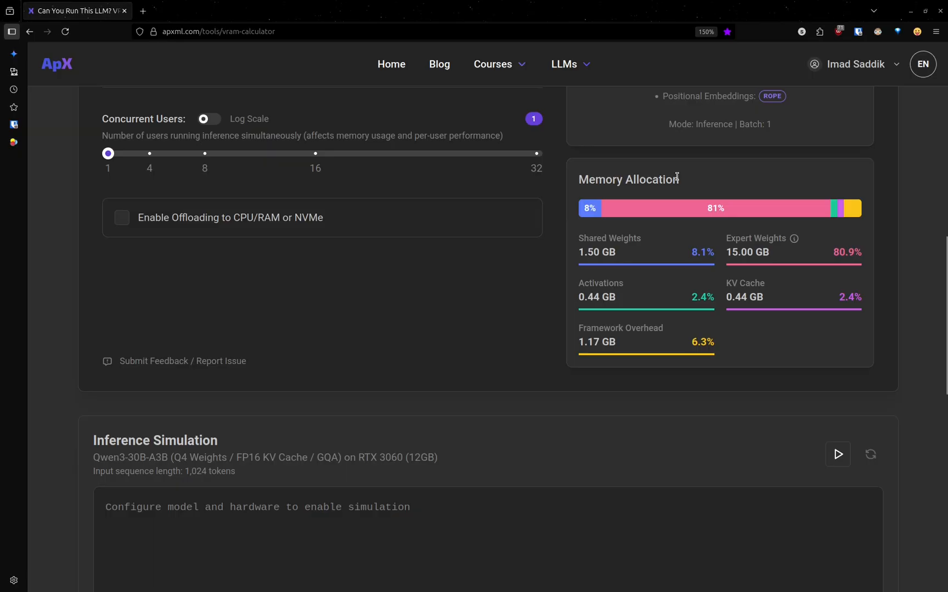
pyautogui.moveTo(672, 198)
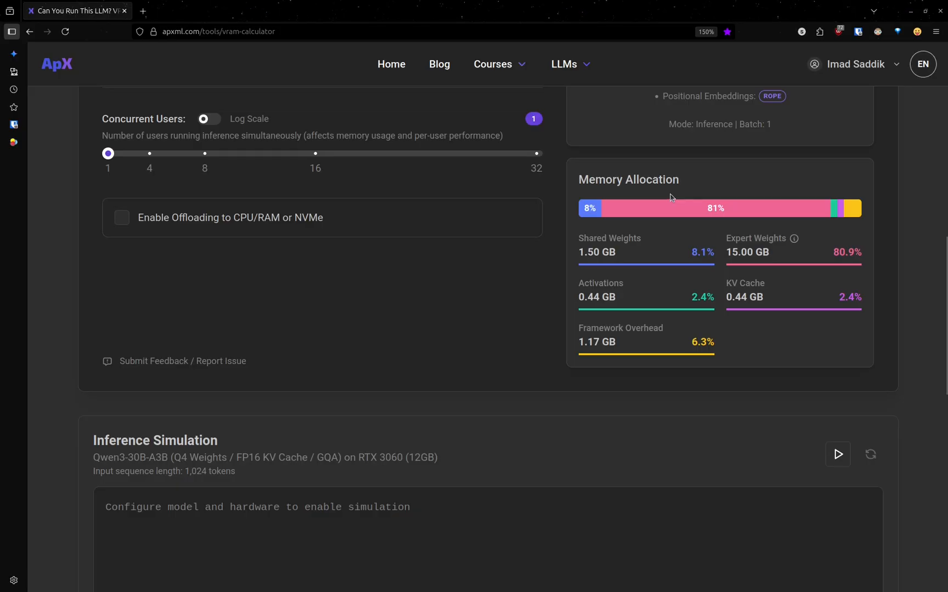
pyautogui.moveTo(625, 236)
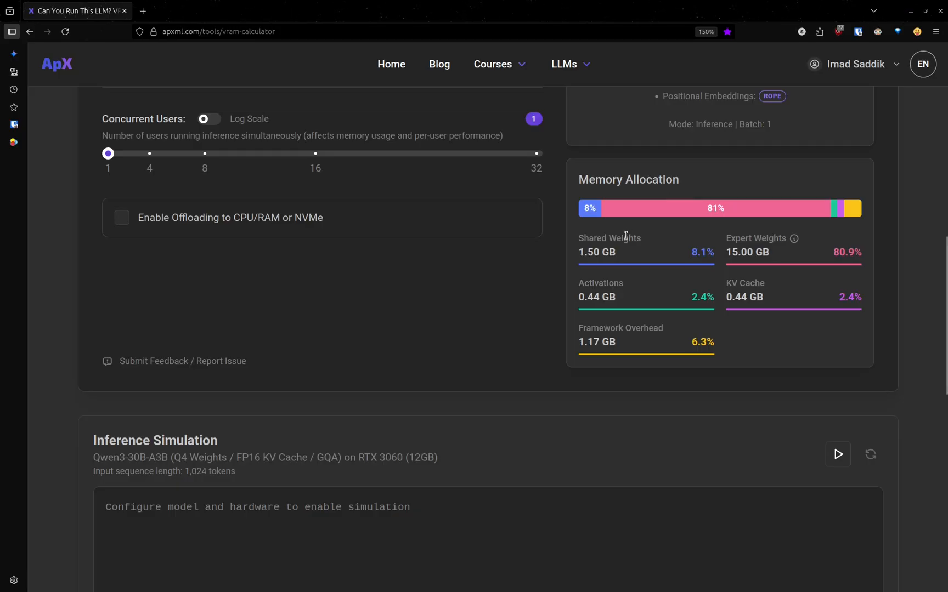
pyautogui.moveTo(663, 282)
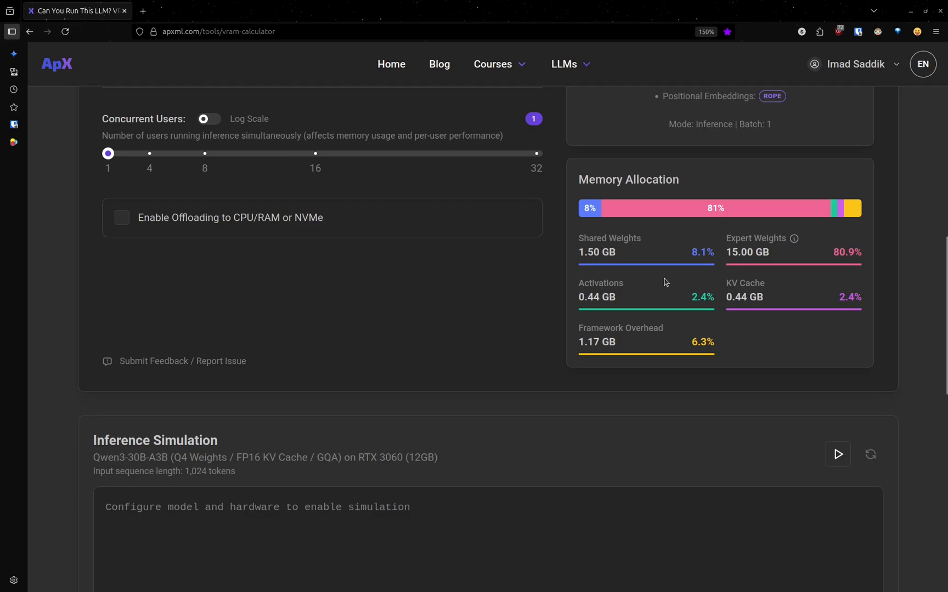
pyautogui.moveTo(625, 326)
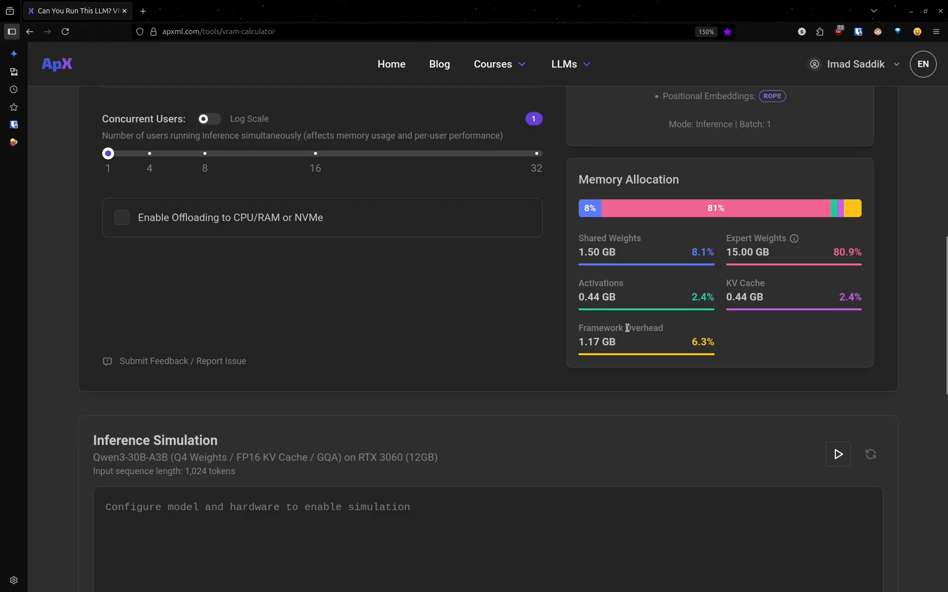
pyautogui.moveTo(619, 256)
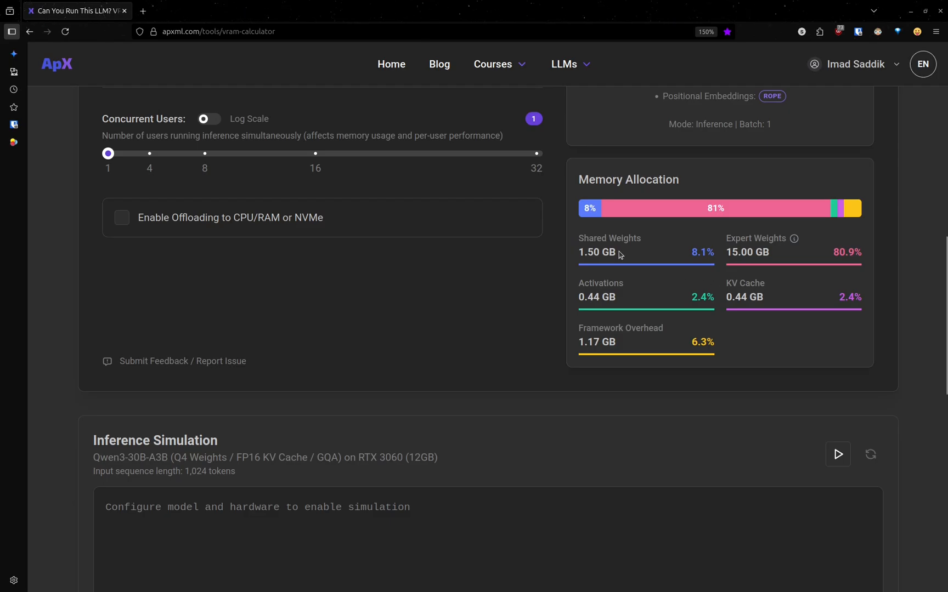
pyautogui.moveTo(658, 286)
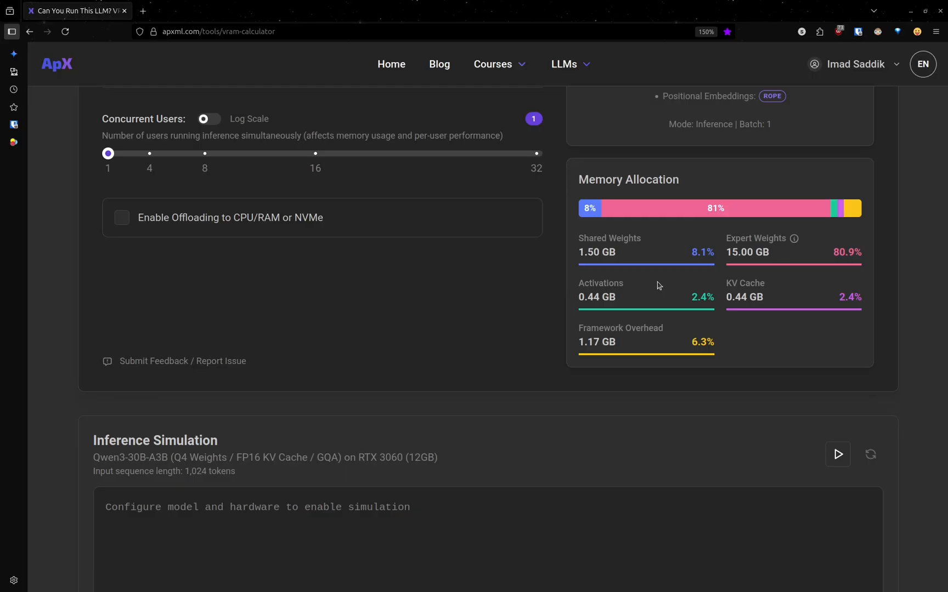
pyautogui.moveTo(628, 342)
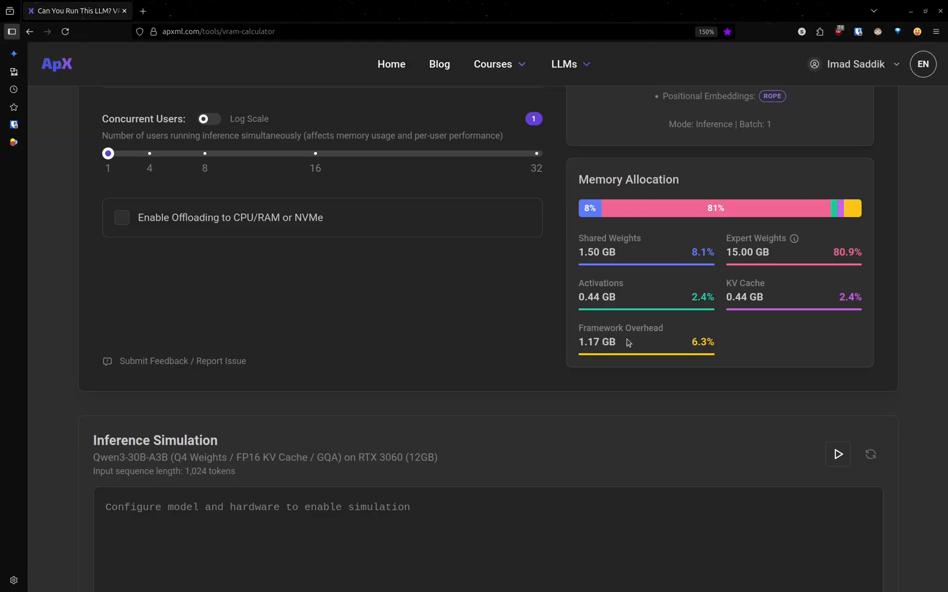
# Return weights to FP16 and review Memory Allocation: 69.37 GB total, expert weights 60.00 GB (86.5%)
pyautogui.scroll(3)
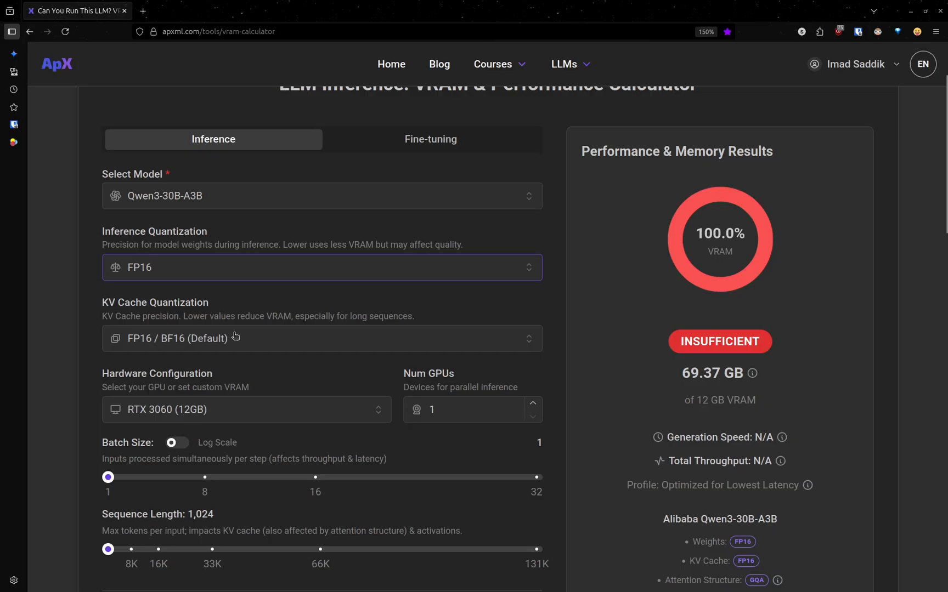
pyautogui.scroll(-3)
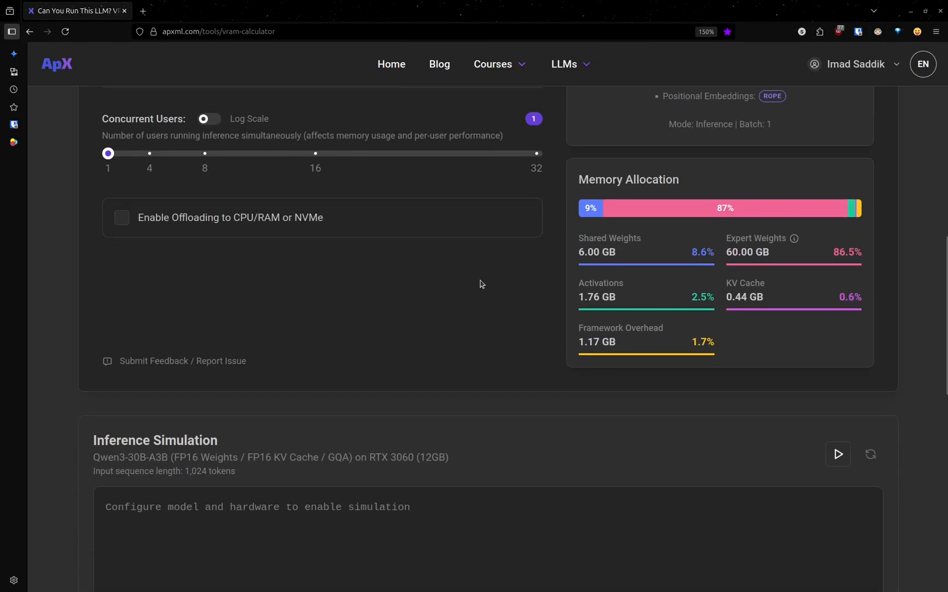
pyautogui.moveTo(552, 265)
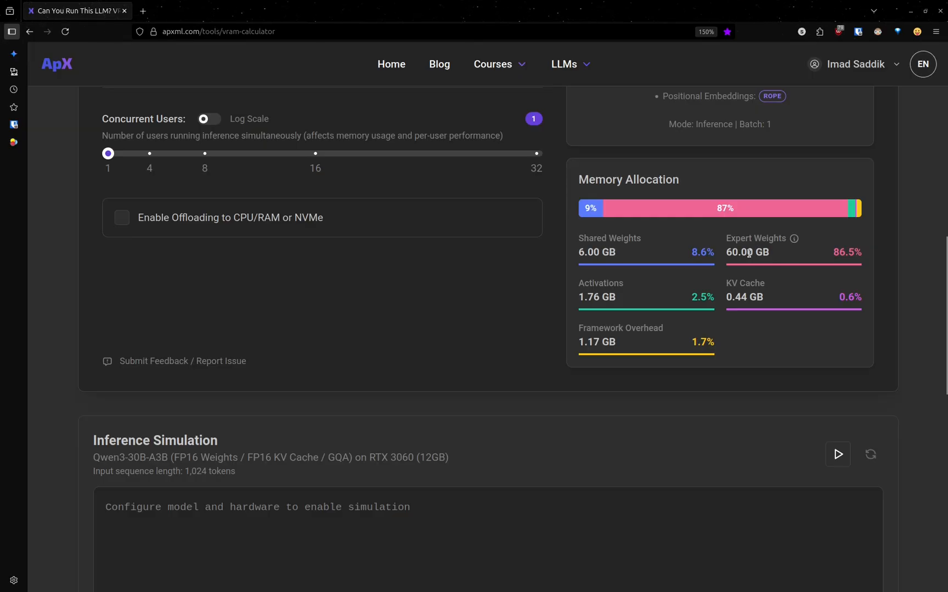
pyautogui.moveTo(626, 251)
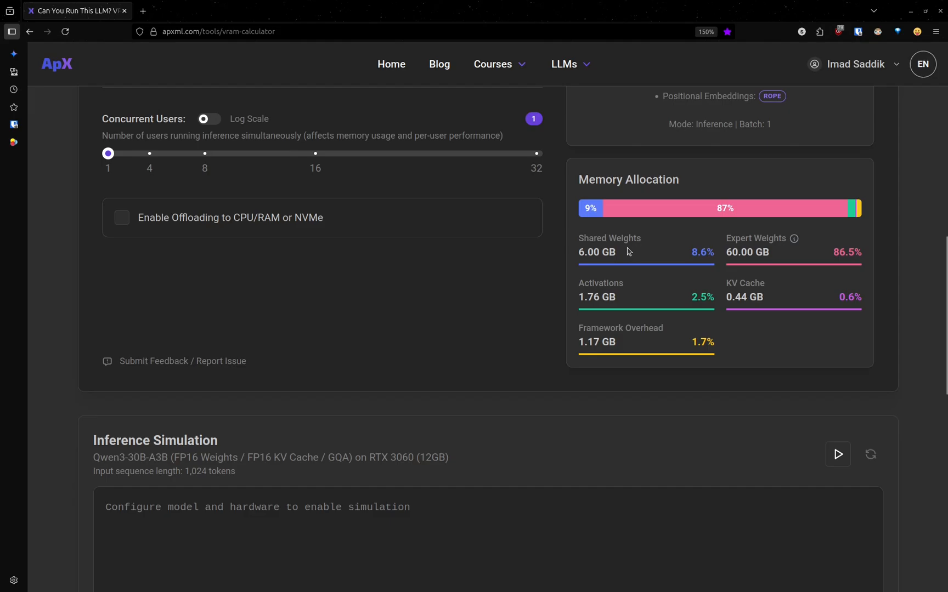
pyautogui.moveTo(642, 254)
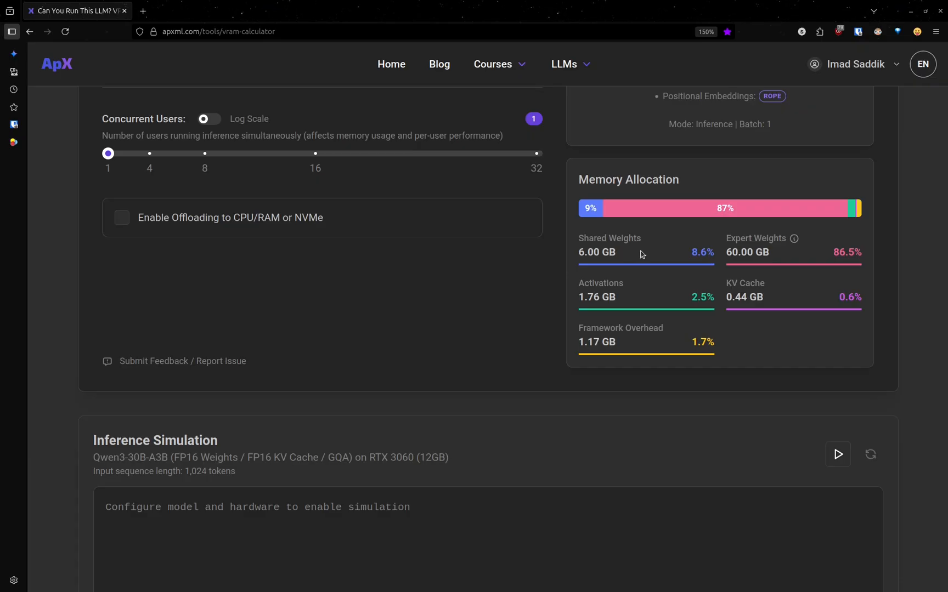
pyautogui.moveTo(658, 253)
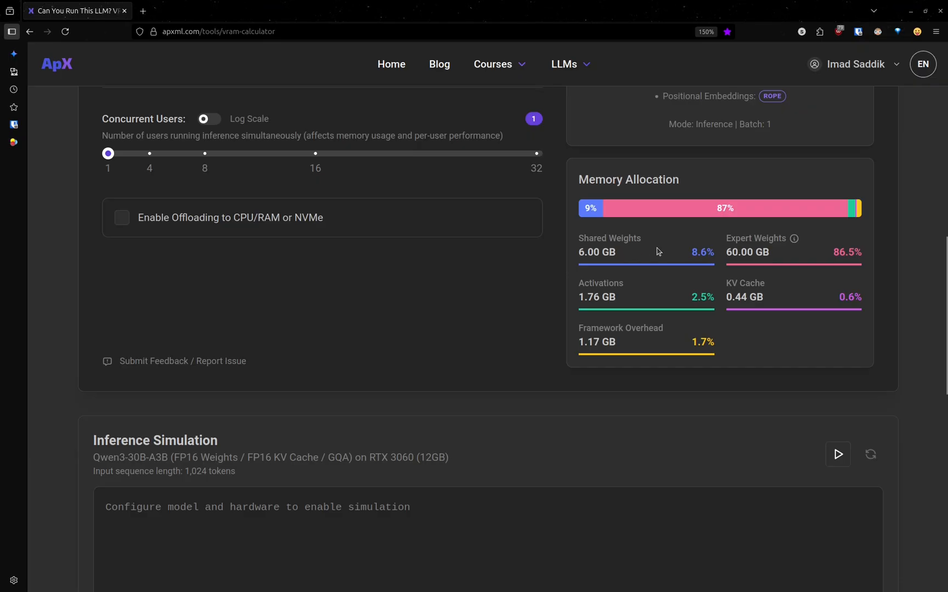
pyautogui.moveTo(598, 248)
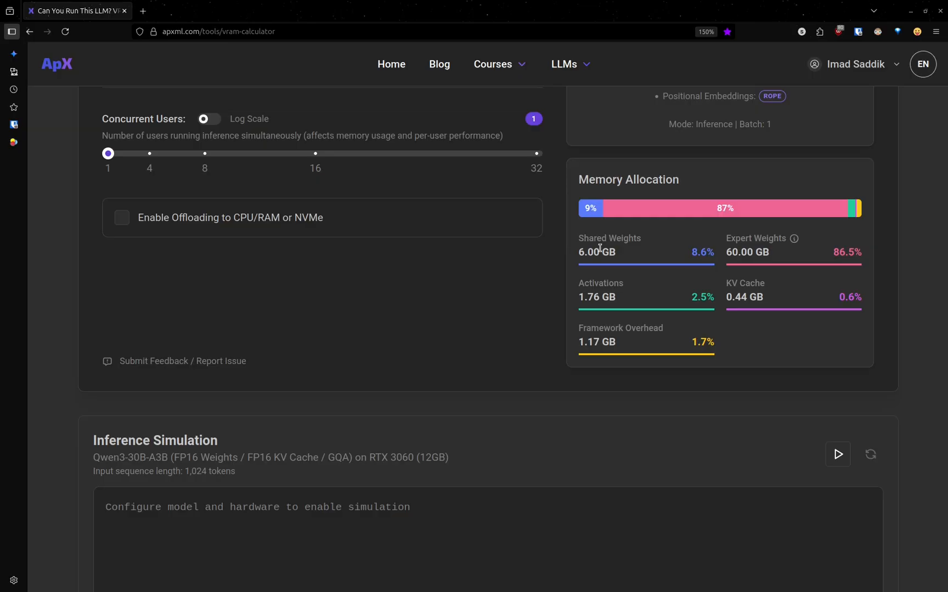
# Set weights to Q8 (35.49 GB, expert weights 30.00 GB) and review the breakdown before returning to Q4 at 18.55 GB
pyautogui.scroll(3)
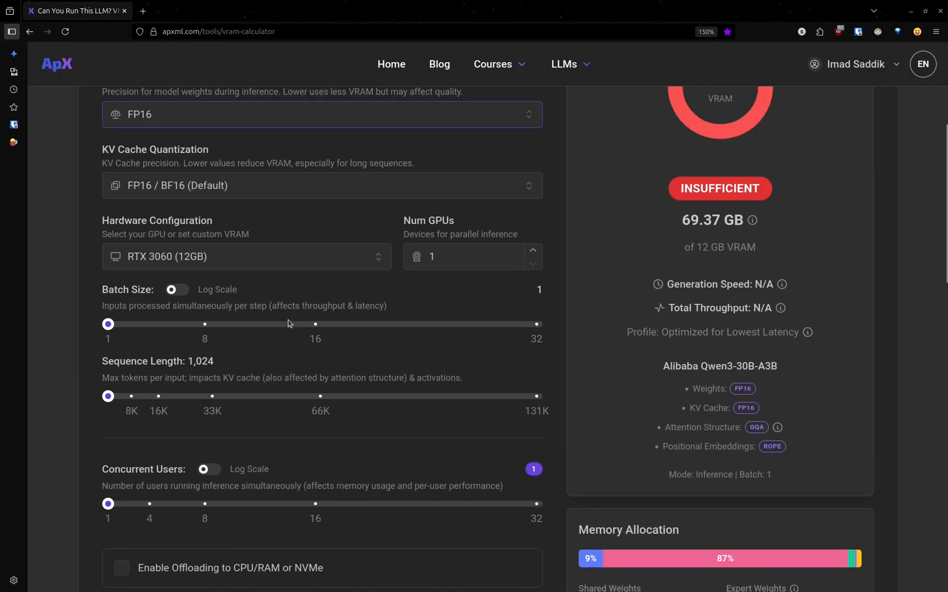
pyautogui.scroll(3)
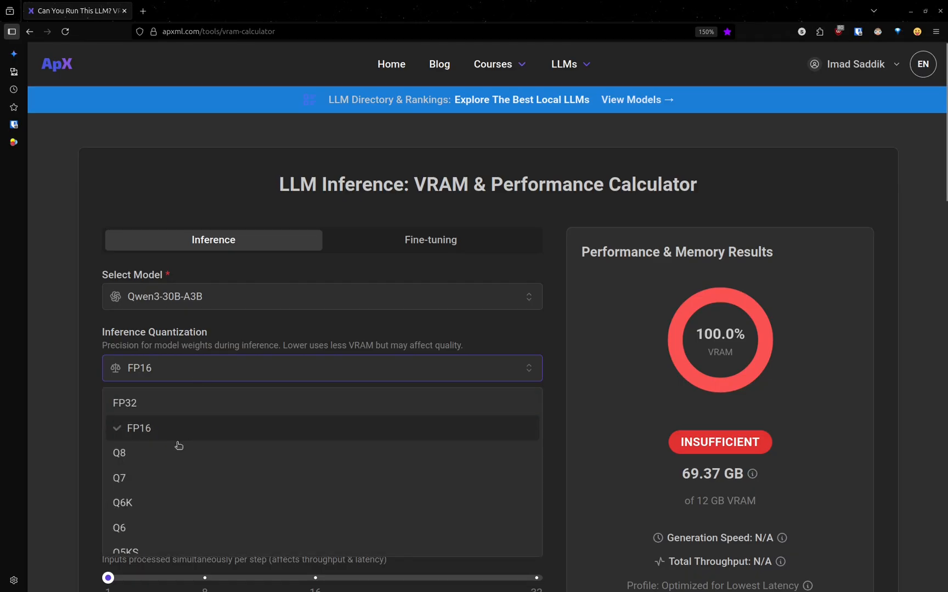
pyautogui.click(120, 454)
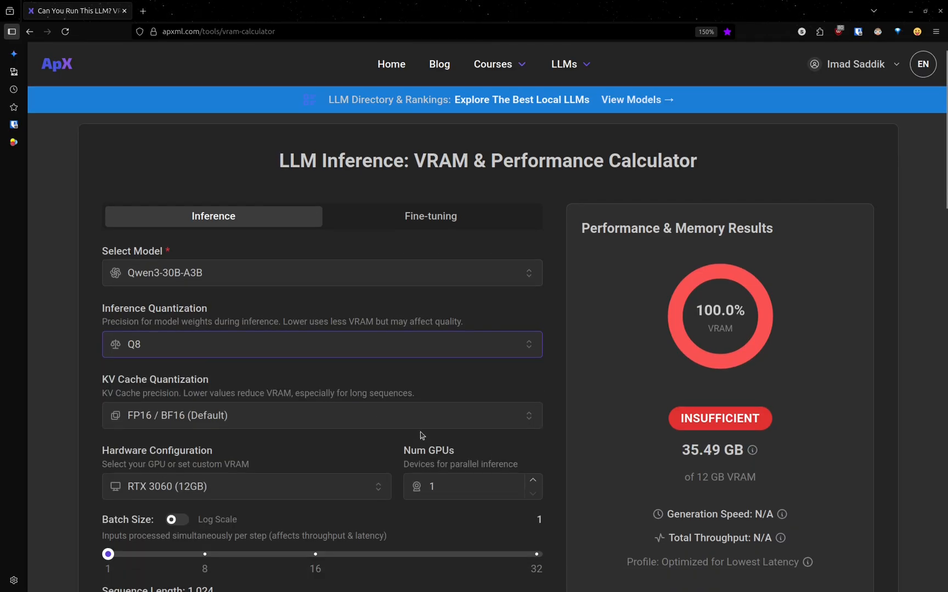
pyautogui.scroll(-3)
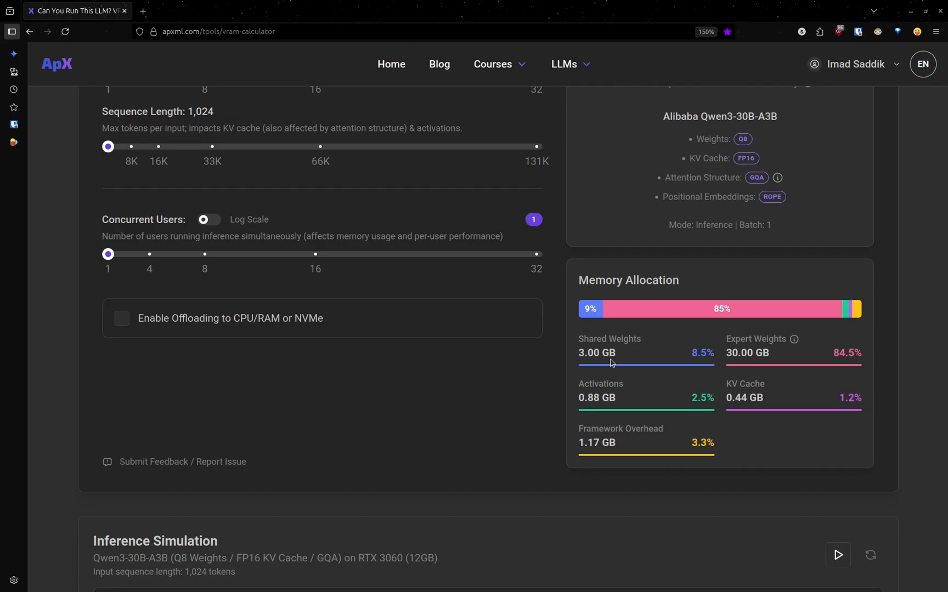
pyautogui.moveTo(387, 303)
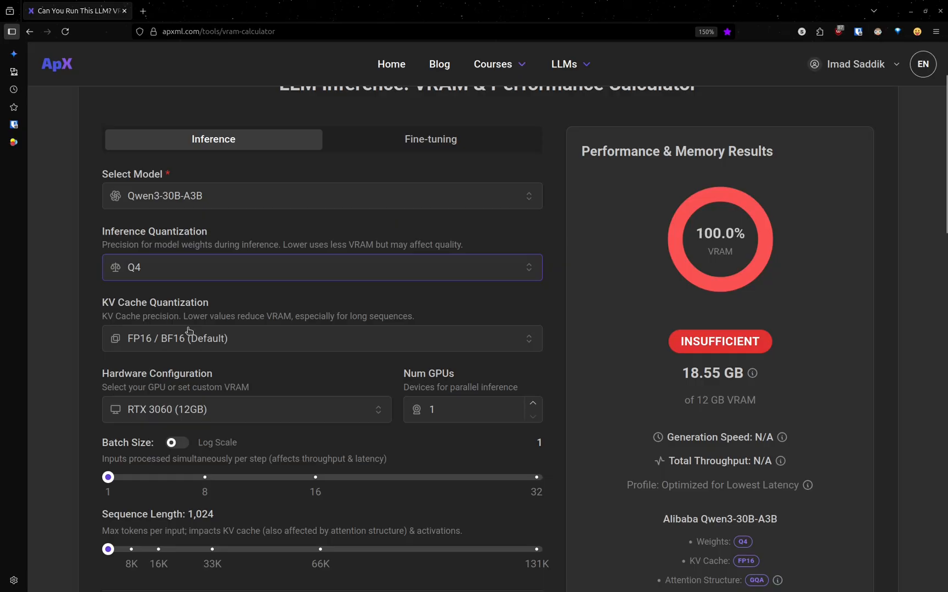
pyautogui.scroll(-3)
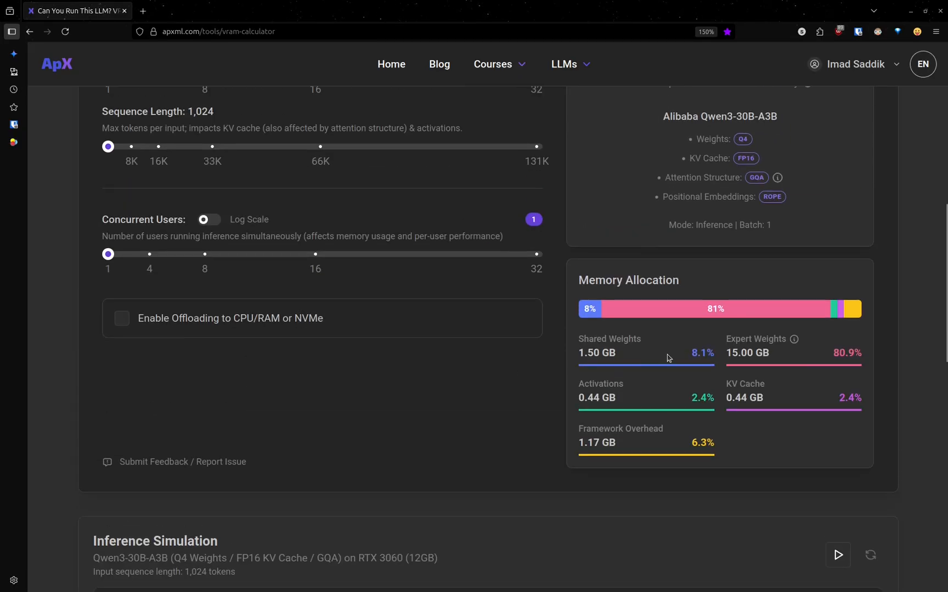
pyautogui.moveTo(425, 387)
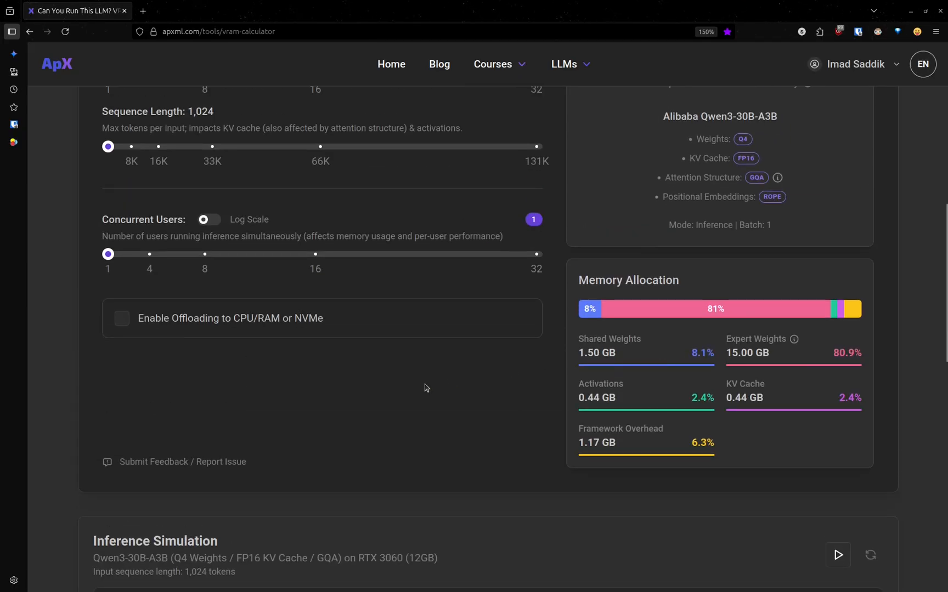
pyautogui.scroll(3)
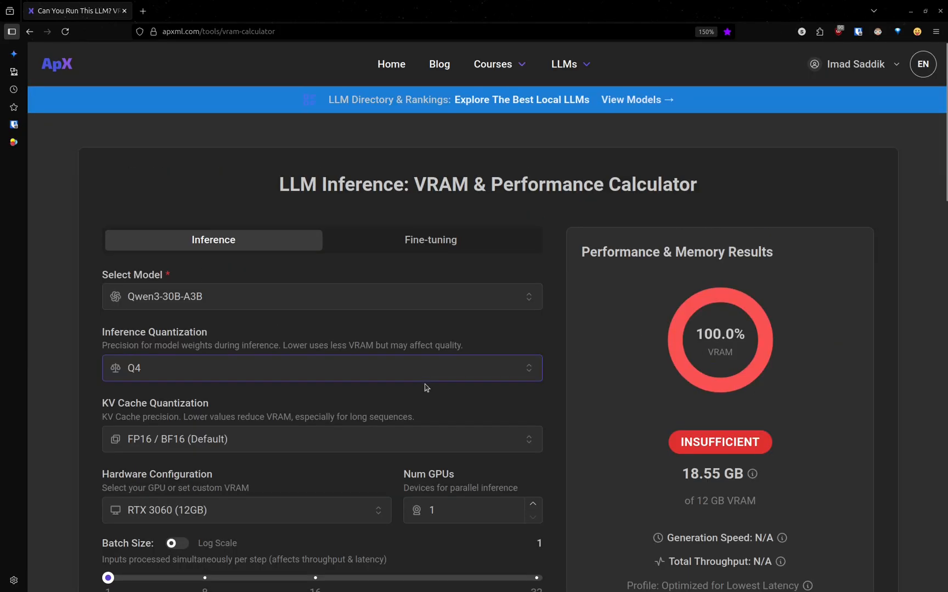
# Try FP8 KV cache (18.33 GB), then restore FP16 / BF16 default KV cache at 18.55 GB
pyautogui.scroll(-3)
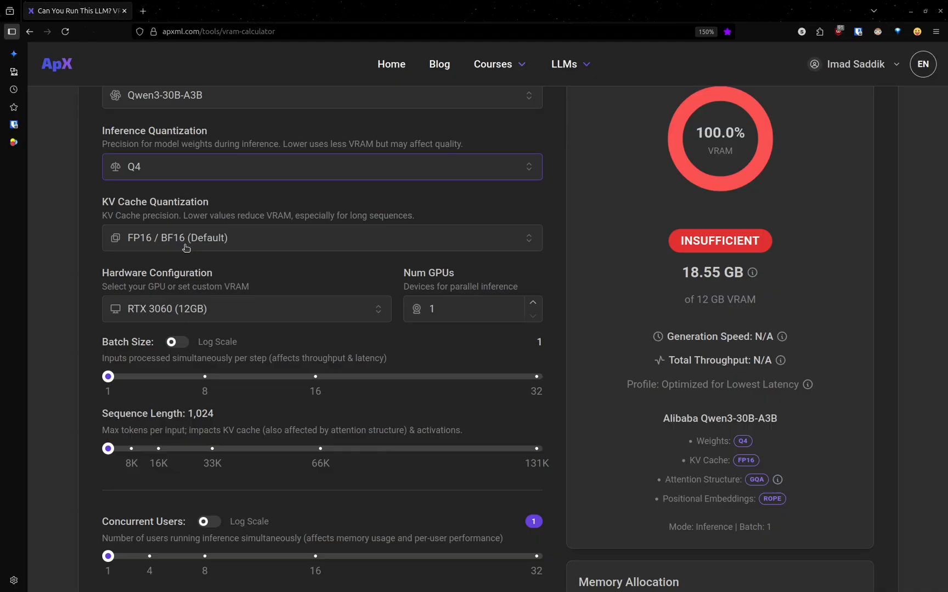
pyautogui.moveTo(230, 246)
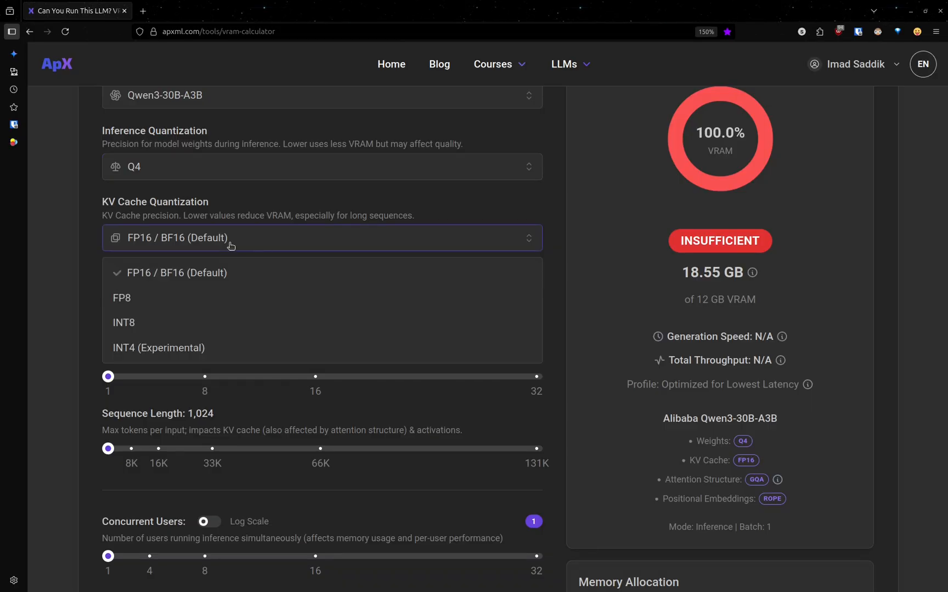
pyautogui.moveTo(168, 299)
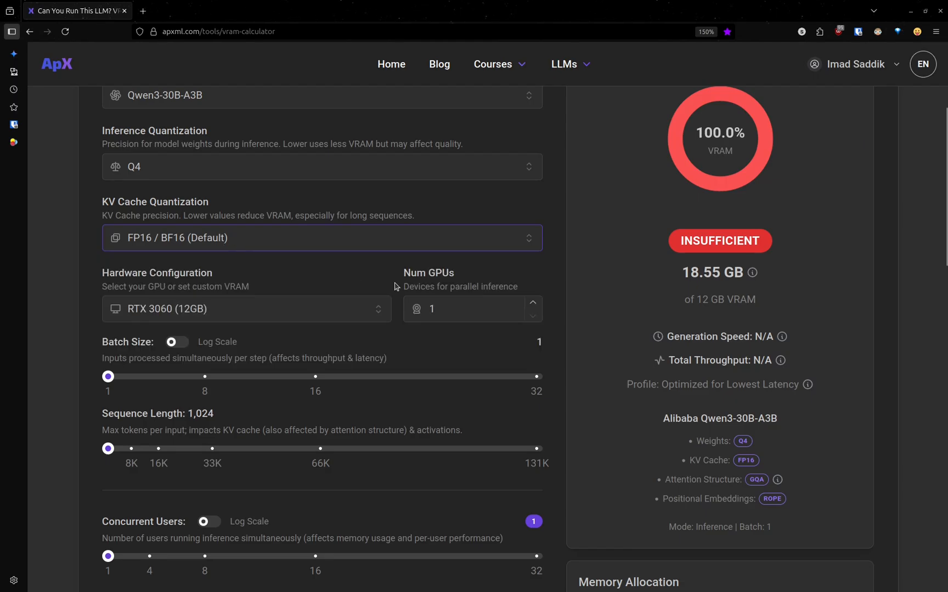
pyautogui.scroll(-3)
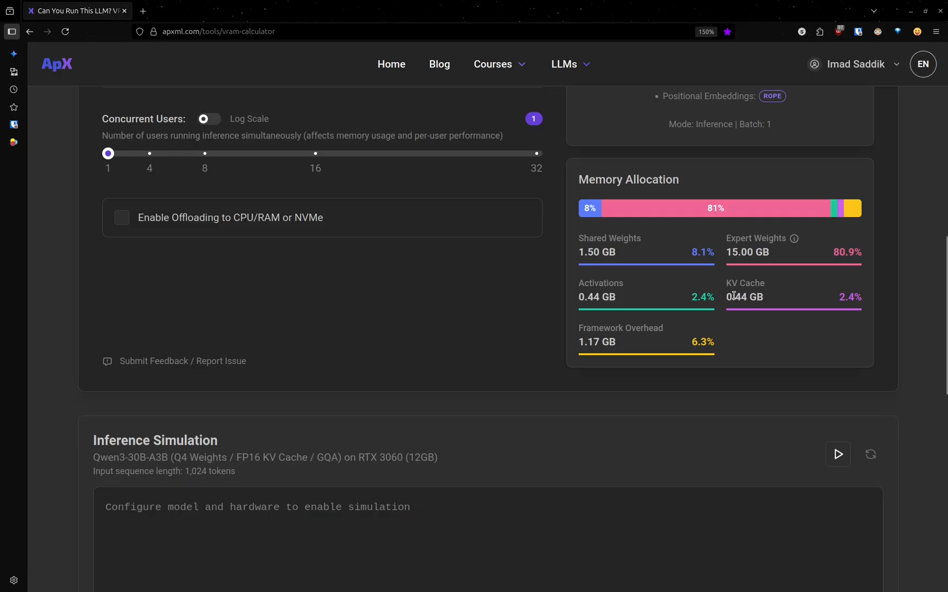
pyautogui.moveTo(370, 319)
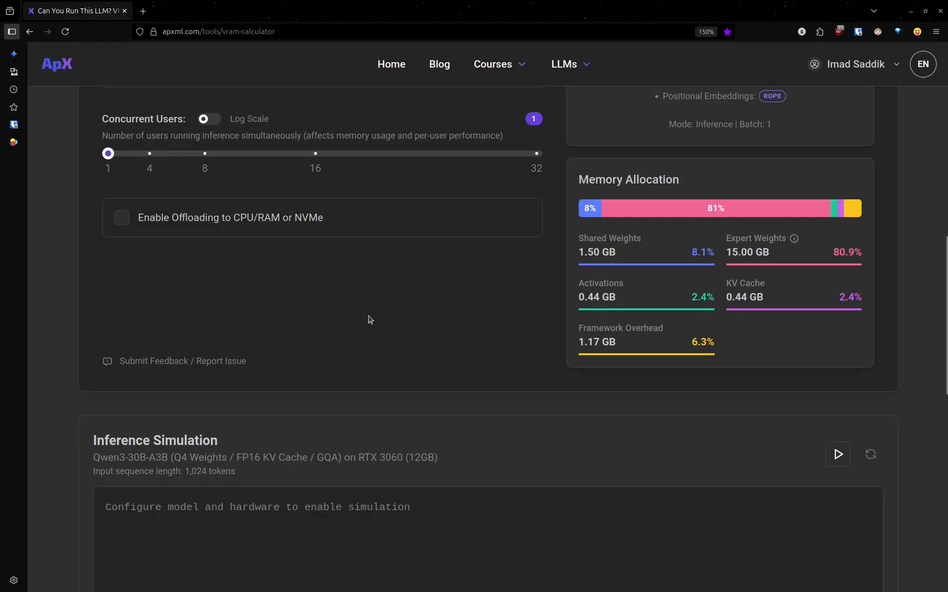
pyautogui.scroll(3)
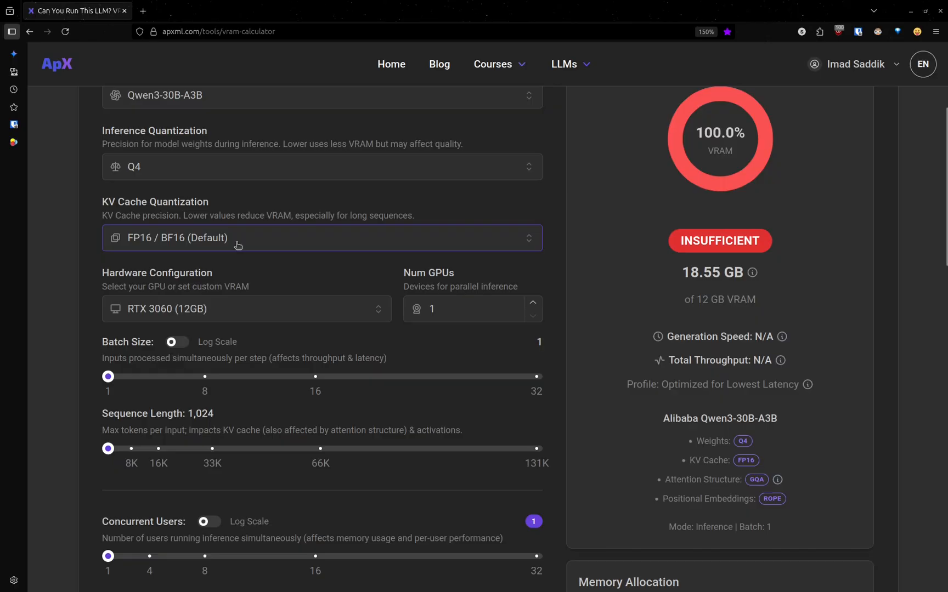
pyautogui.click(321, 238)
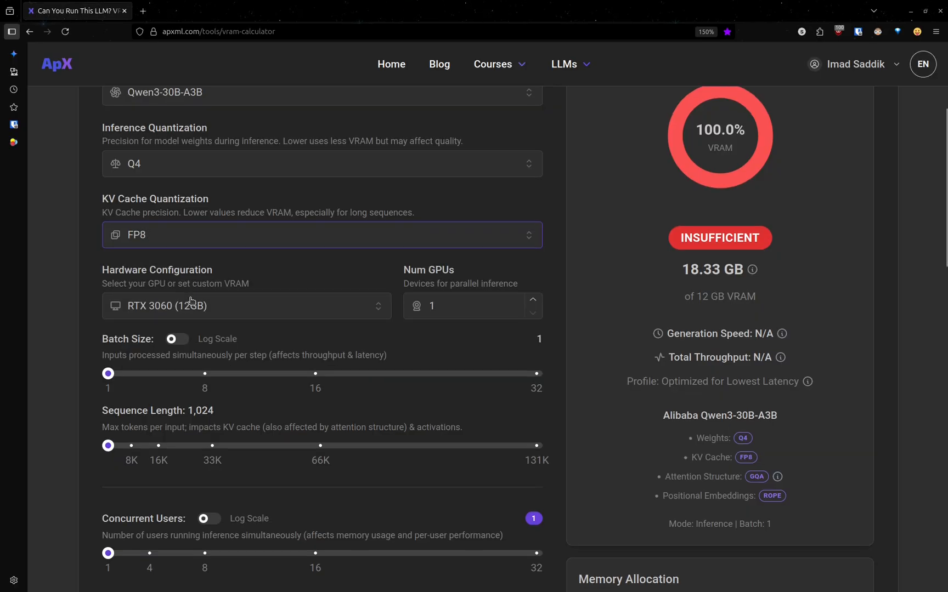
pyautogui.scroll(-3)
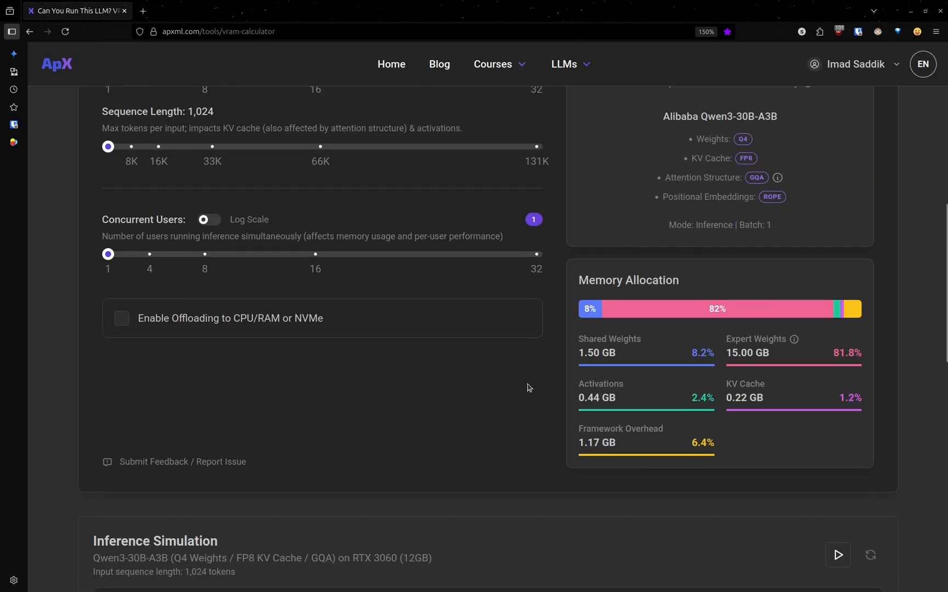
pyautogui.moveTo(358, 392)
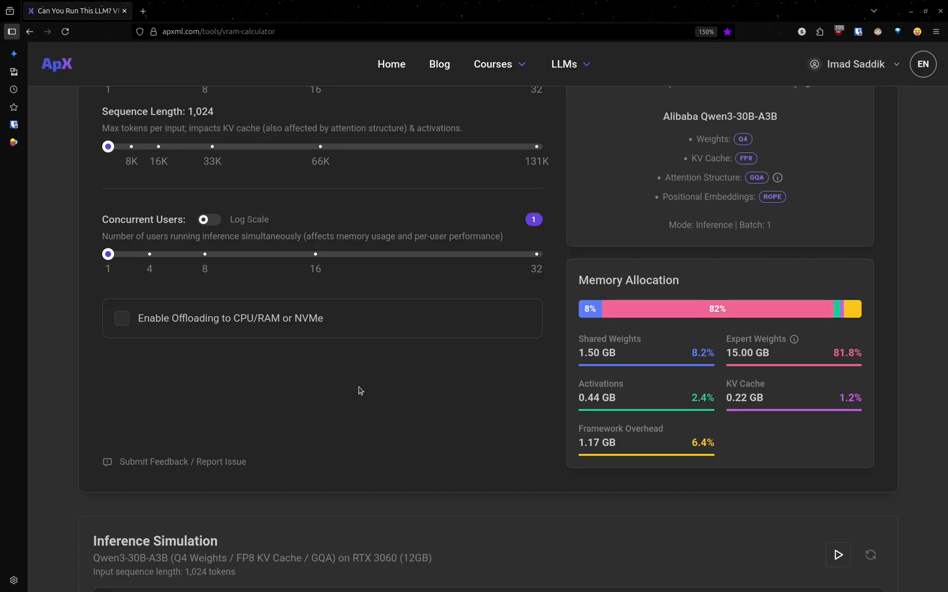
pyautogui.scroll(3)
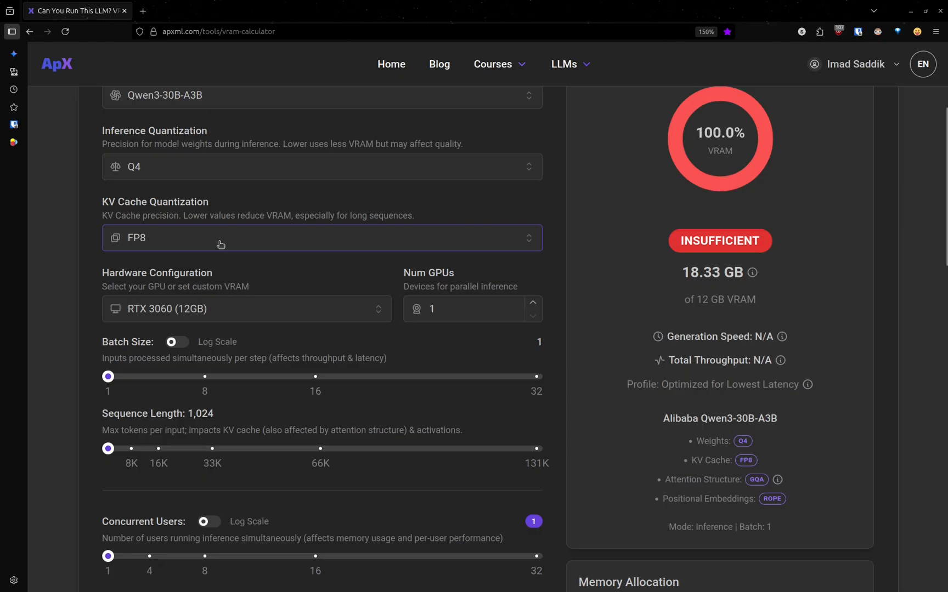
pyautogui.click(321, 238)
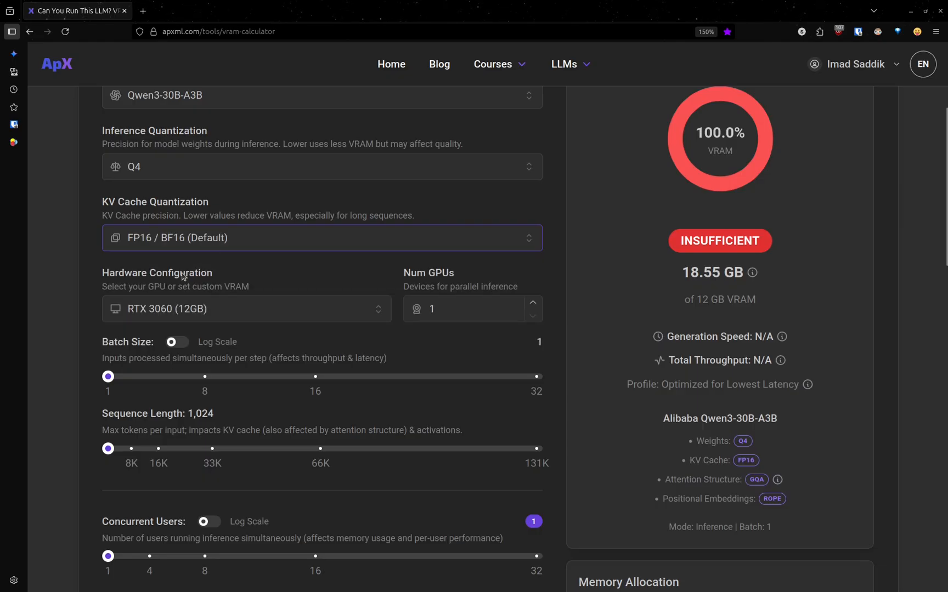
pyautogui.moveTo(292, 310)
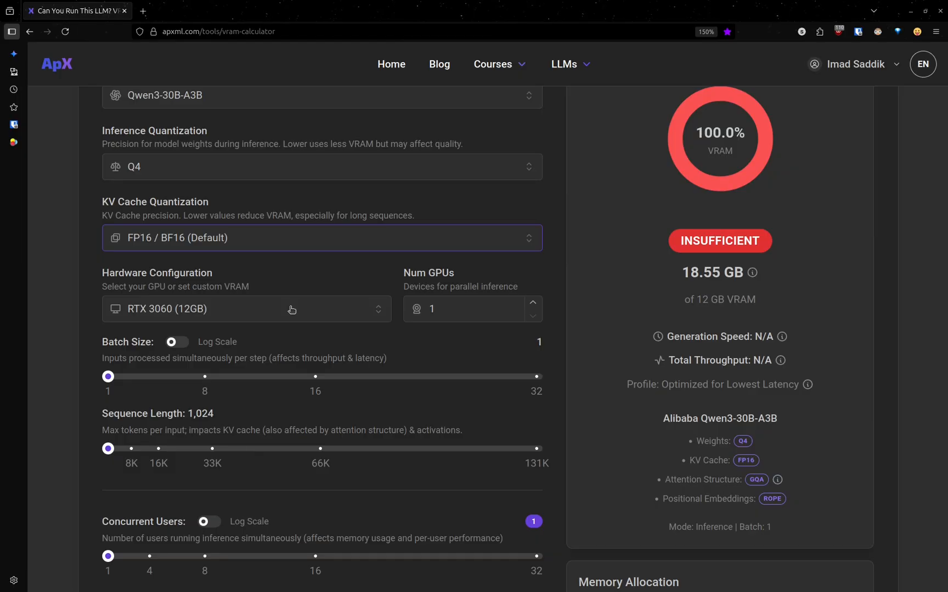
pyautogui.moveTo(336, 306)
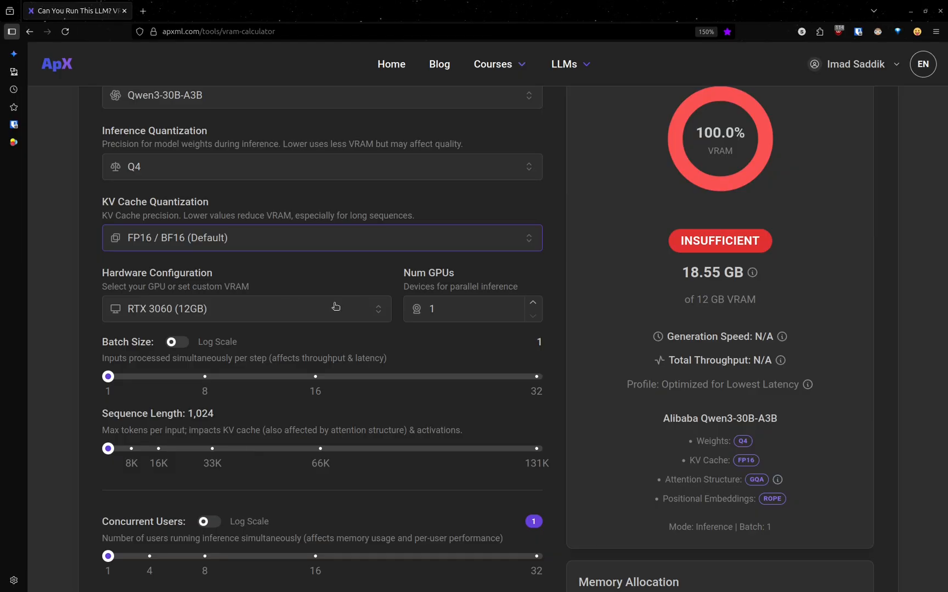
# Change the hardware to RTX 4060 Ti (8GB); 18.55 GB remains insufficient against 8 GB
pyautogui.scroll(-3)
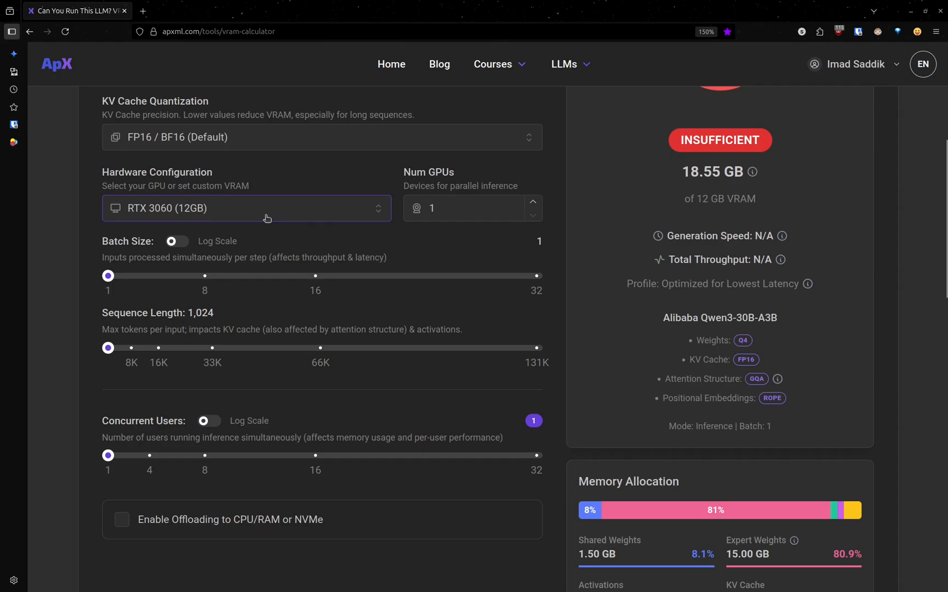
pyautogui.click(246, 208)
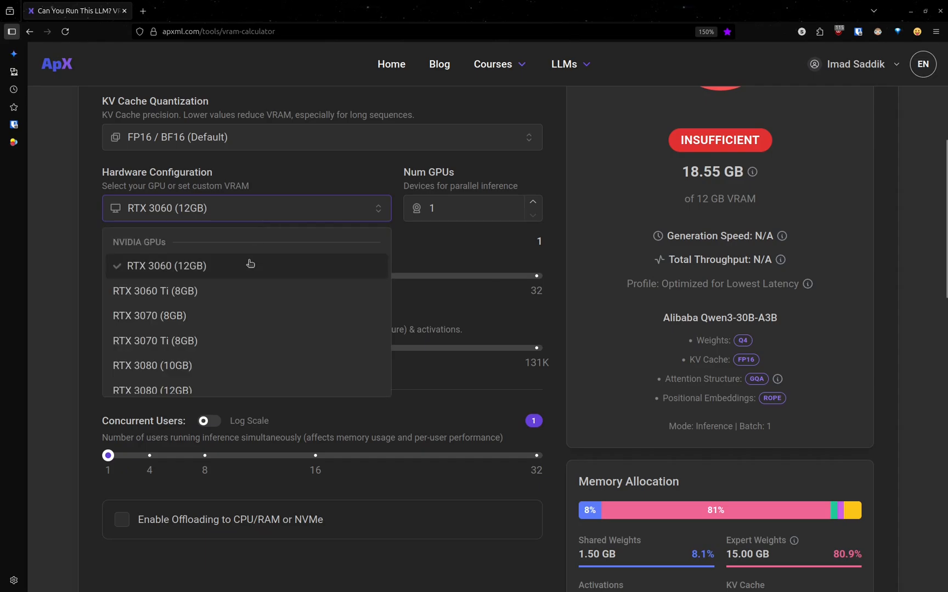
pyautogui.moveTo(232, 290)
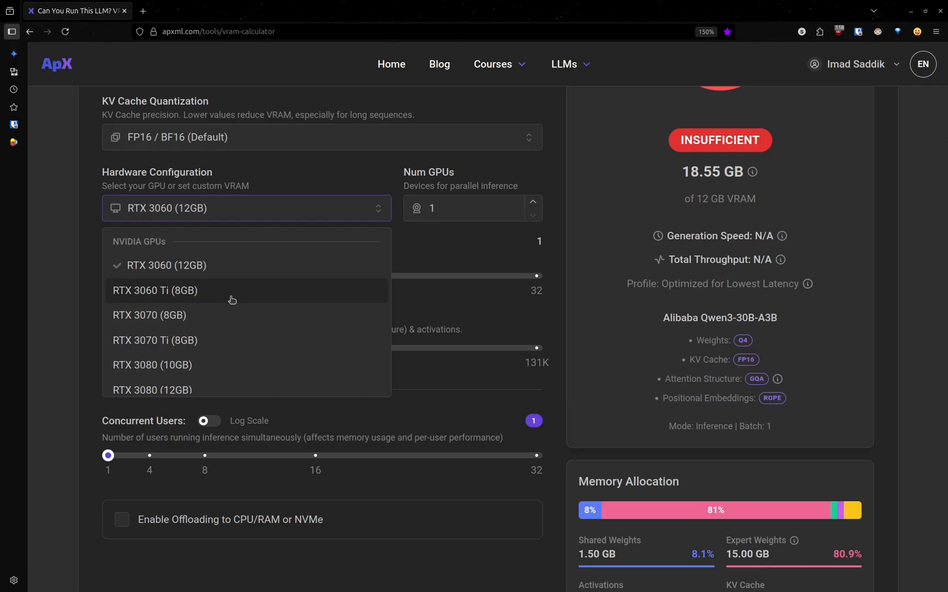
pyautogui.scroll(-3)
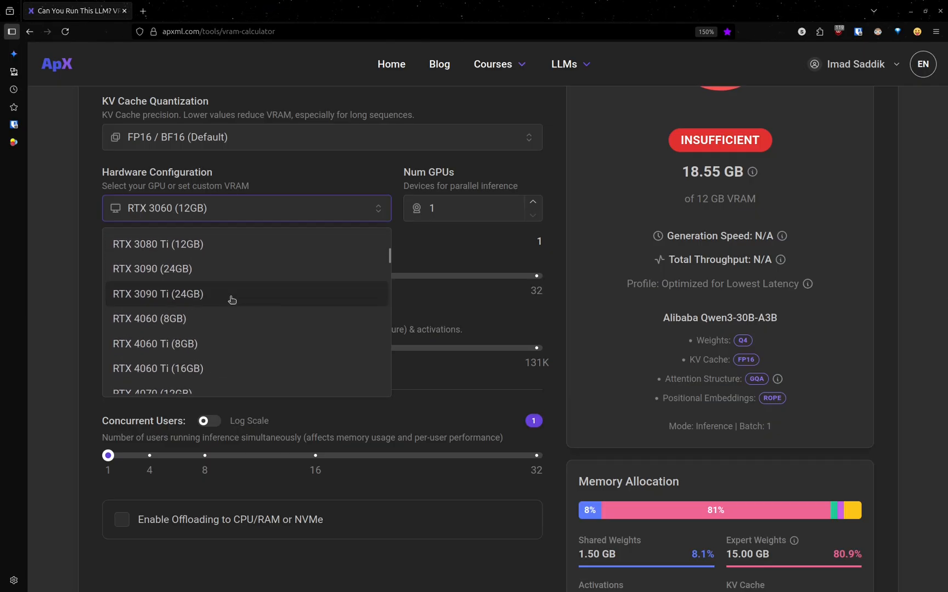
pyautogui.scroll(-3)
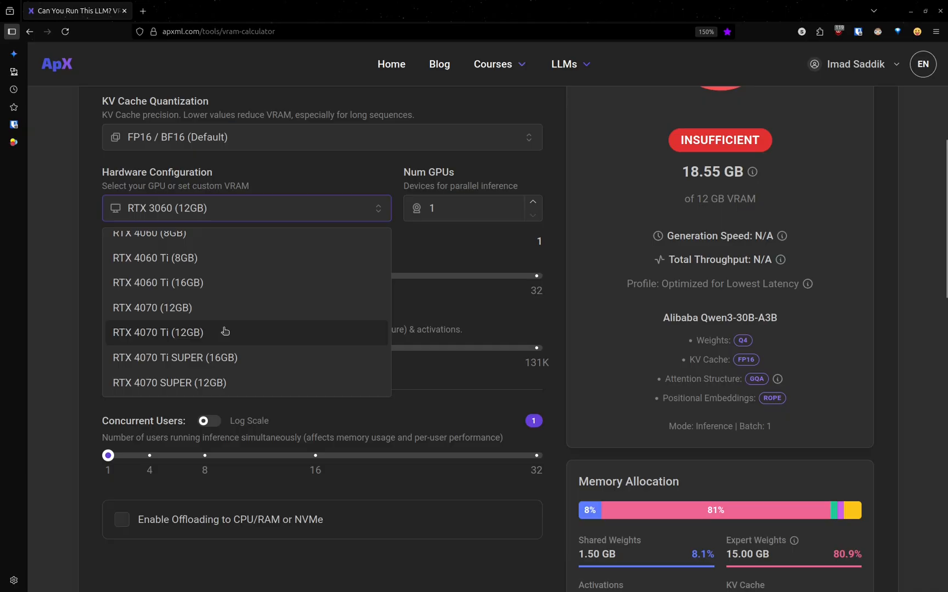
pyautogui.moveTo(192, 319)
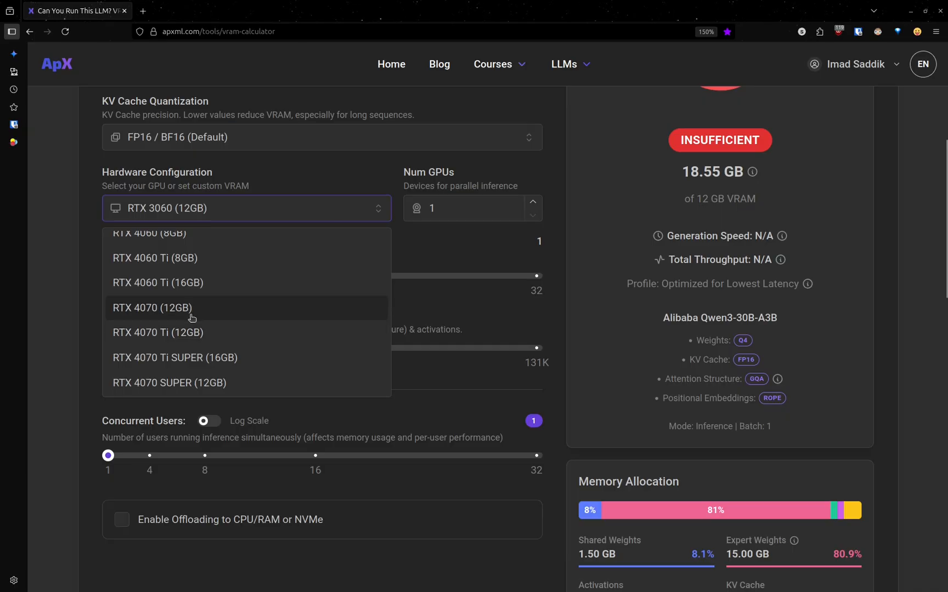
pyautogui.moveTo(176, 270)
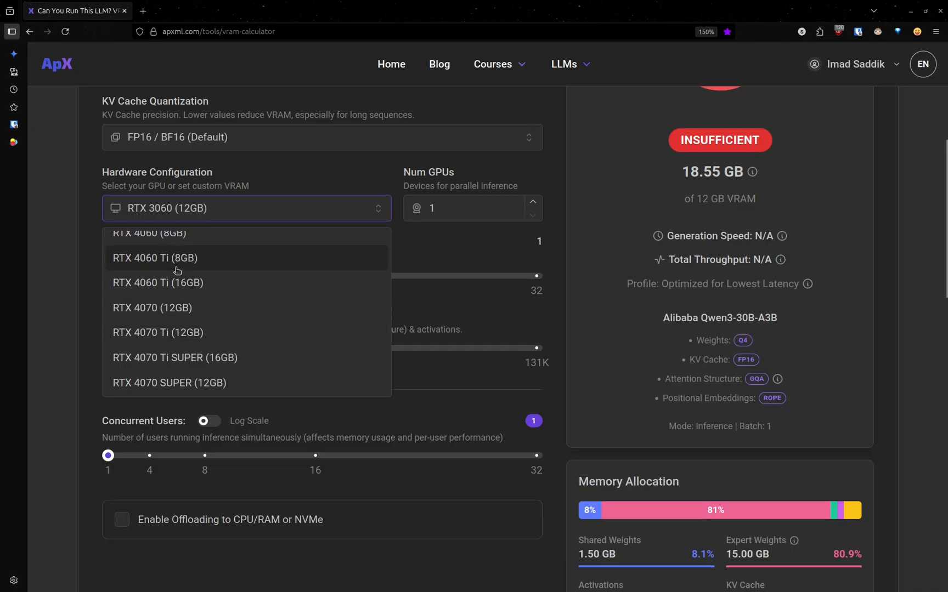
pyautogui.click(154, 258)
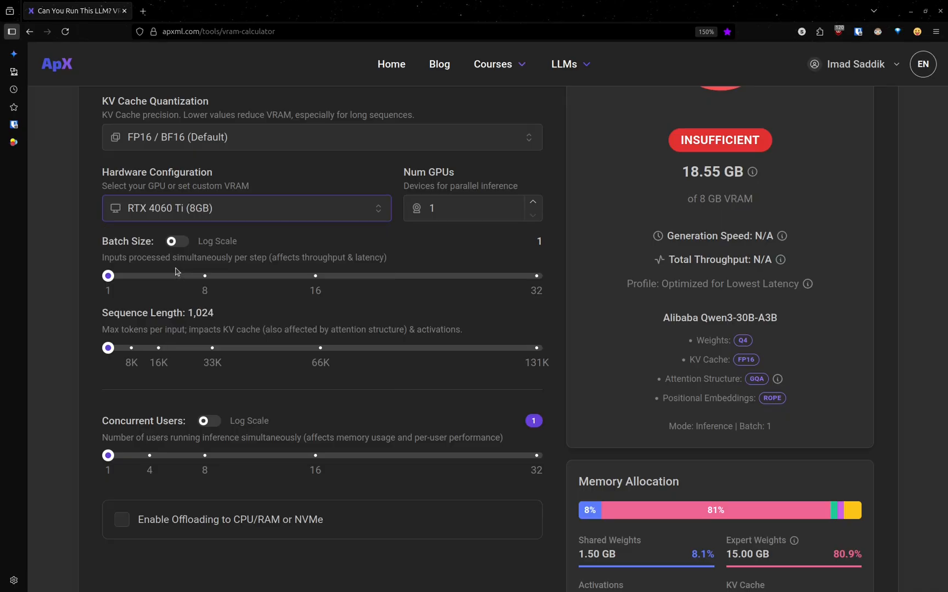
pyautogui.moveTo(238, 216)
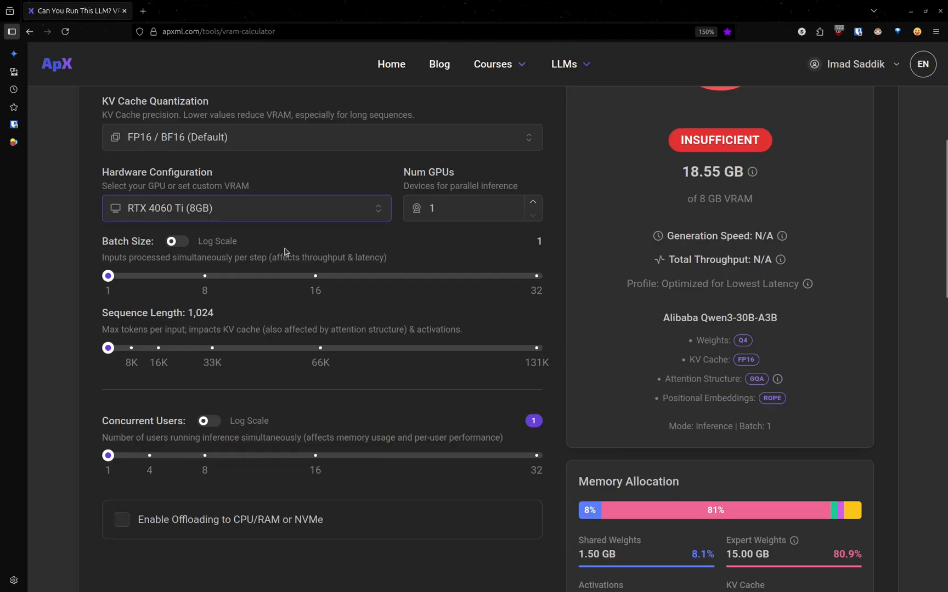
pyautogui.moveTo(458, 211)
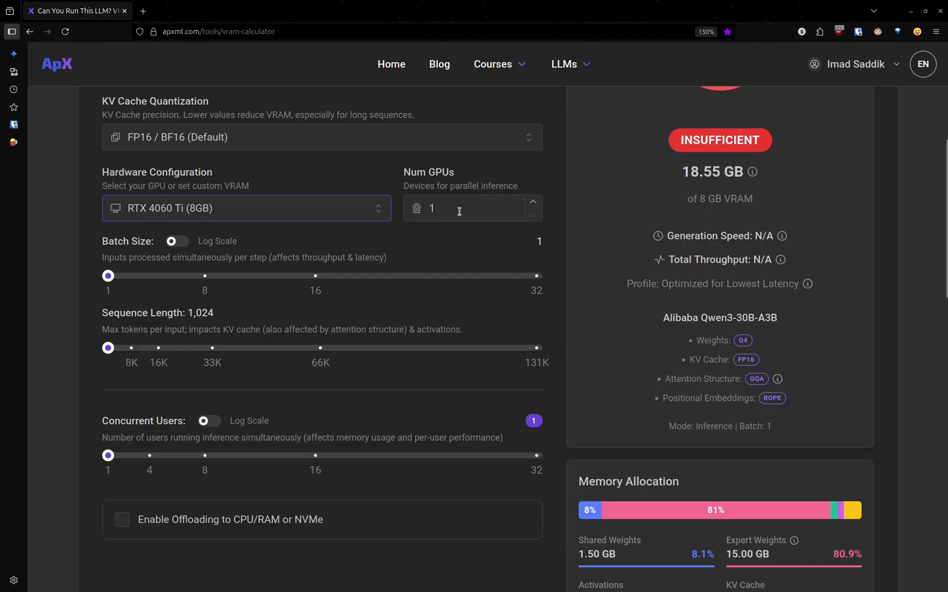
pyautogui.moveTo(437, 178)
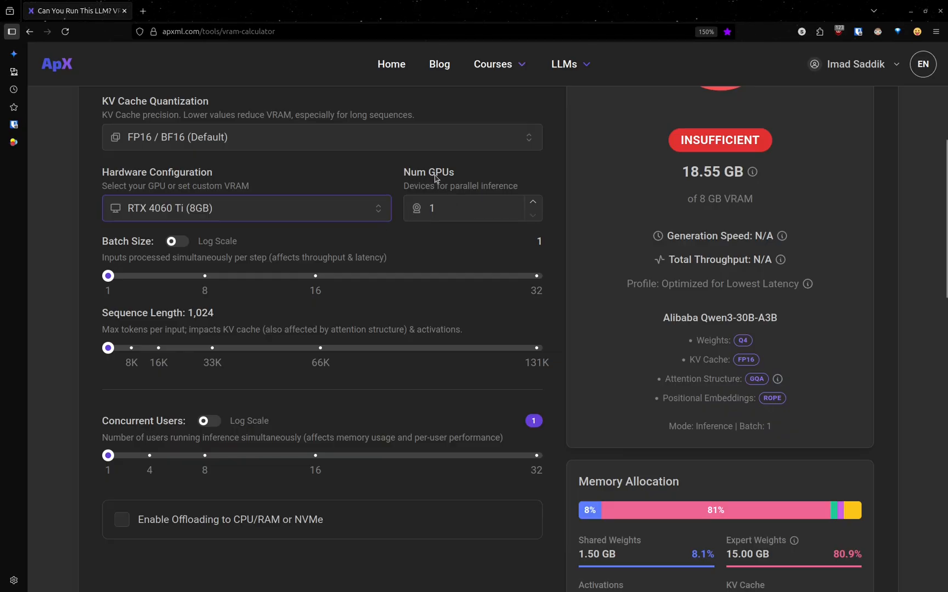
pyautogui.click(463, 209)
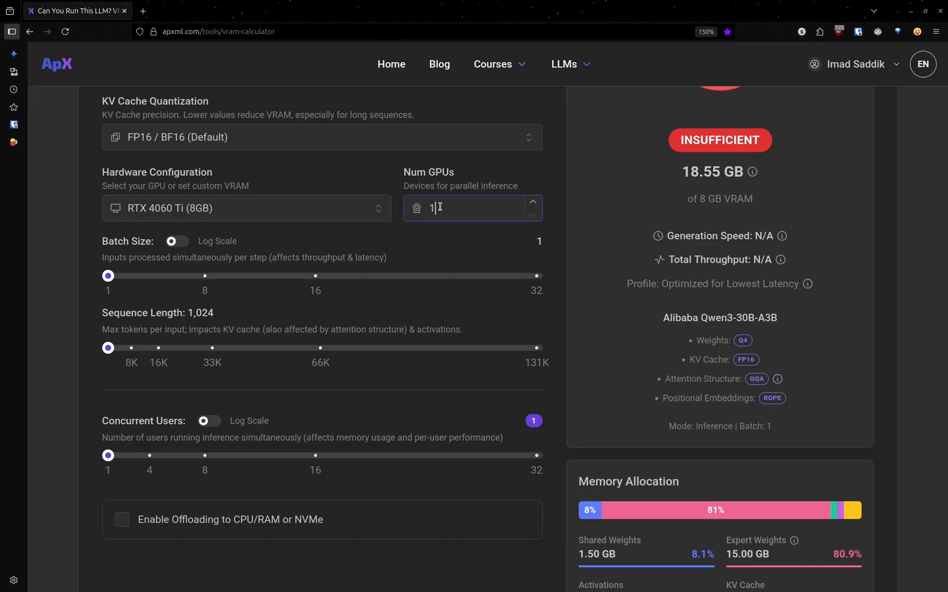
pyautogui.click(532, 203)
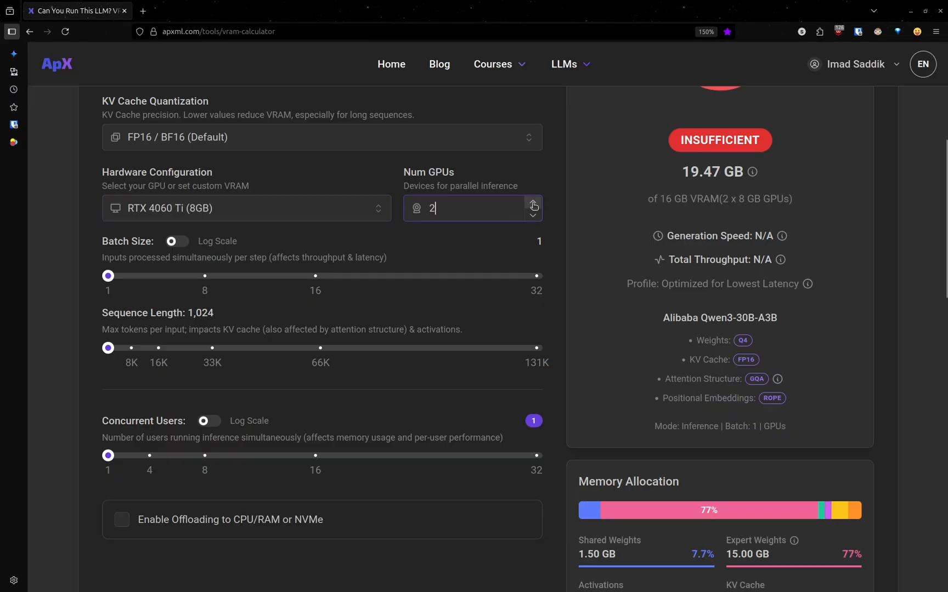
pyautogui.click(532, 202)
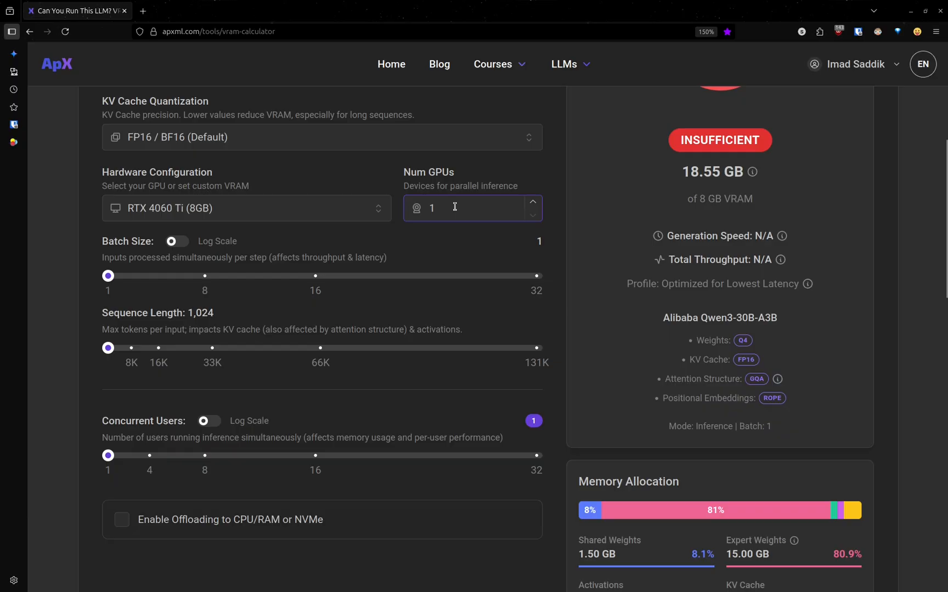
pyautogui.scroll(3)
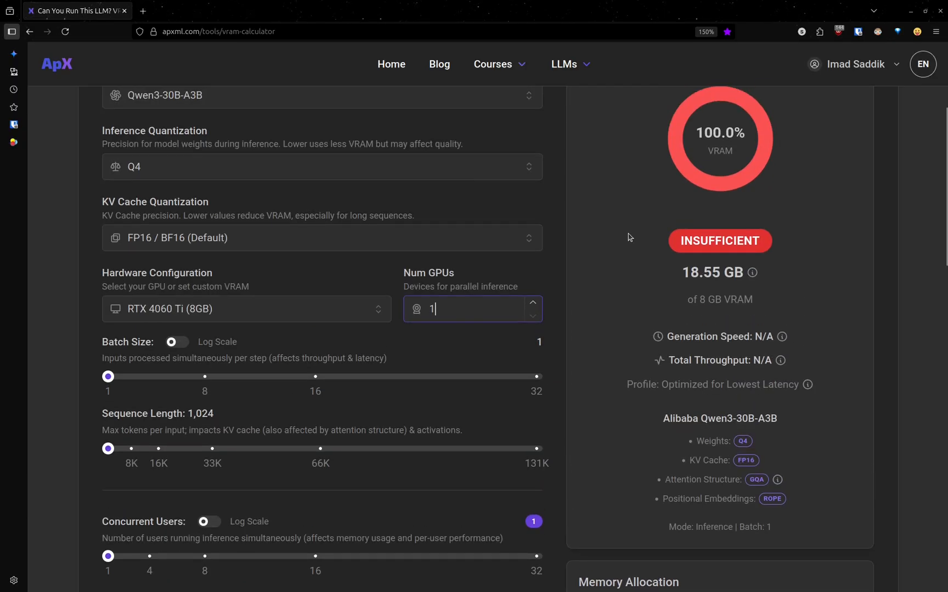
pyautogui.click(532, 301)
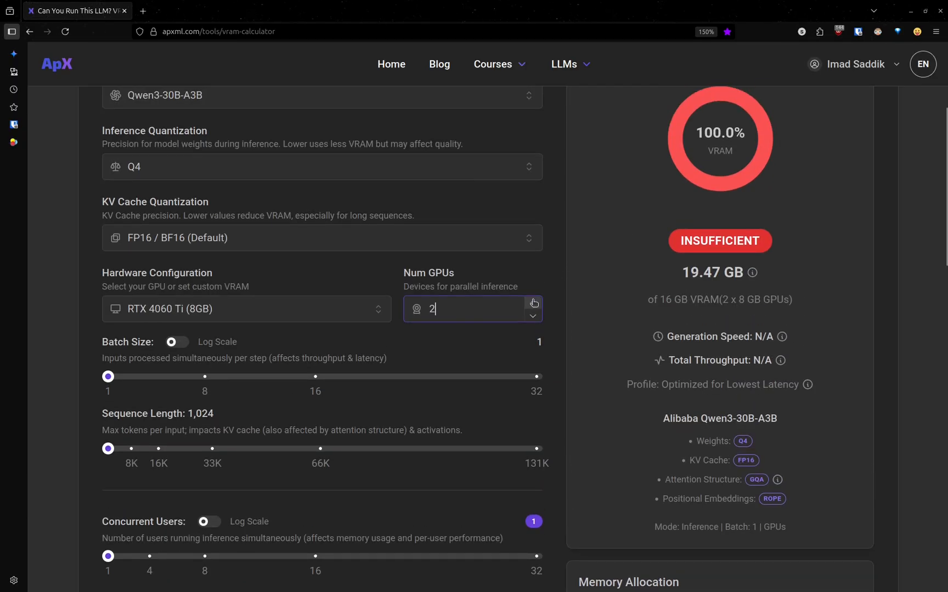
pyautogui.click(532, 302)
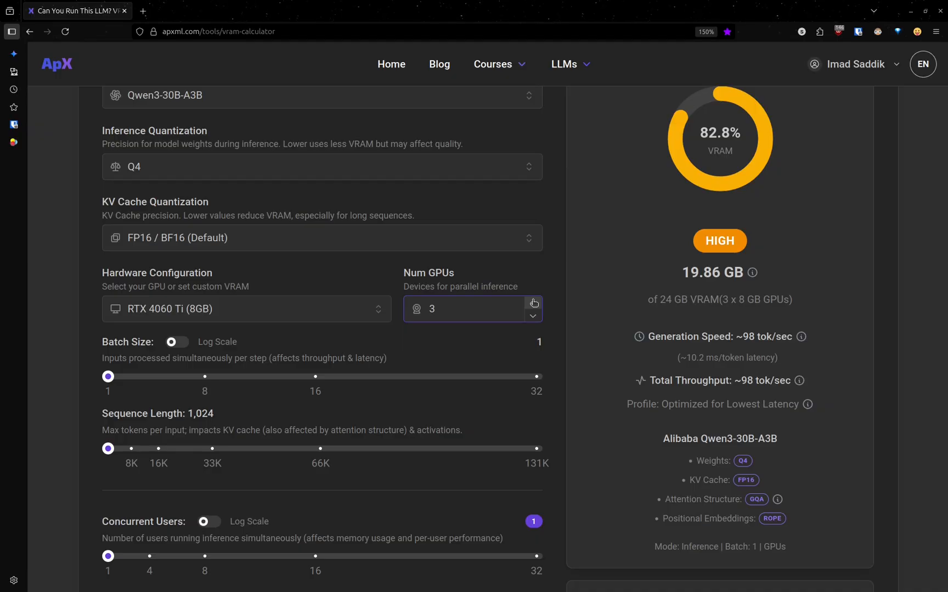
pyautogui.moveTo(667, 253)
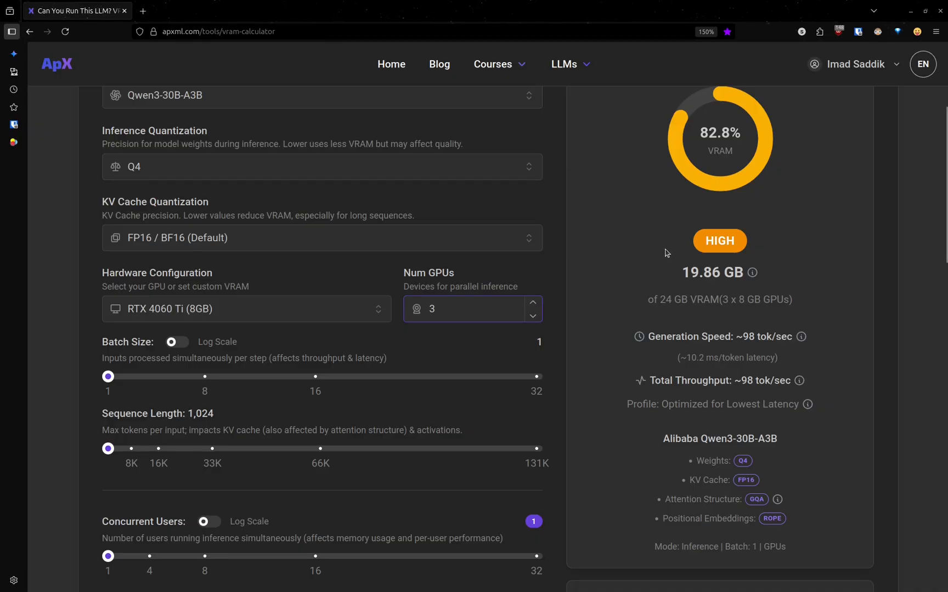
pyautogui.click(472, 309)
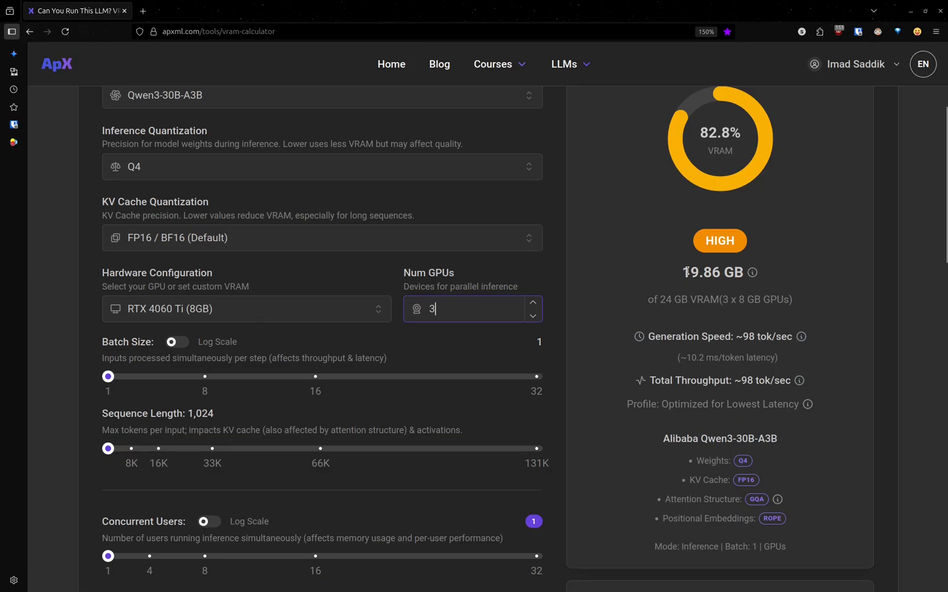
pyautogui.moveTo(656, 288)
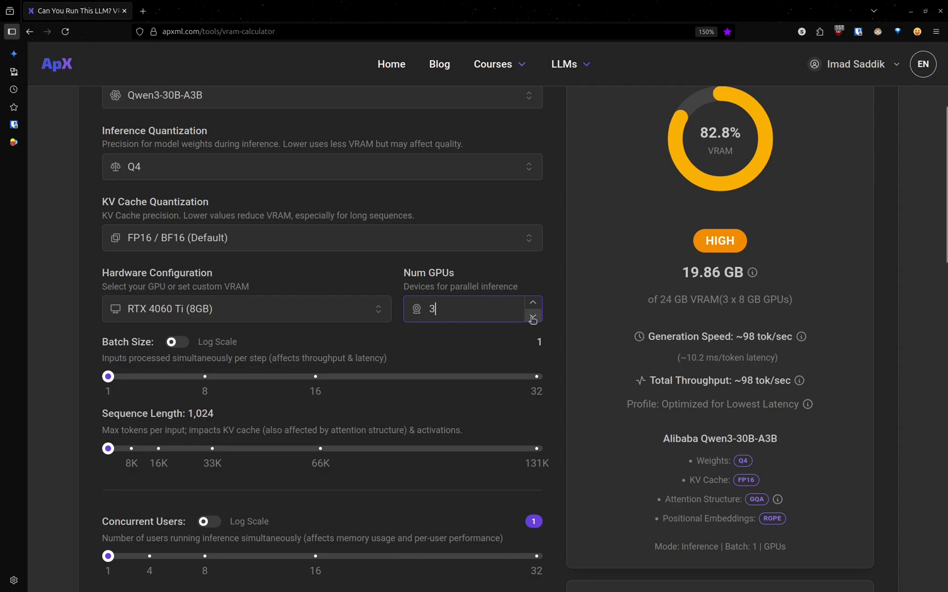
pyautogui.click(532, 317)
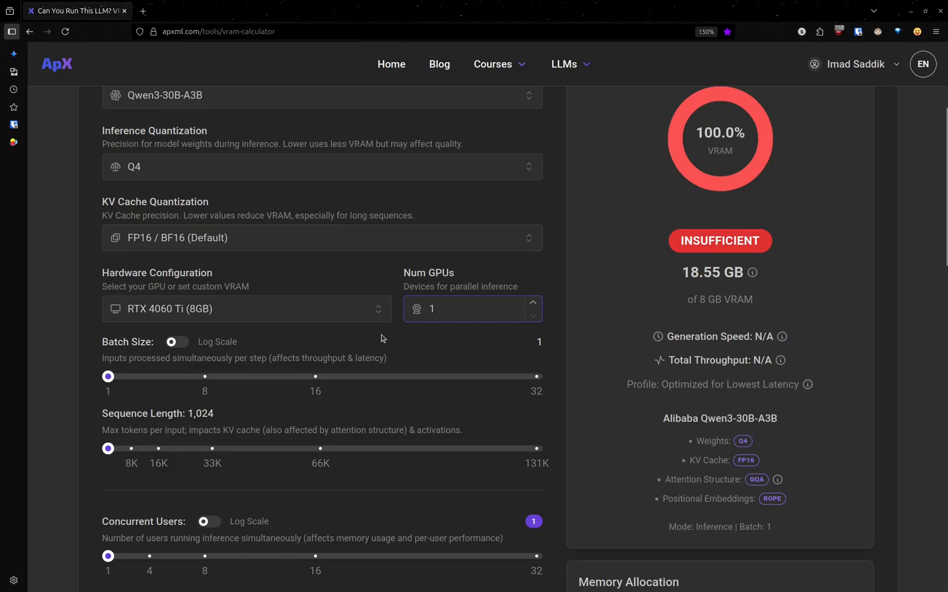
# Enable model offloading with CPU/RAM as the target, 0 of 60 layers offloaded, KV cache offload unchecked
pyautogui.scroll(-3)
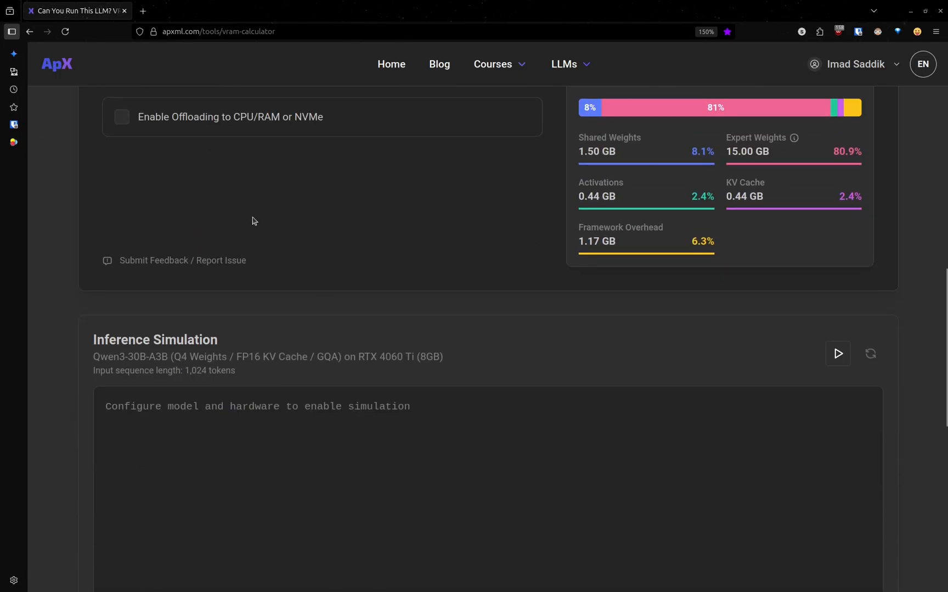
pyautogui.scroll(3)
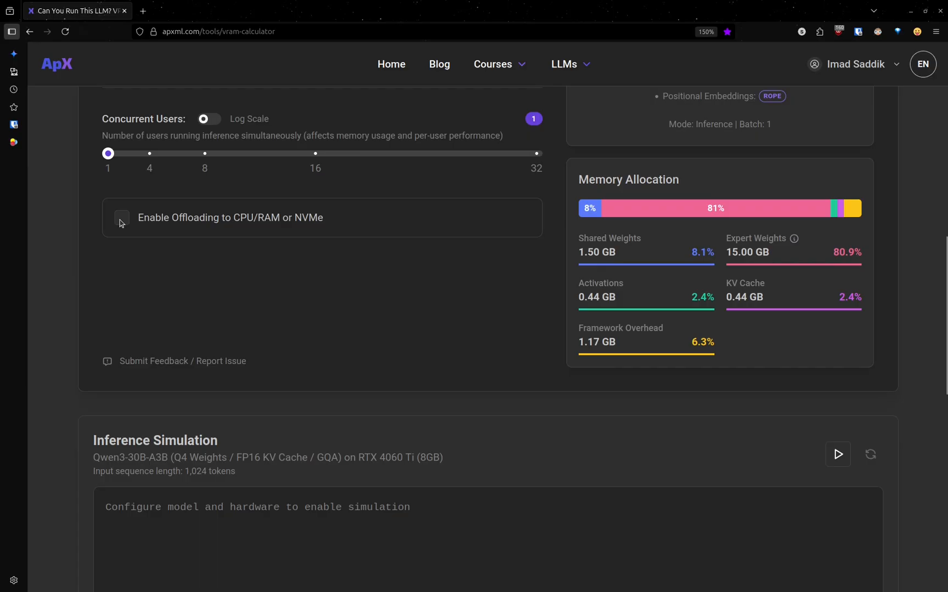
pyautogui.click(122, 217)
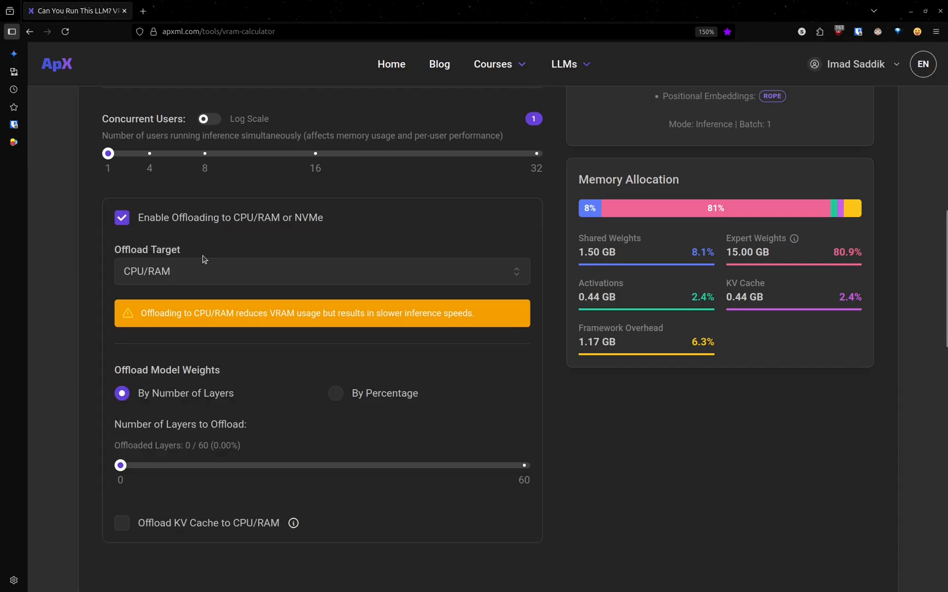
pyautogui.click(322, 271)
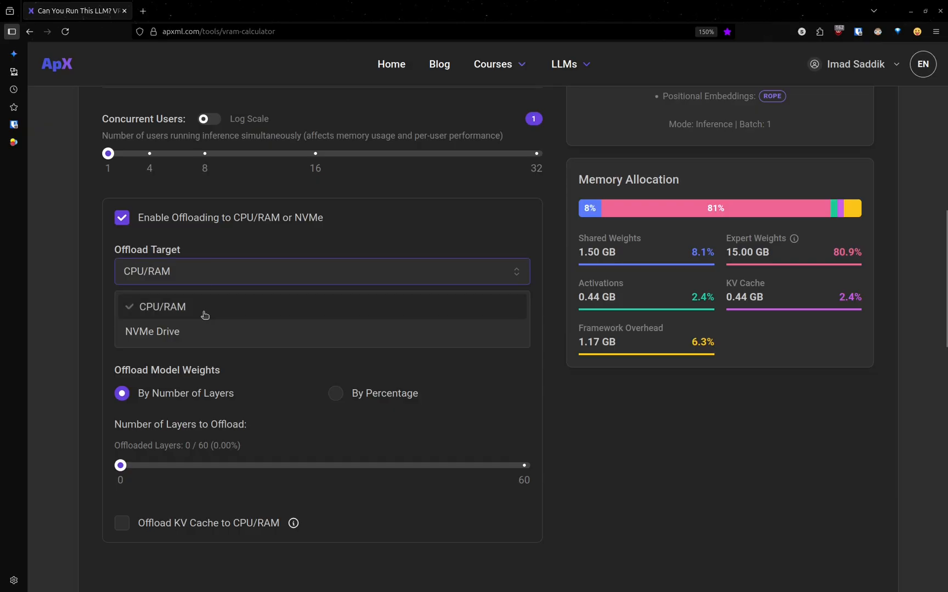
pyautogui.moveTo(191, 315)
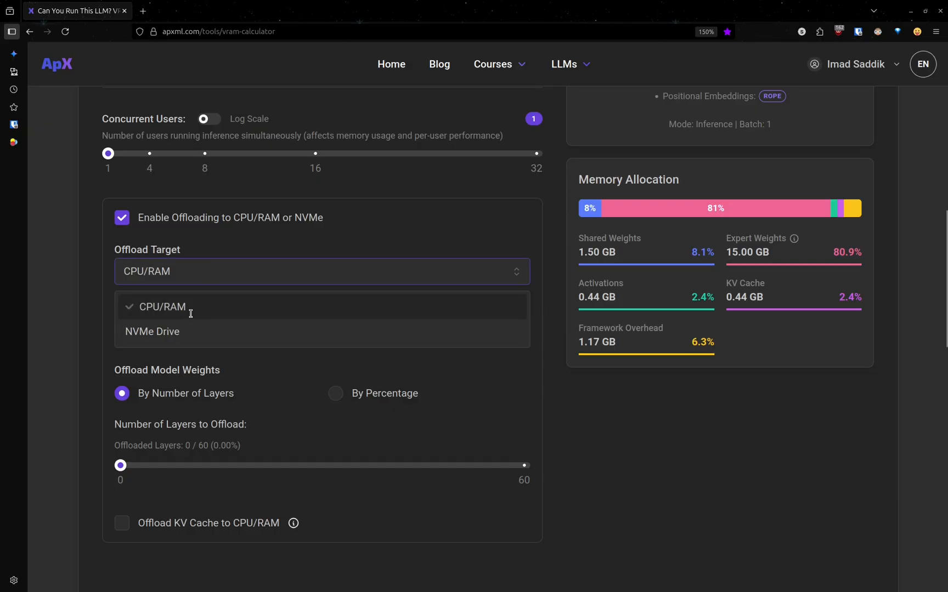
pyautogui.click(161, 306)
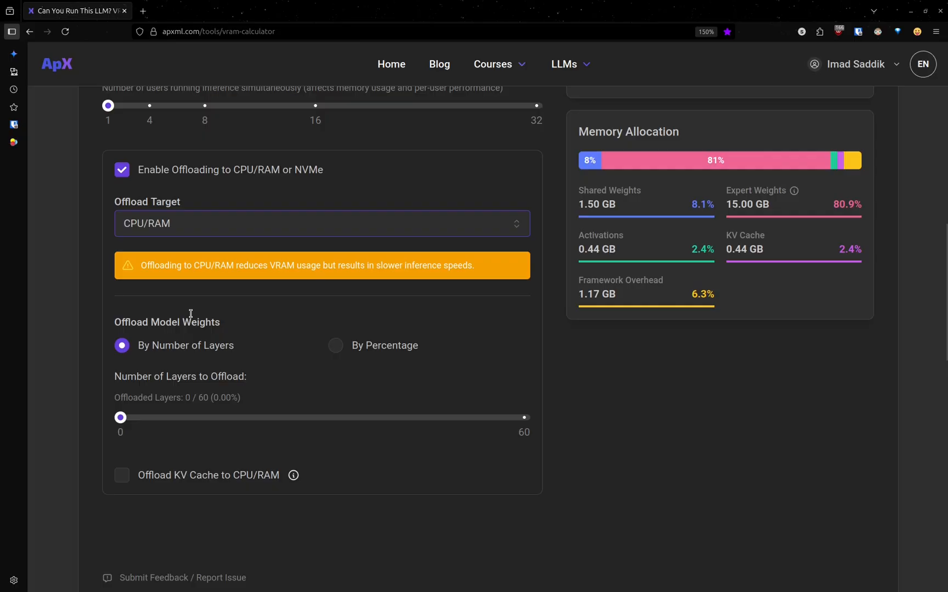
pyautogui.scroll(-3)
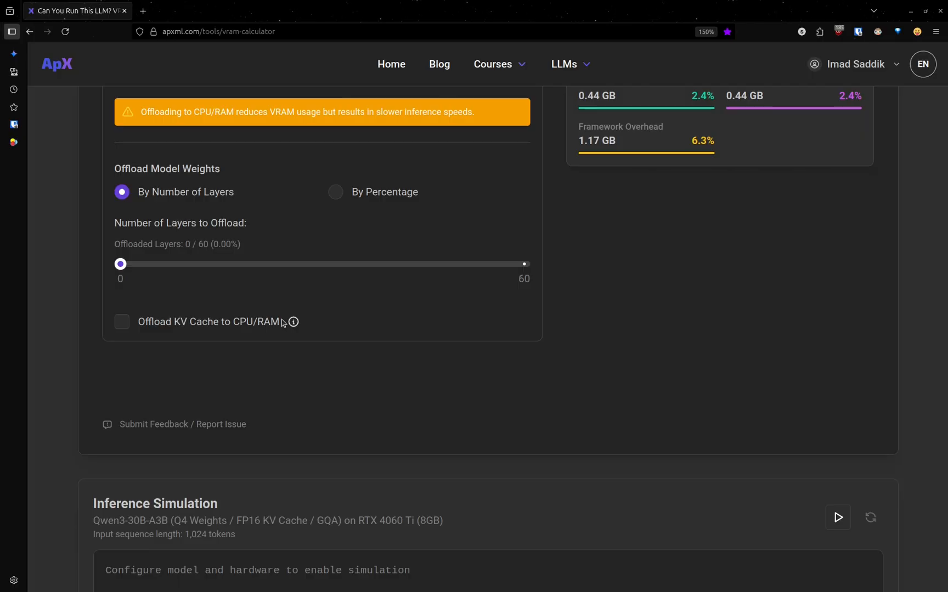
pyautogui.scroll(3)
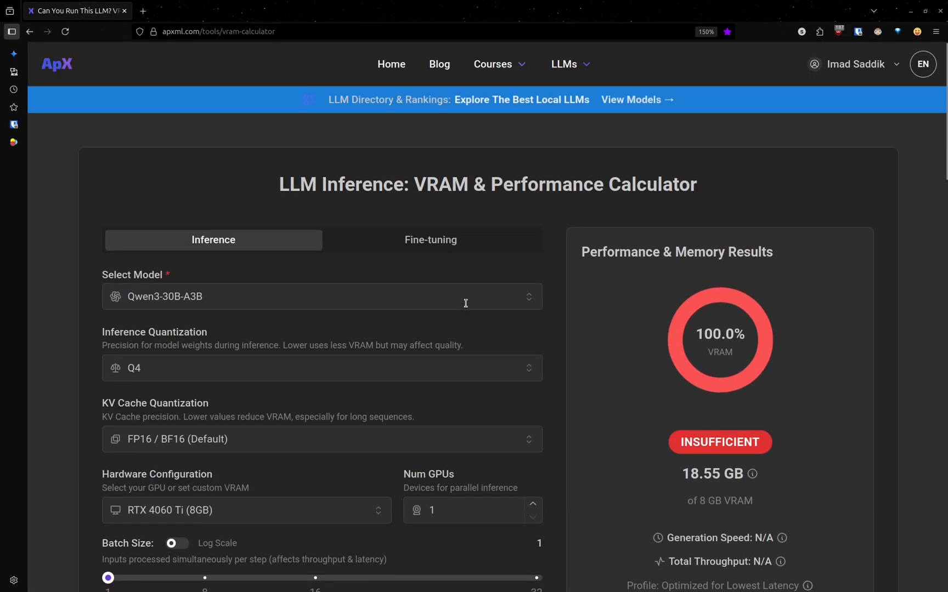
pyautogui.scroll(-3)
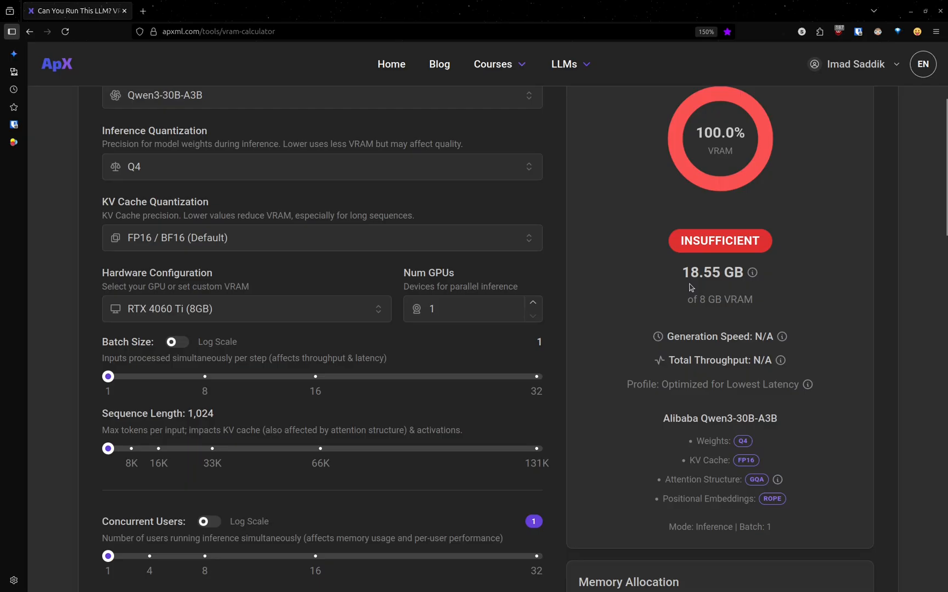
pyautogui.moveTo(675, 294)
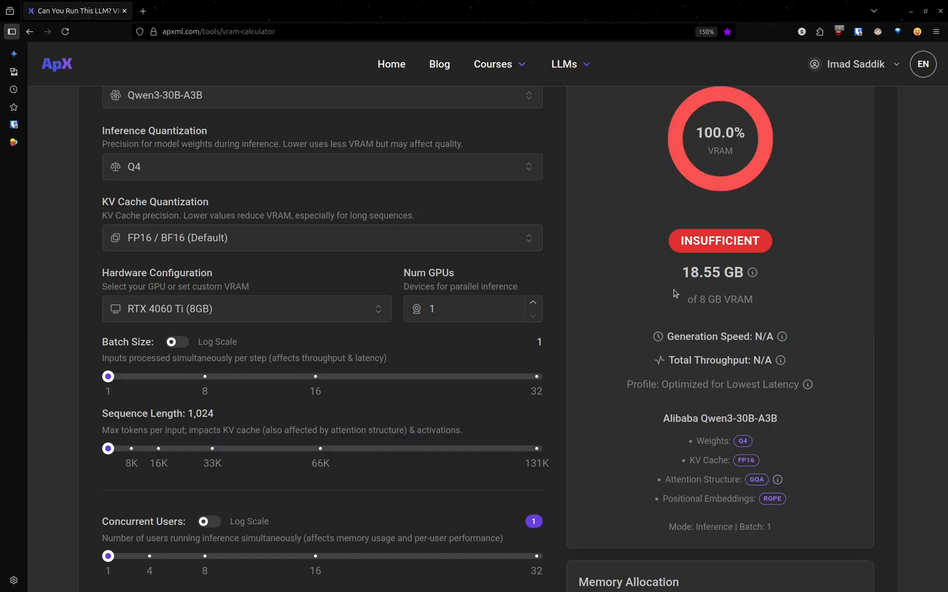
pyautogui.moveTo(592, 319)
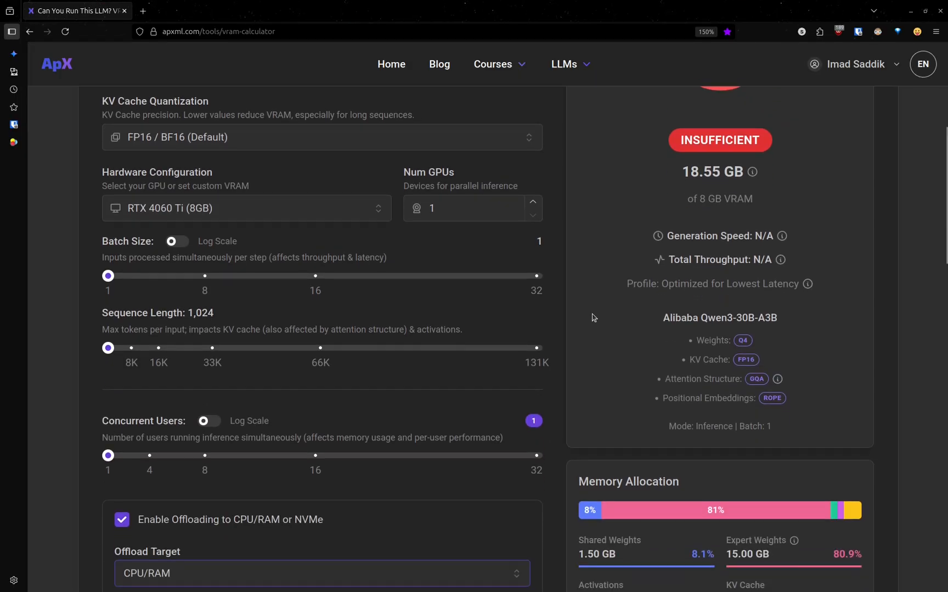
pyautogui.scroll(-3)
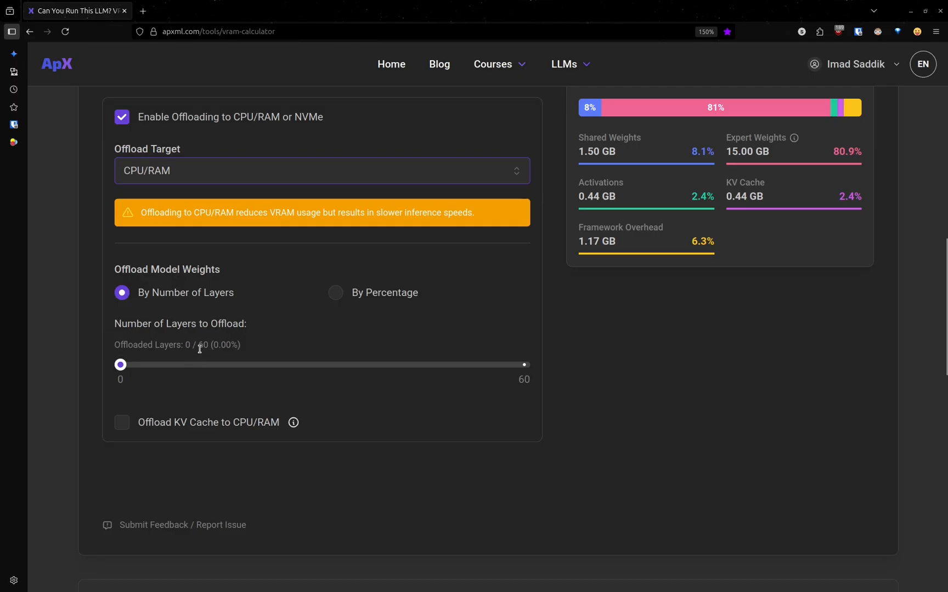
pyautogui.moveTo(203, 347)
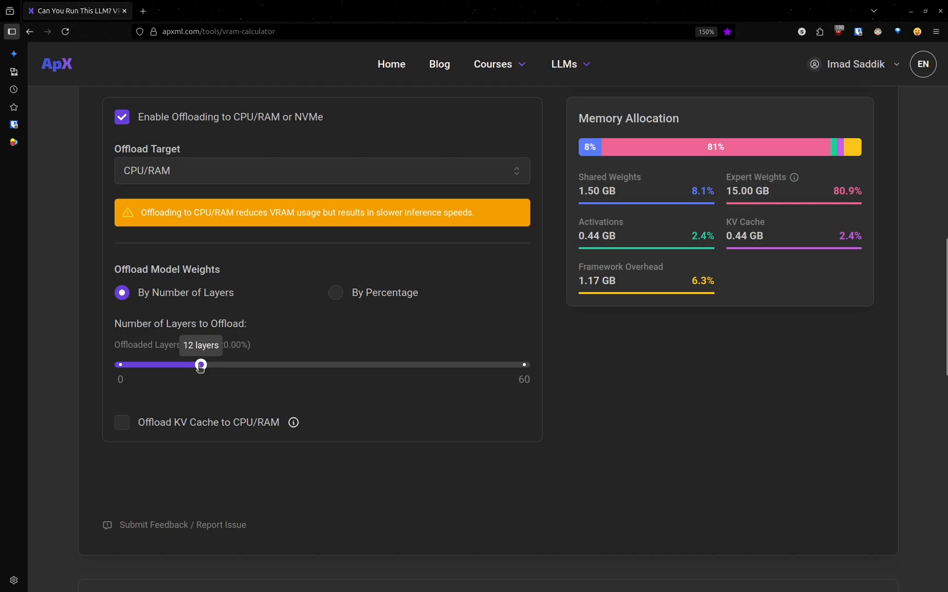
pyautogui.moveTo(257, 477)
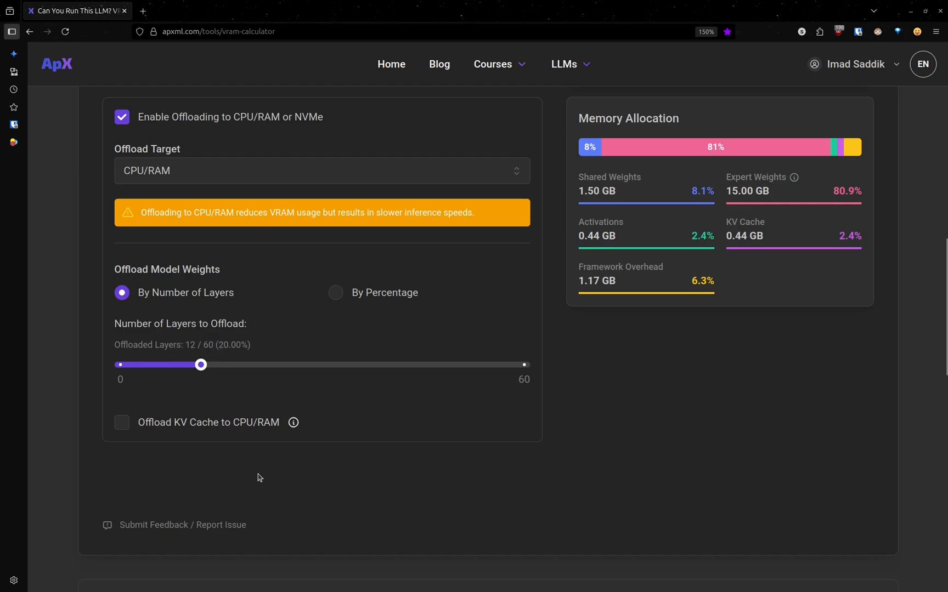
pyautogui.moveTo(221, 436)
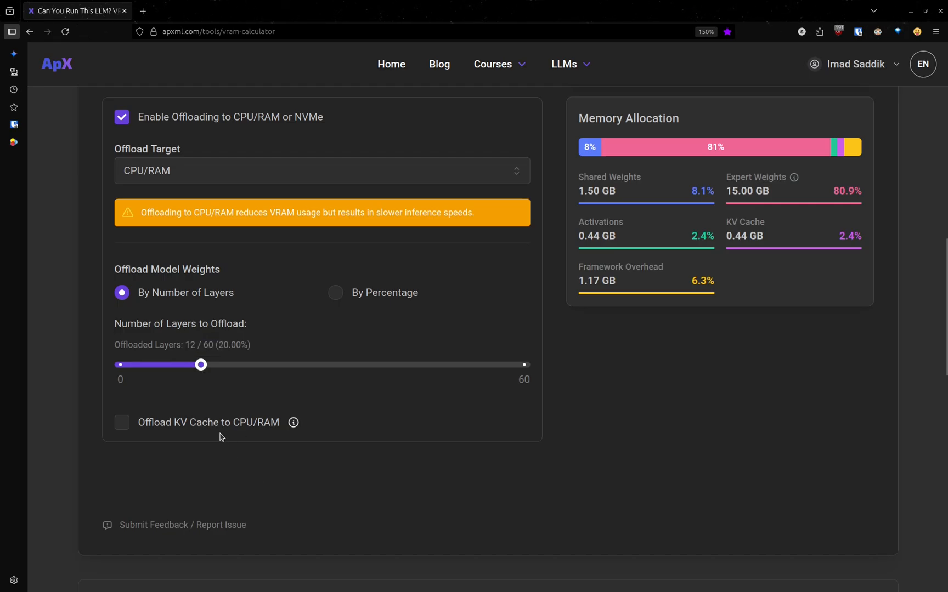
# Offload 44 of 60 layers, dropping VRAM use to 6.17 GB of 8 GB with 12.38 GB in RAM, ~20 tok/sec
pyautogui.scroll(3)
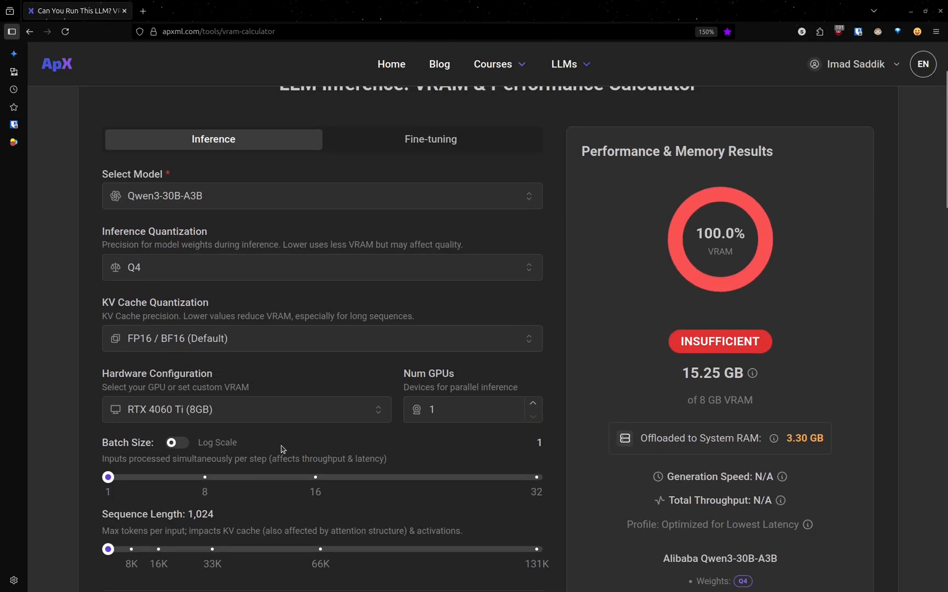
pyautogui.moveTo(705, 380)
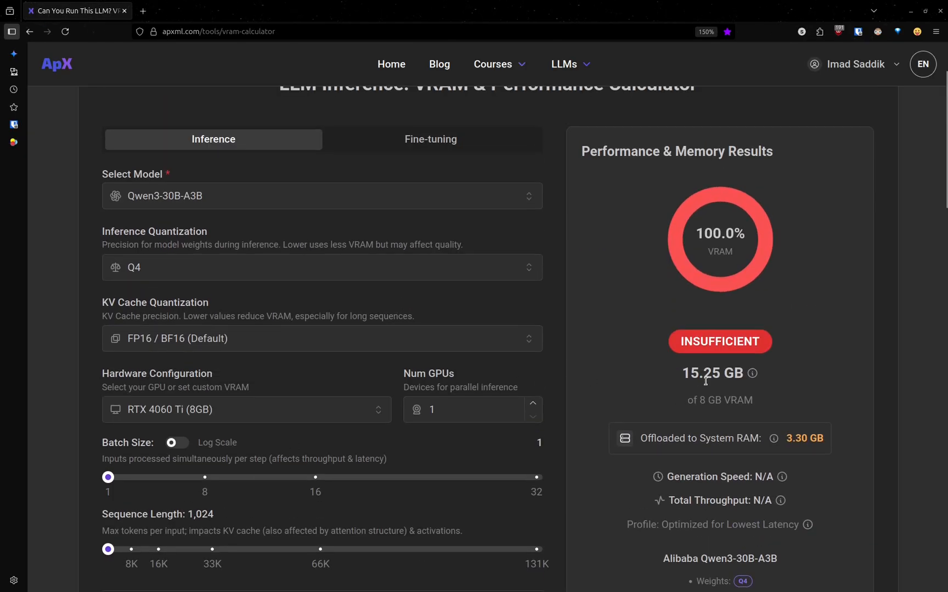
pyautogui.moveTo(684, 368)
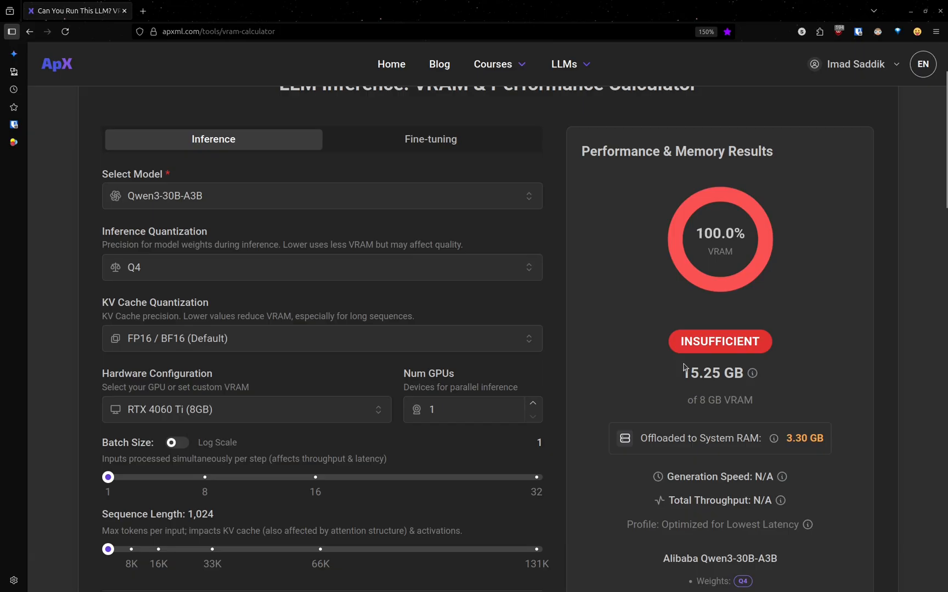
pyautogui.moveTo(590, 403)
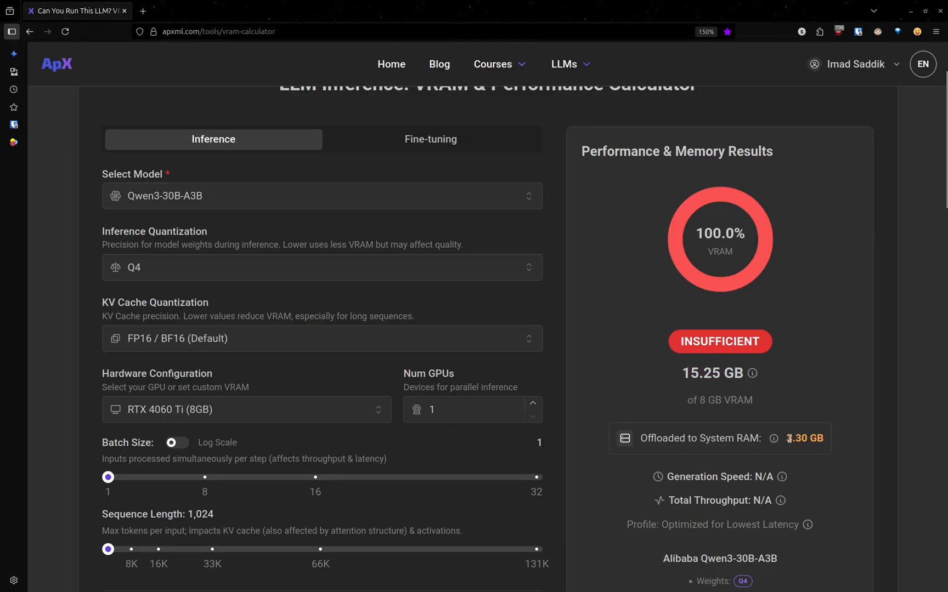
pyautogui.scroll(-3)
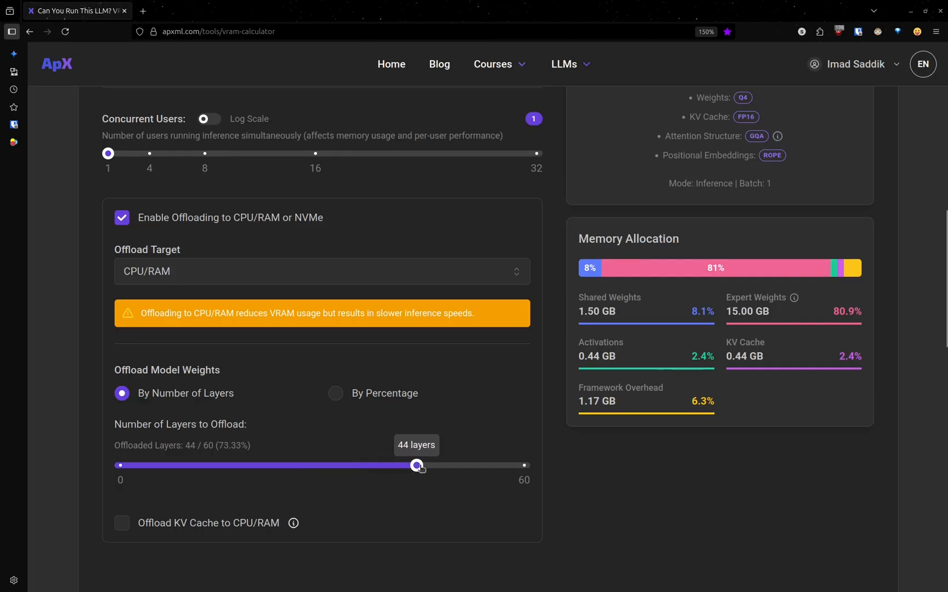
pyautogui.scroll(3)
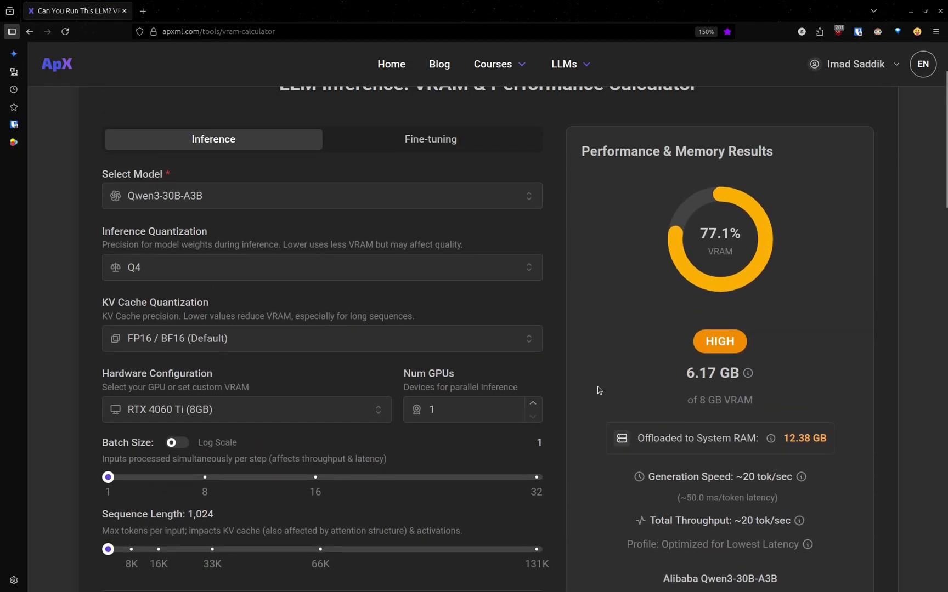
pyautogui.moveTo(664, 386)
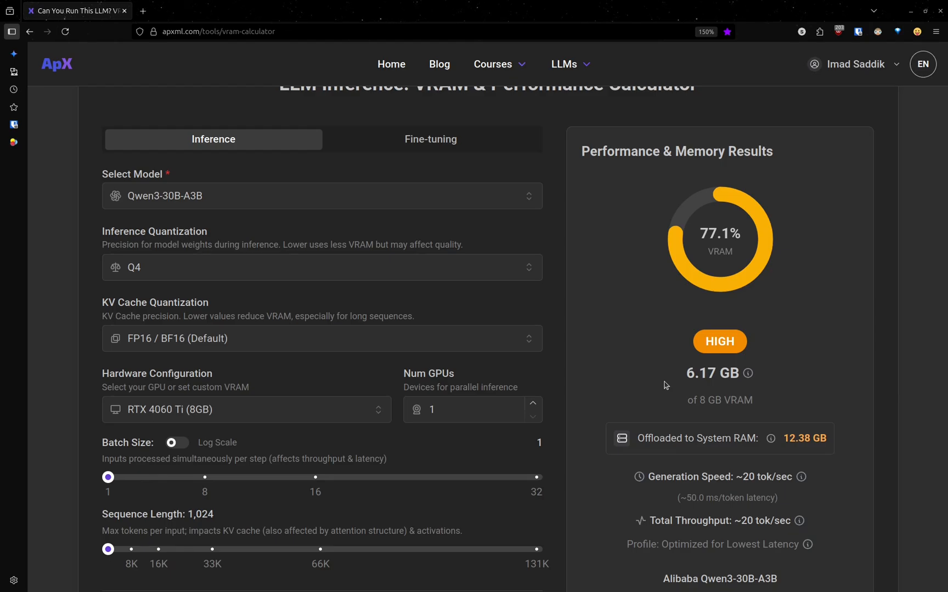
# Reduce offloading to 42 of 60 layers: 7 GB of 8 GB VRAM (87.5%), 11.55 GB in RAM, ~21 tok/sec
pyautogui.scroll(-3)
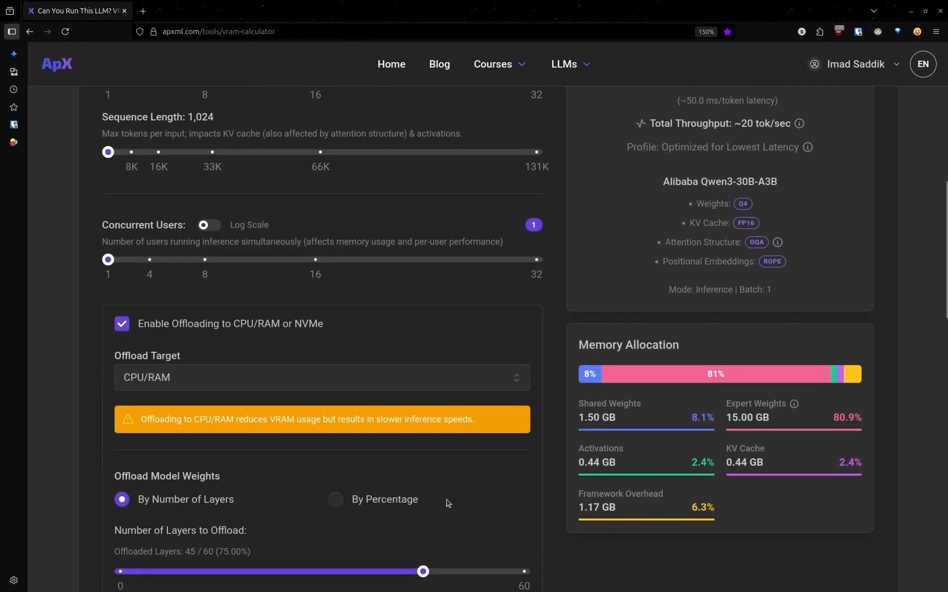
pyautogui.scroll(-3)
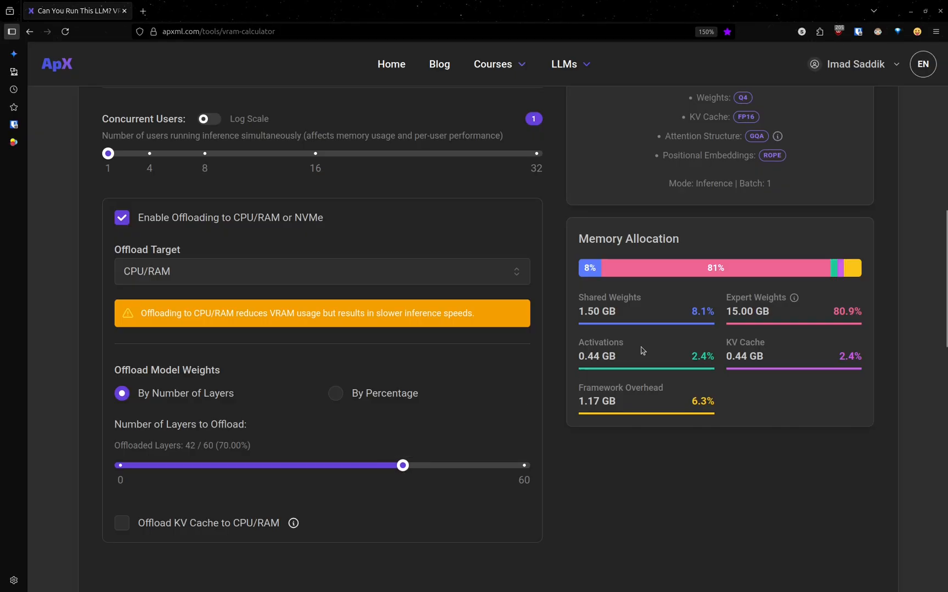
pyautogui.scroll(3)
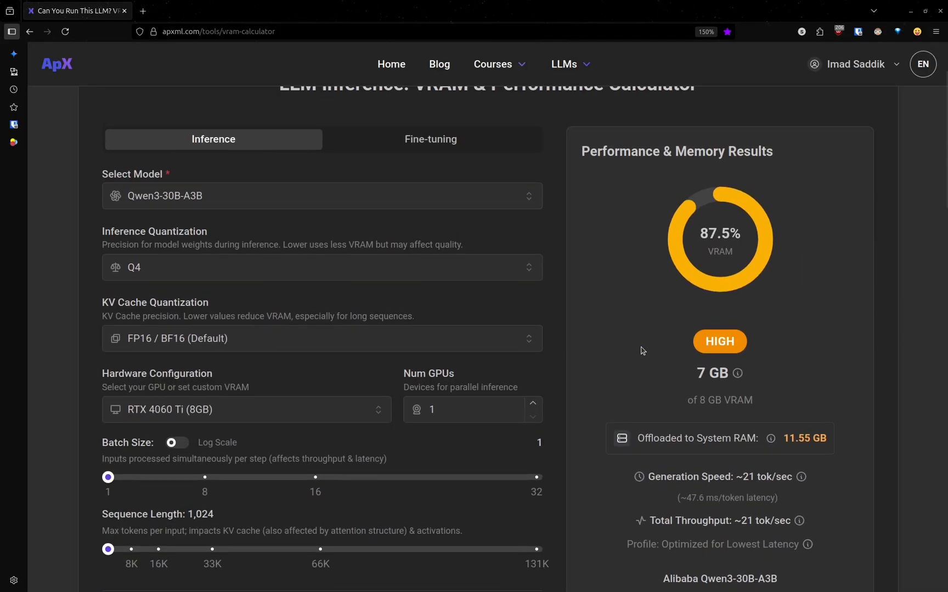
pyautogui.moveTo(612, 369)
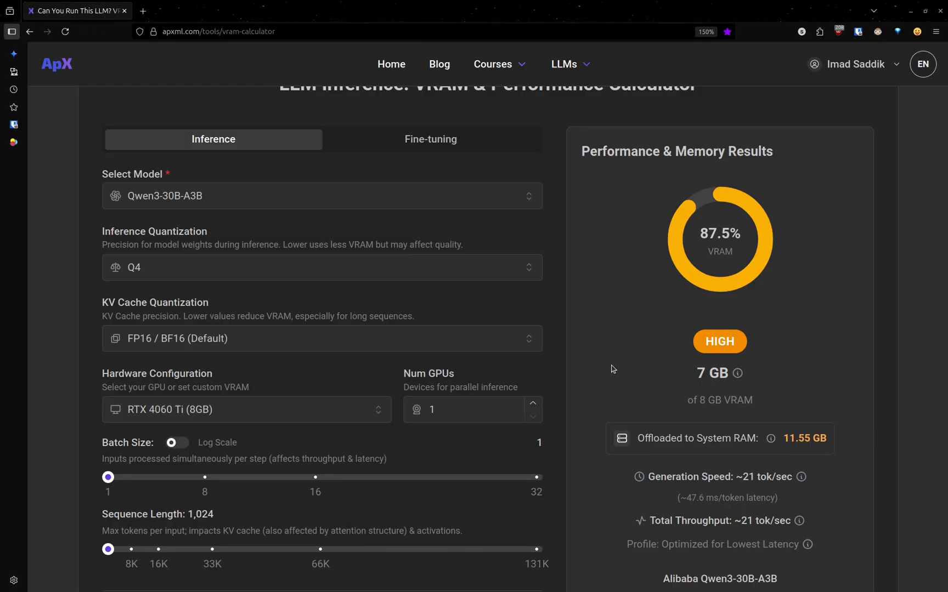
pyautogui.moveTo(719, 438)
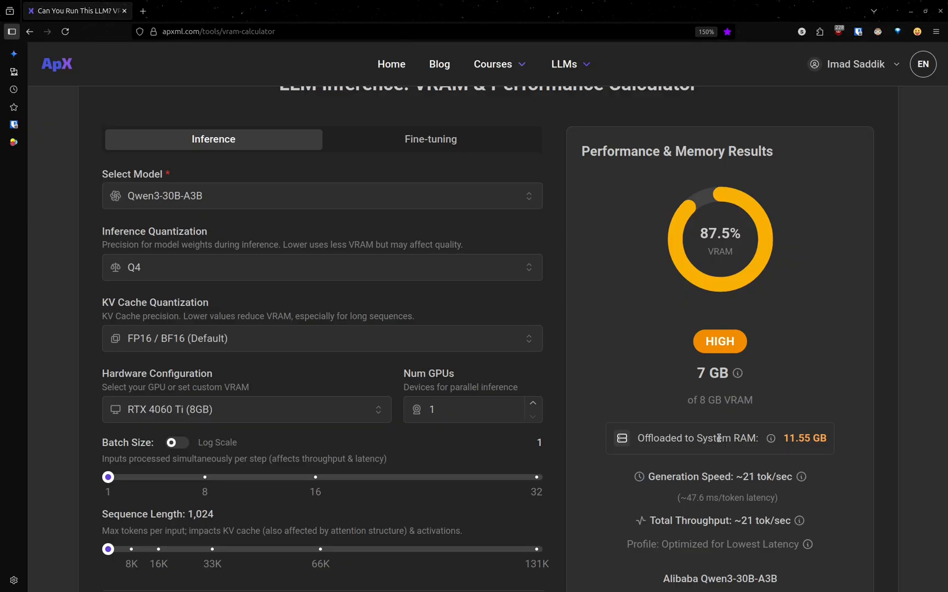
pyautogui.scroll(-3)
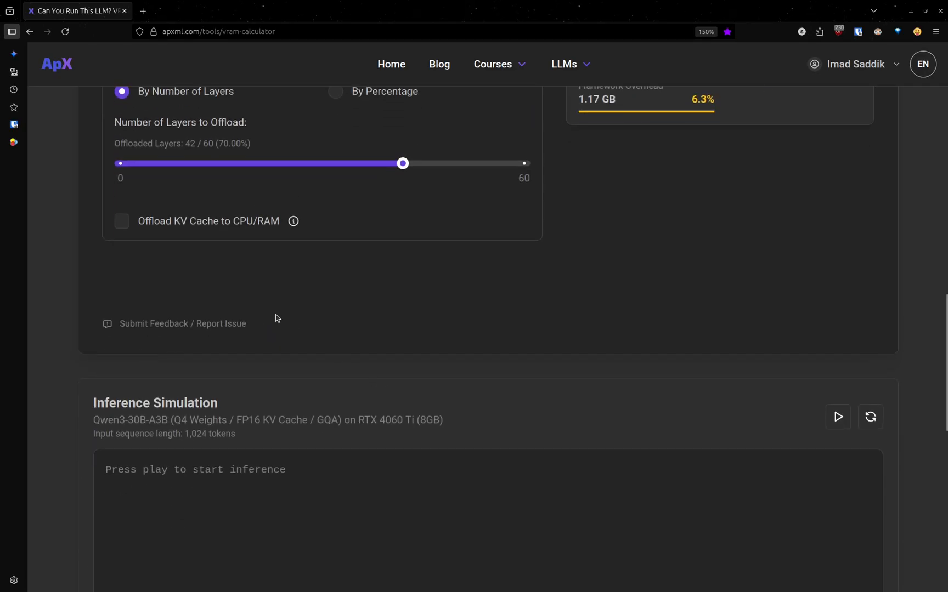
pyautogui.scroll(3)
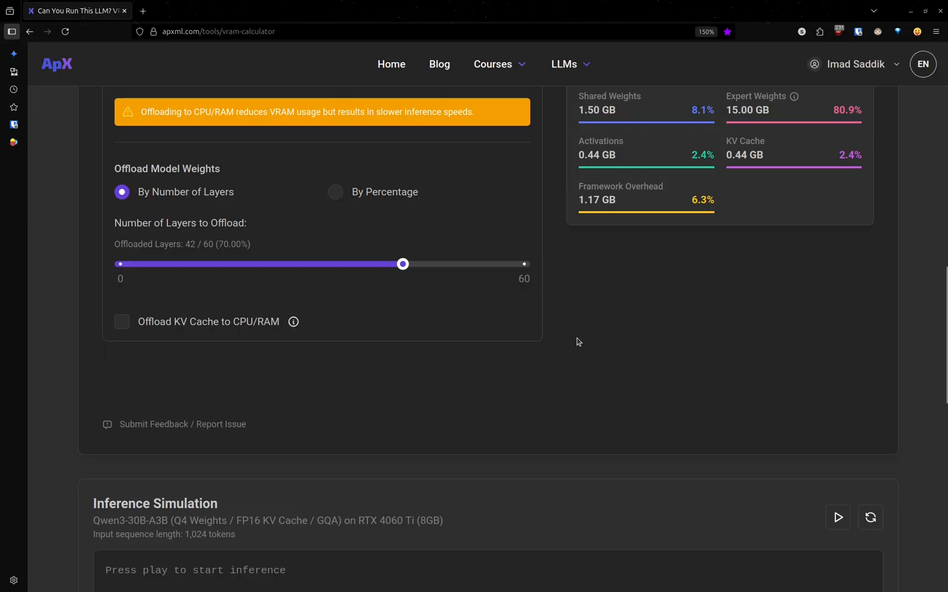
pyautogui.moveTo(158, 362)
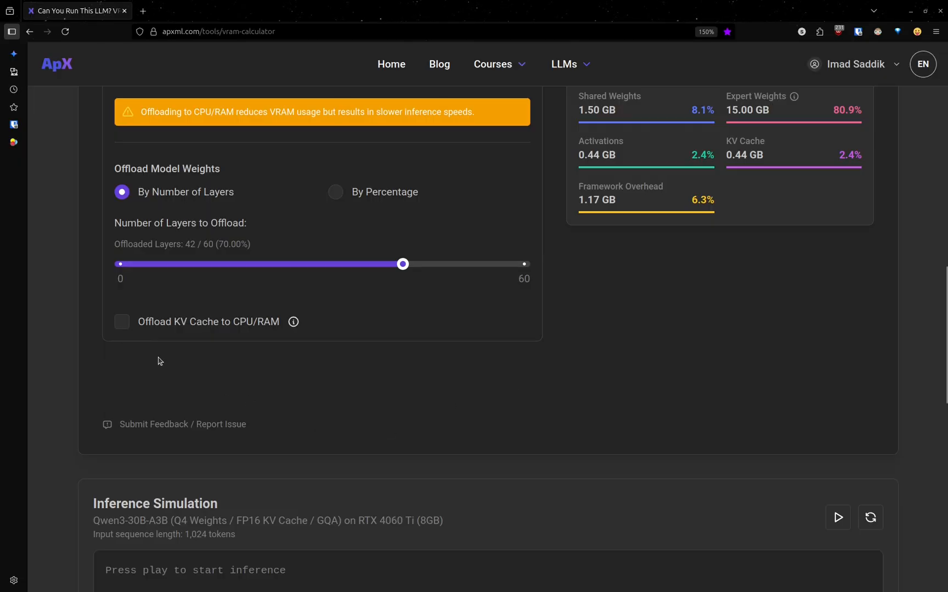
pyautogui.scroll(3)
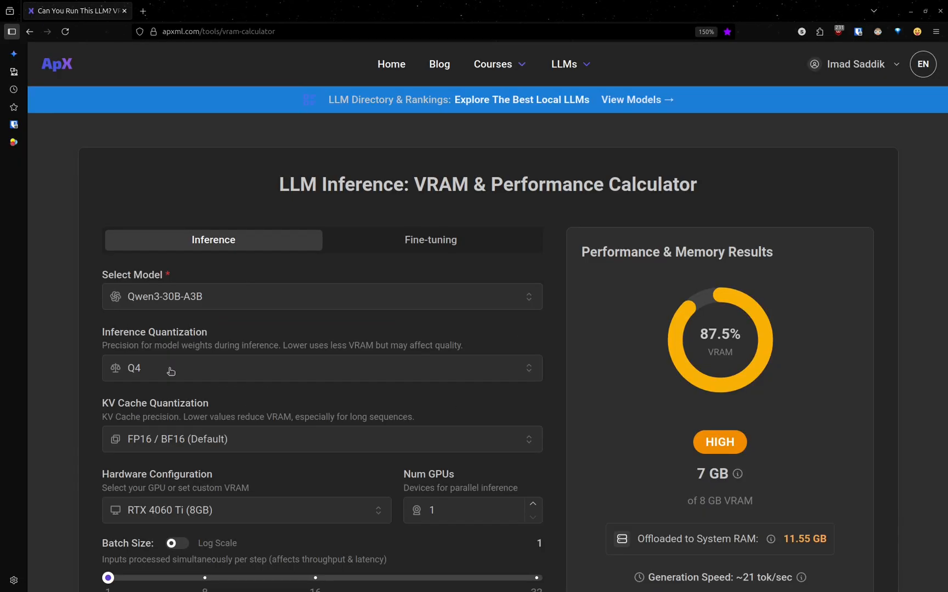
pyautogui.scroll(-3)
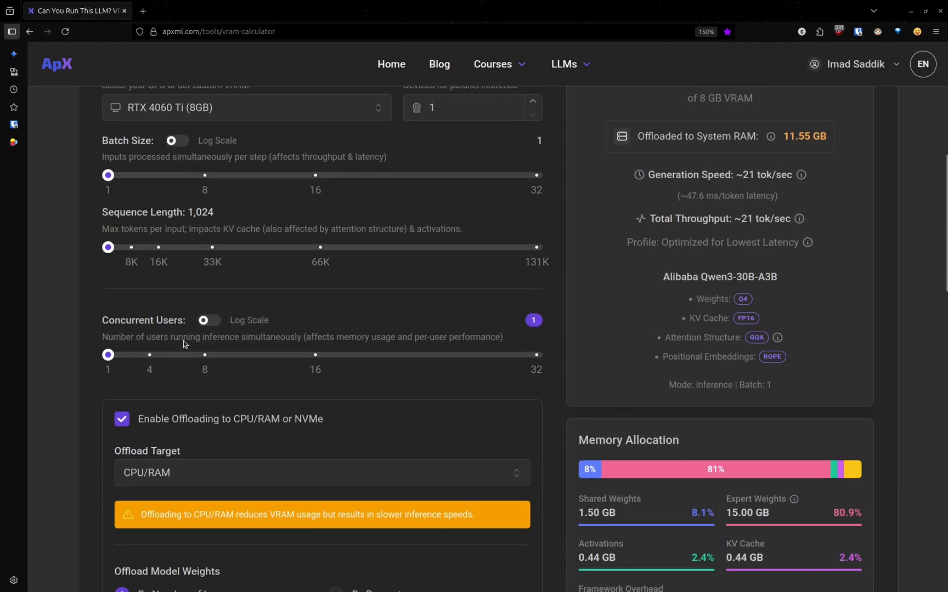
pyautogui.moveTo(134, 212)
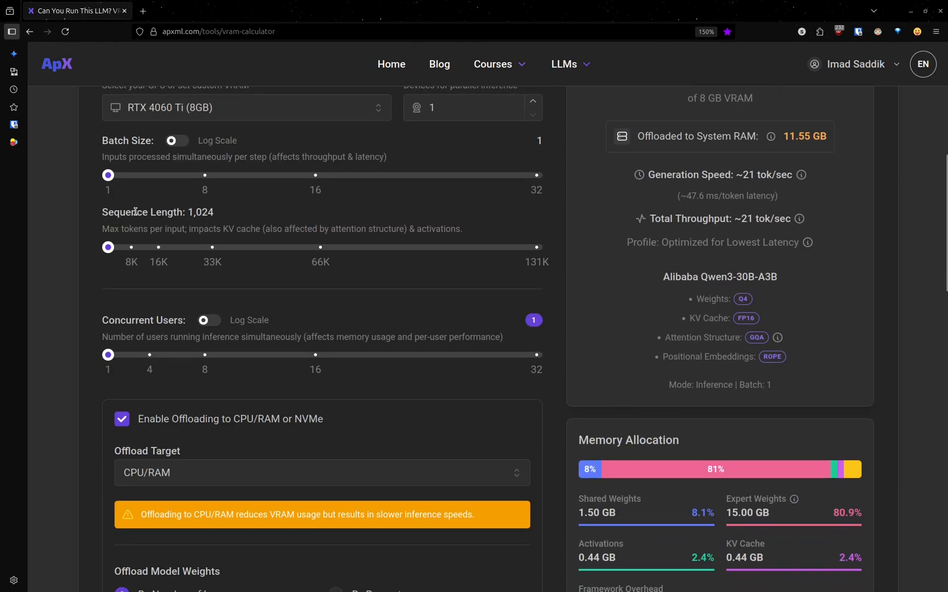
pyautogui.moveTo(154, 324)
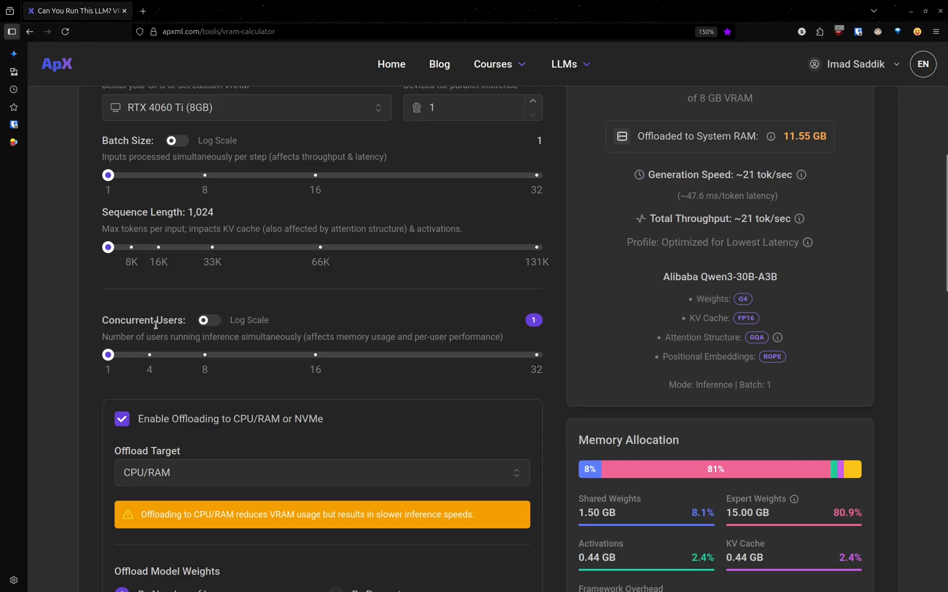
pyautogui.moveTo(120, 134)
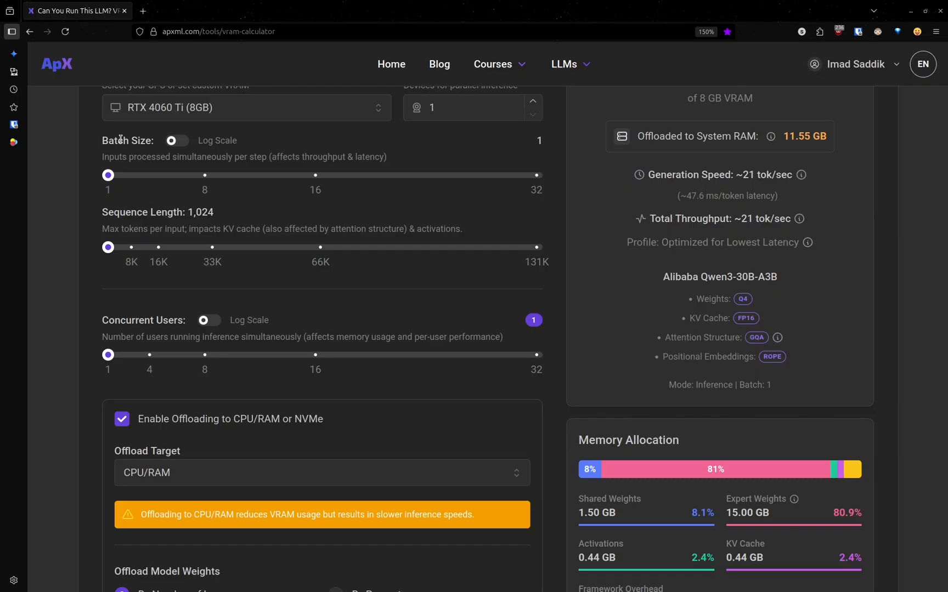
pyautogui.moveTo(155, 176)
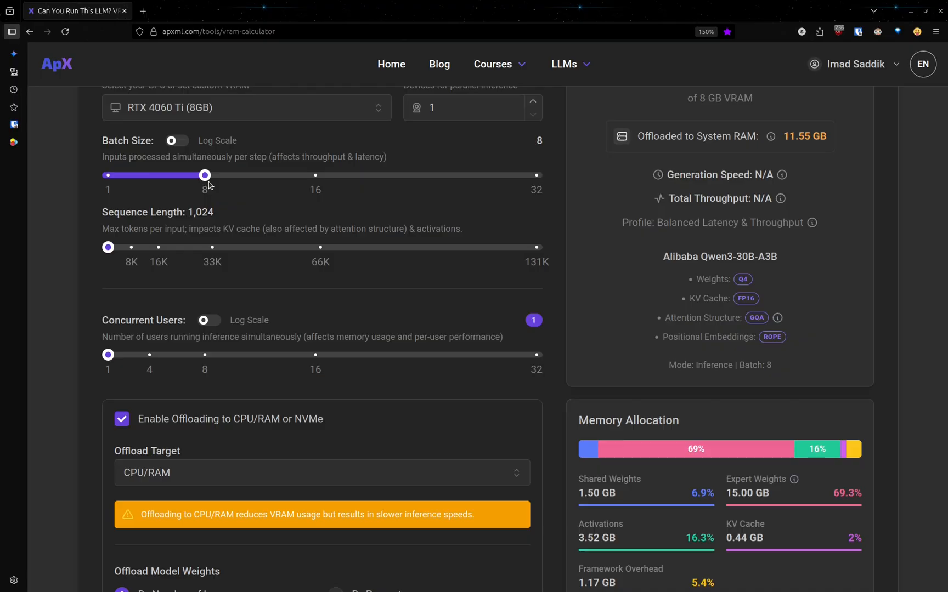
pyautogui.moveTo(474, 209)
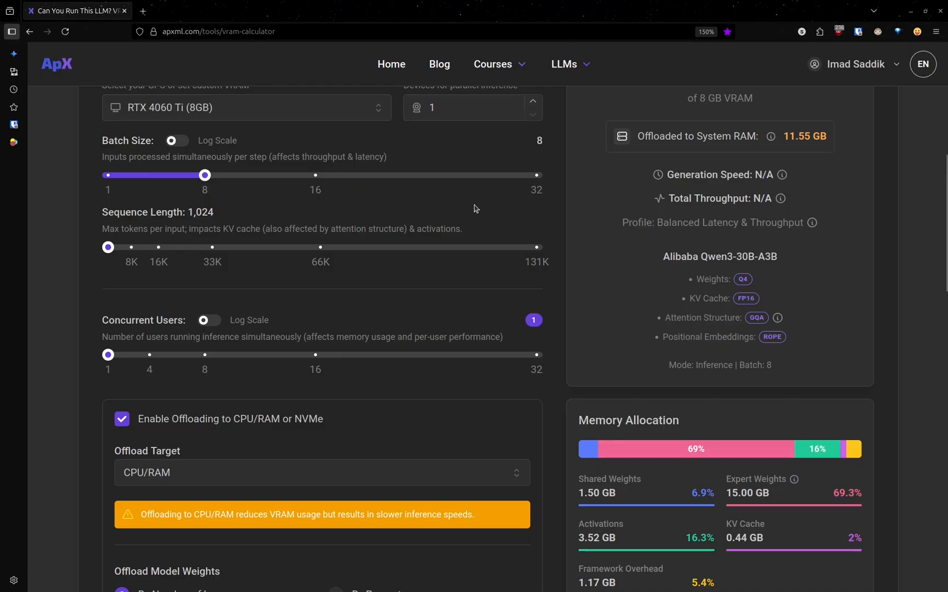
pyautogui.scroll(3)
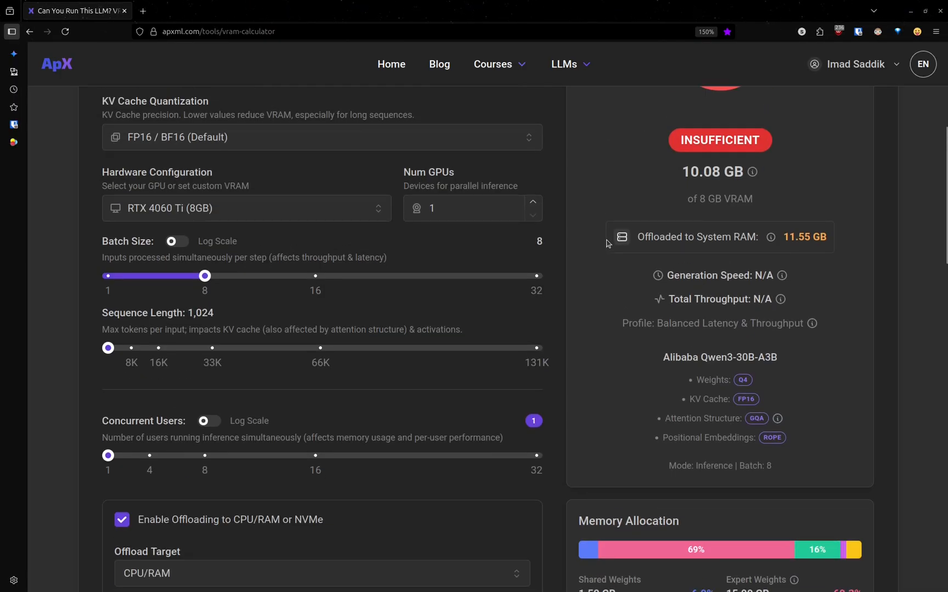
pyautogui.scroll(3)
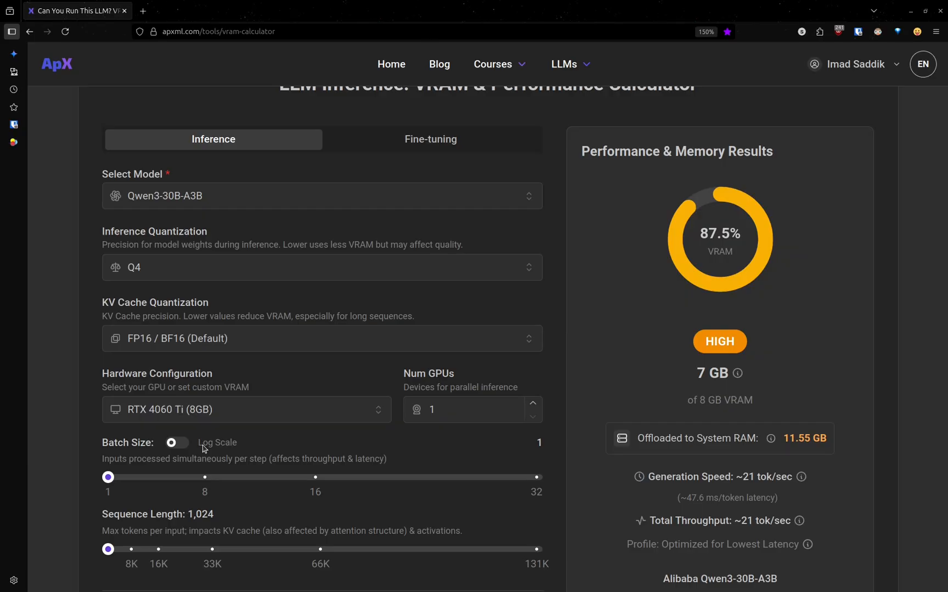
pyautogui.scroll(-3)
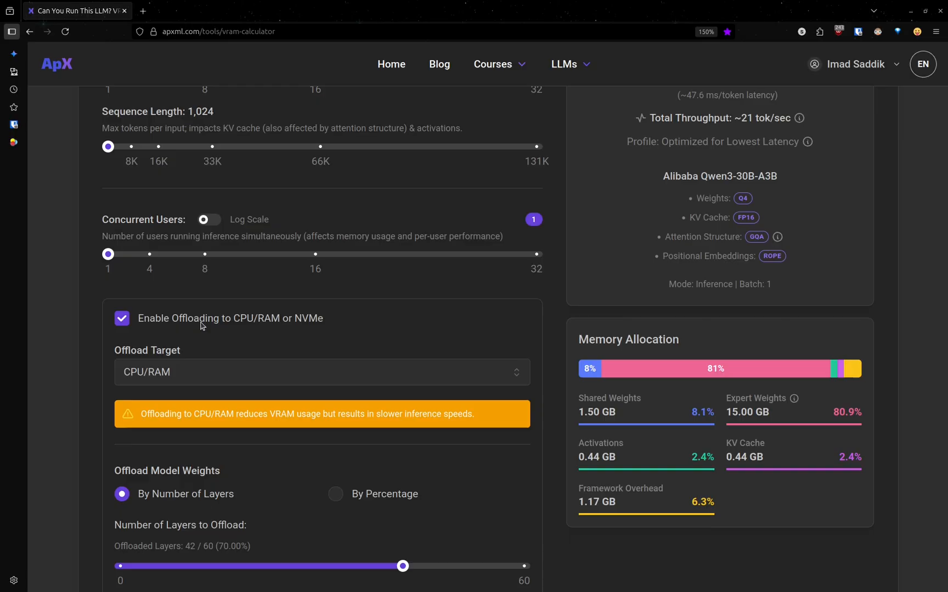
pyautogui.moveTo(252, 298)
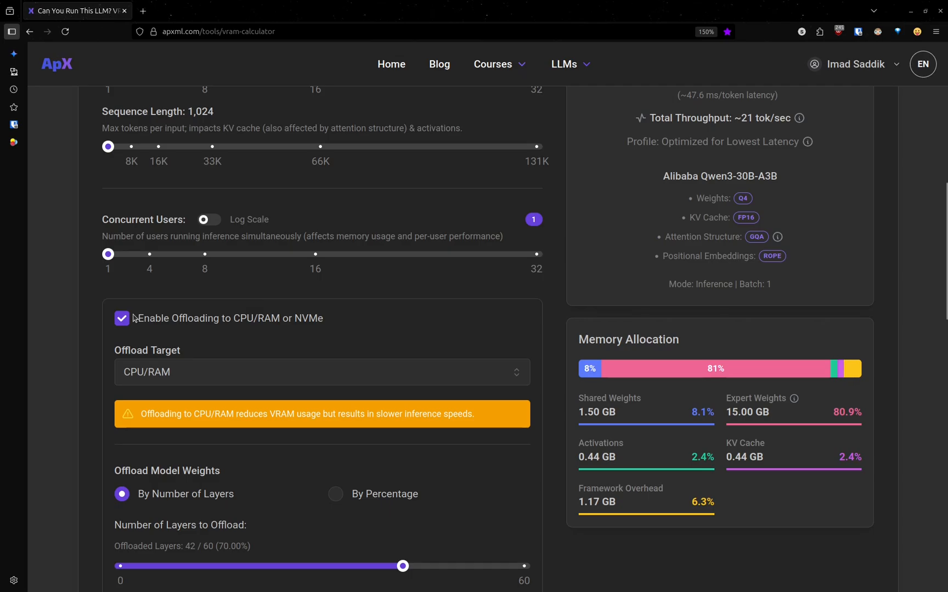
pyautogui.scroll(3)
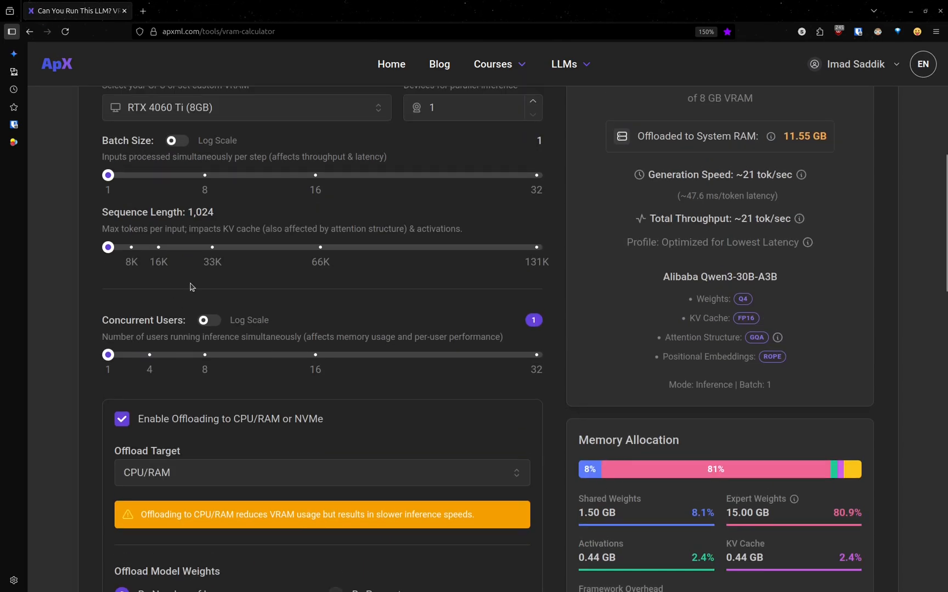
pyautogui.moveTo(250, 222)
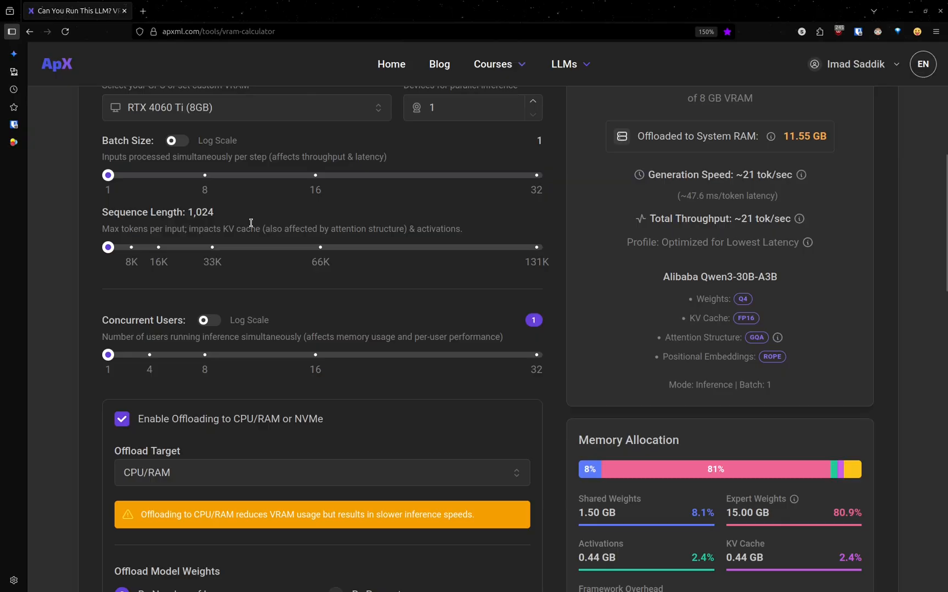
pyautogui.scroll(3)
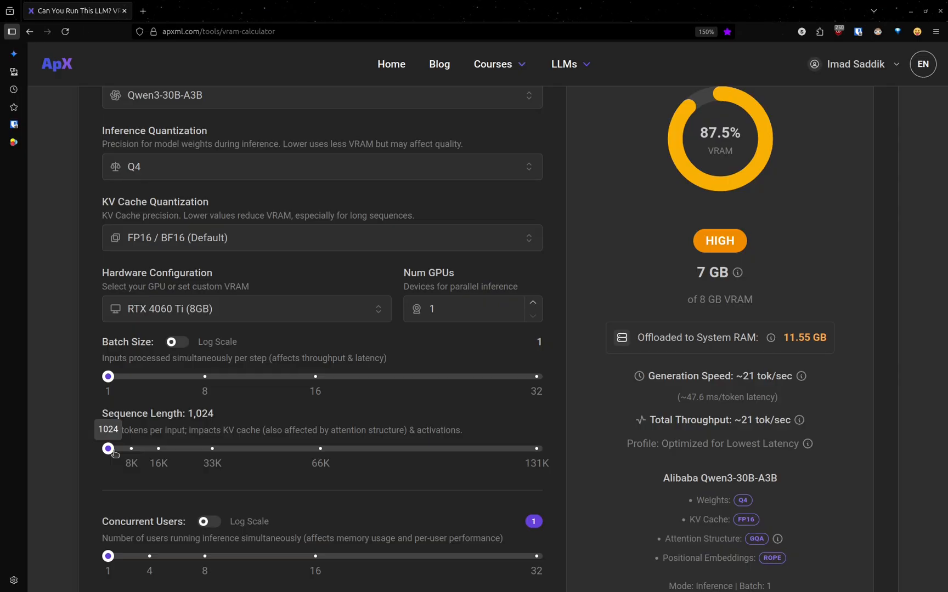
pyautogui.moveTo(556, 437)
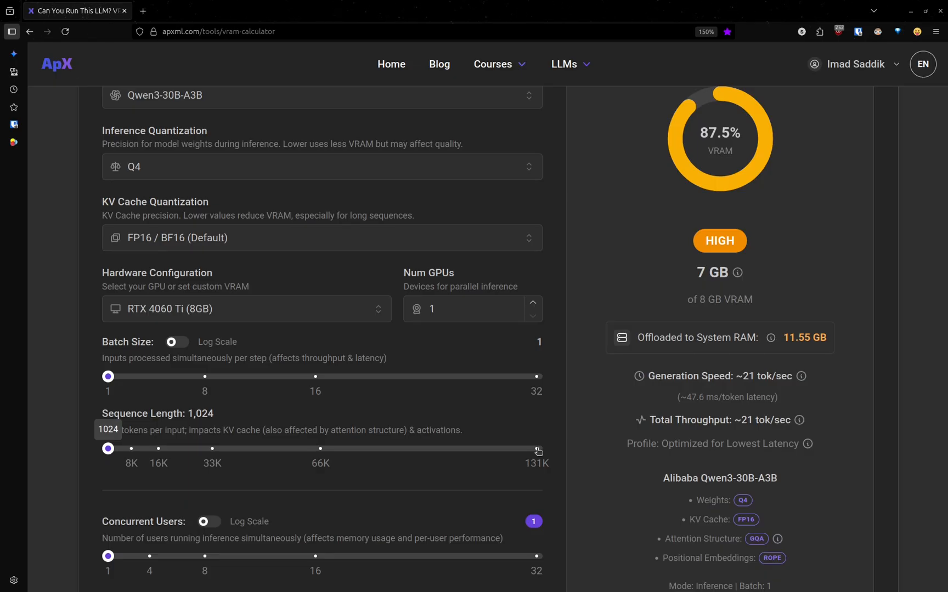
pyautogui.moveTo(690, 313)
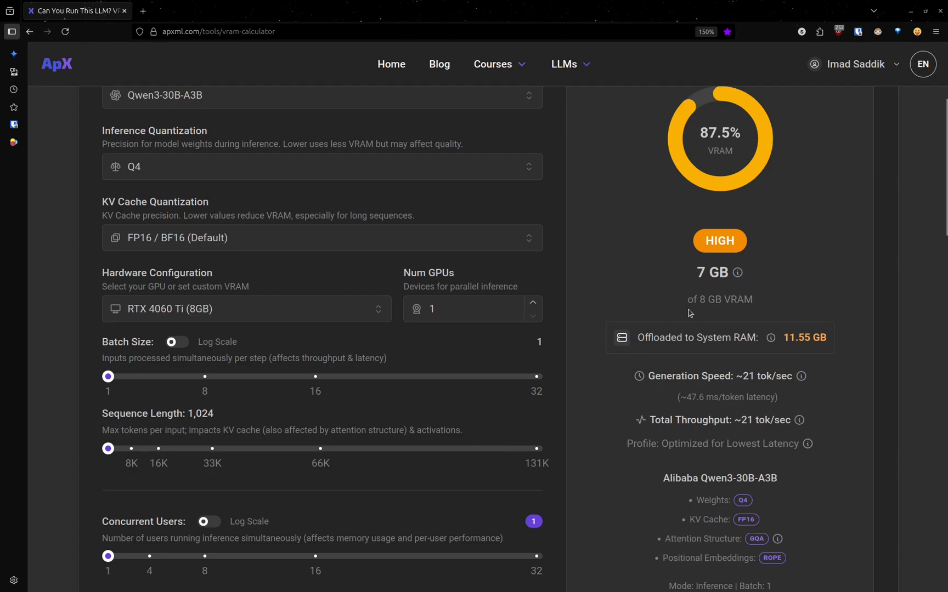
pyautogui.moveTo(489, 447)
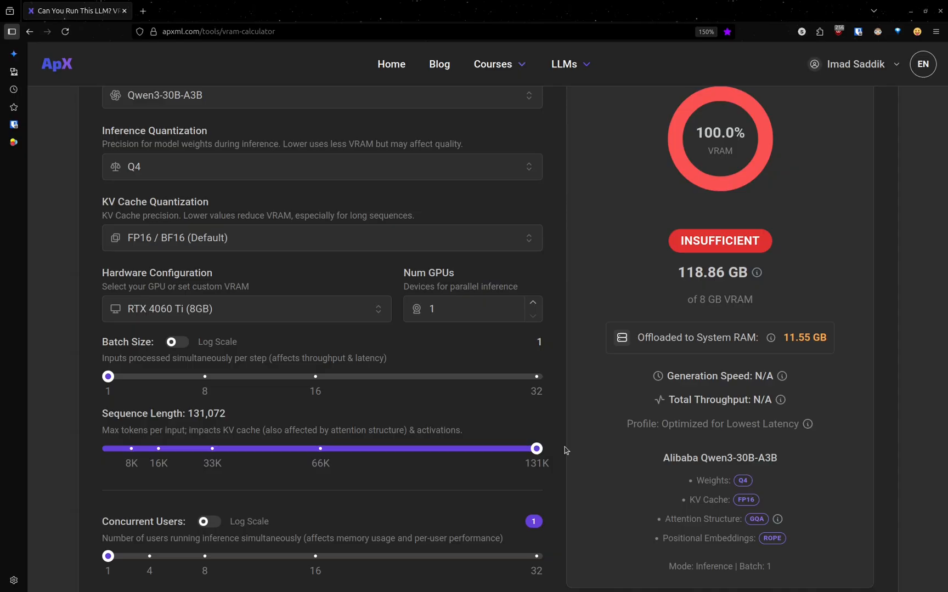
# Review the memory breakdown and restore sequence length to 1,024, giving 7 GB of 8 GB at ~21 tok/sec
pyautogui.scroll(-3)
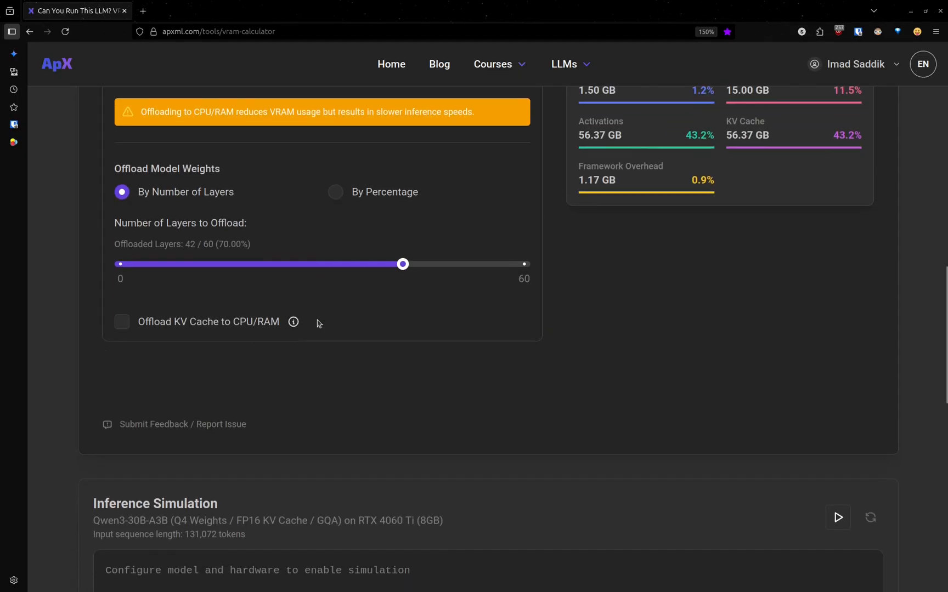
pyautogui.scroll(3)
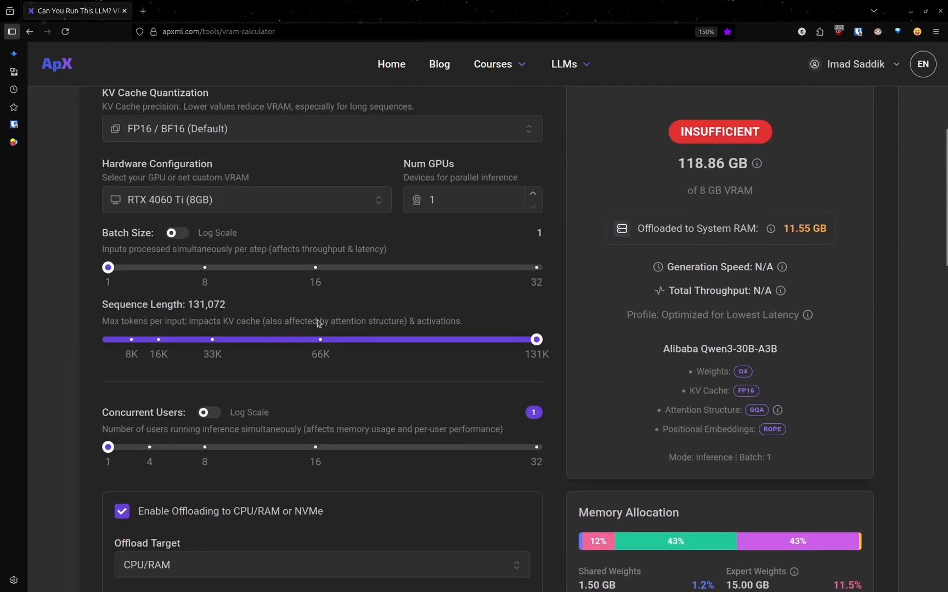
pyautogui.scroll(3)
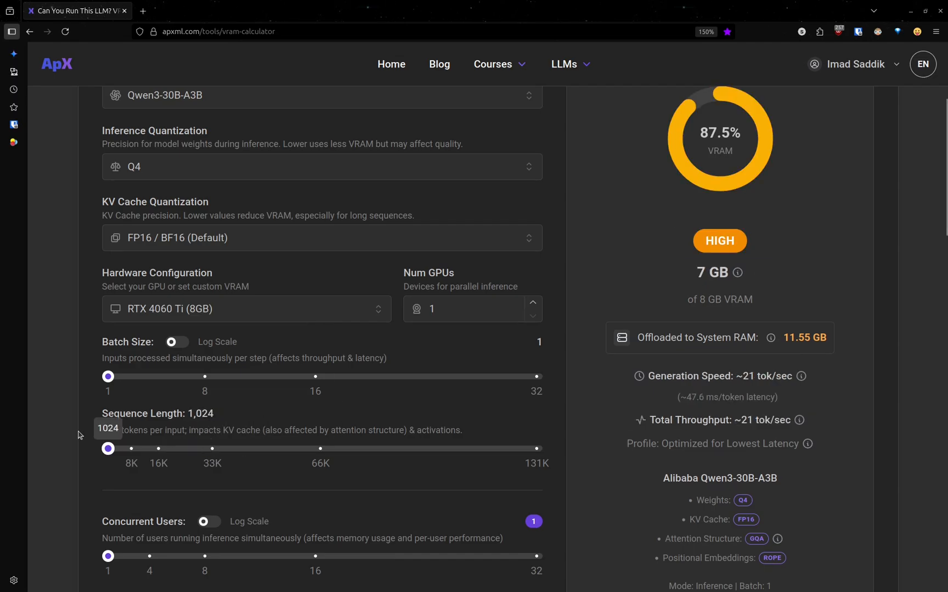
pyautogui.scroll(-3)
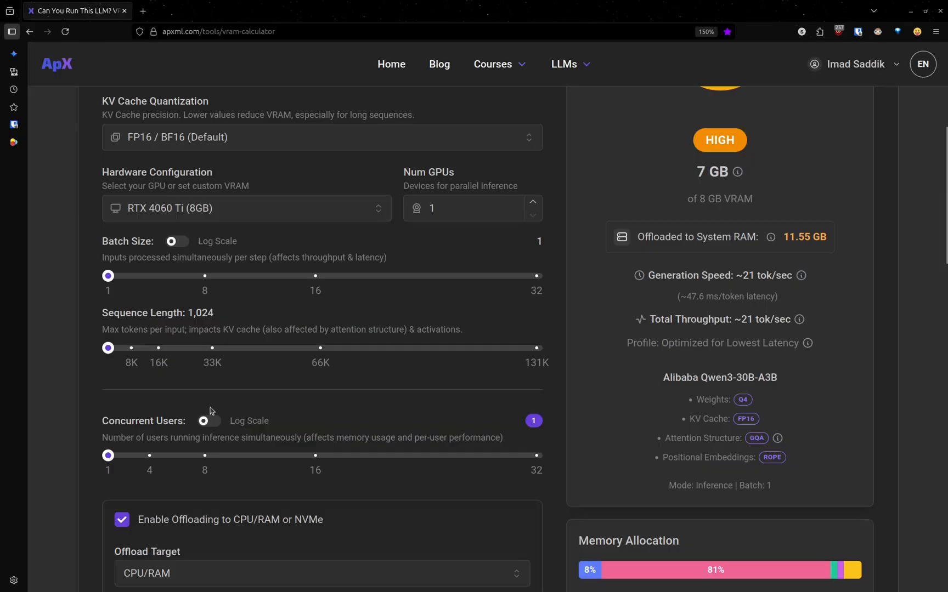
pyautogui.moveTo(279, 329)
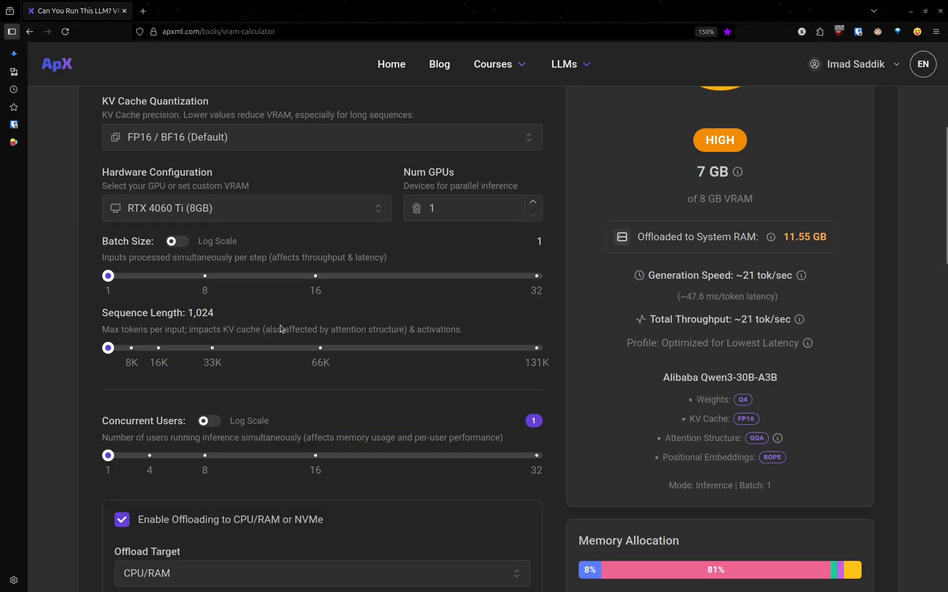
pyautogui.moveTo(725, 289)
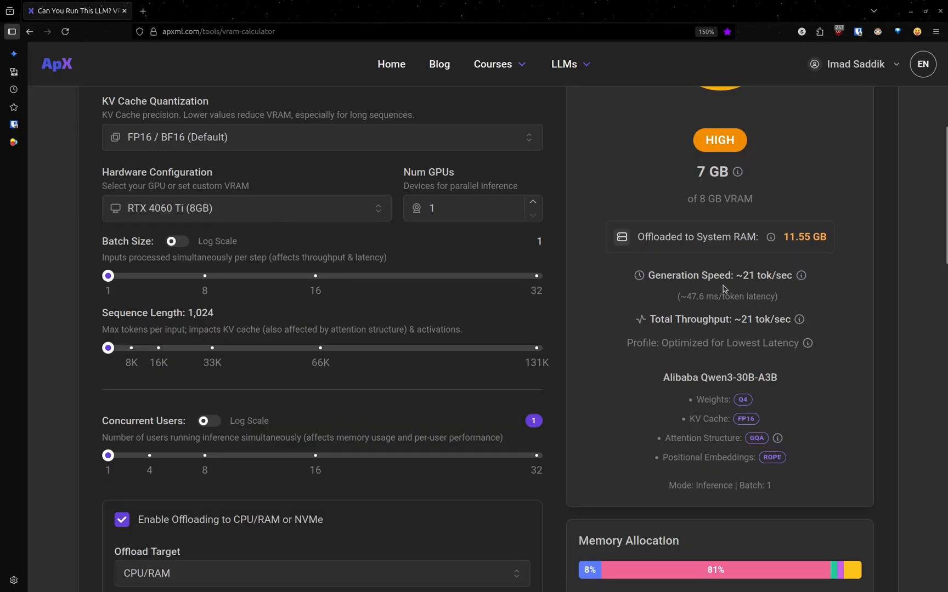
pyautogui.moveTo(679, 274)
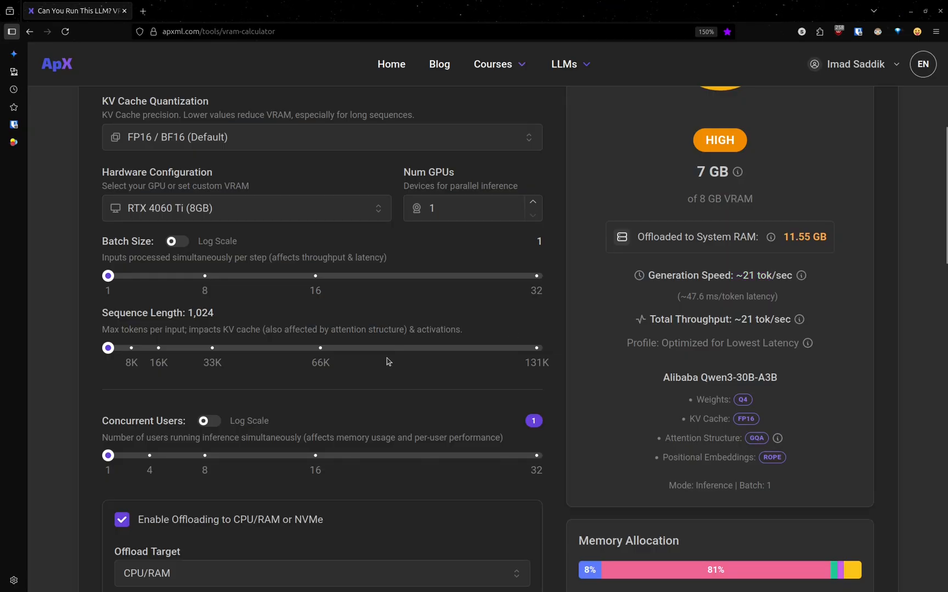
# Run the inference simulation, streaming a reply about Kuala Lumpur at Q4, 7 GB of 8 GB
pyautogui.scroll(-3)
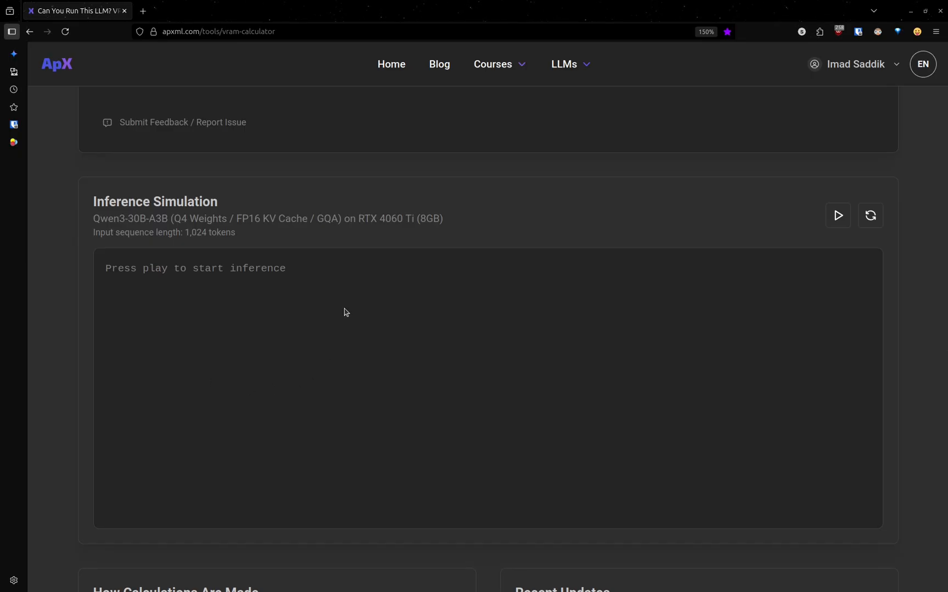
pyautogui.moveTo(205, 268)
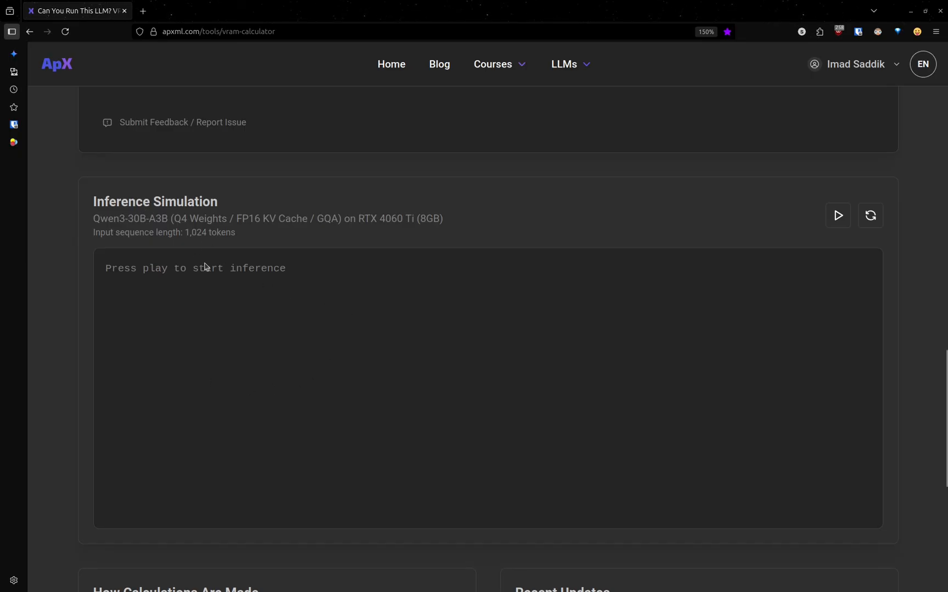
pyautogui.moveTo(236, 295)
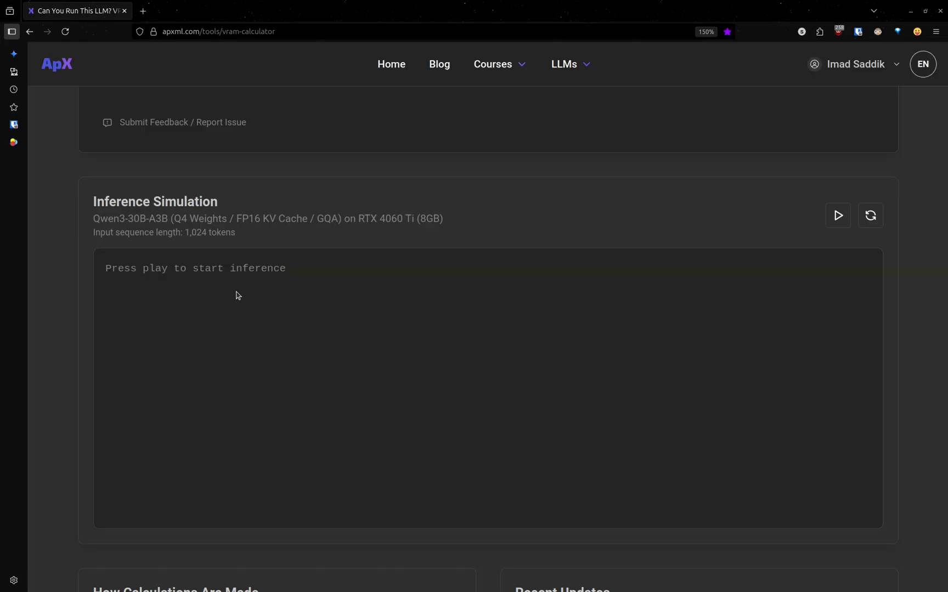
pyautogui.moveTo(413, 271)
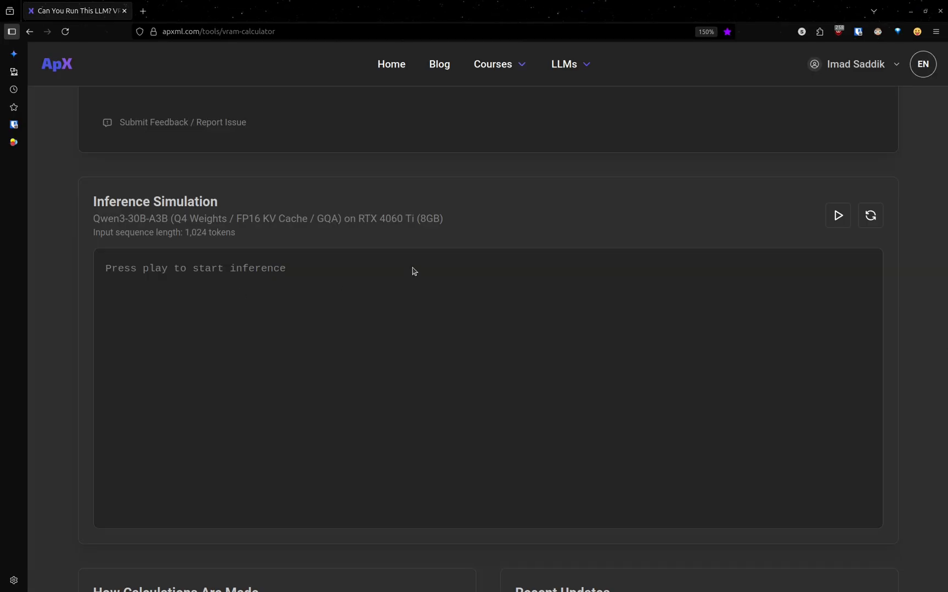
pyautogui.moveTo(753, 238)
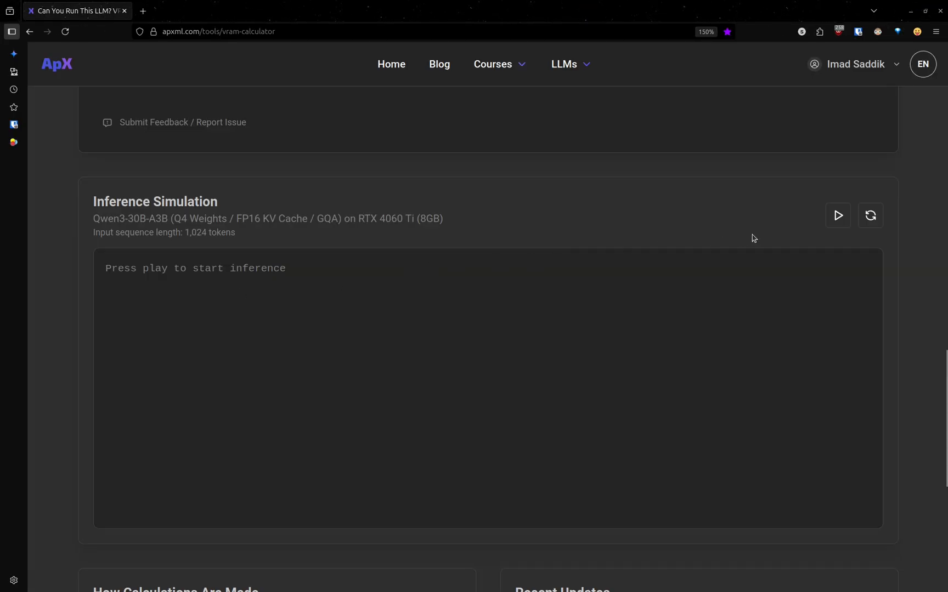
pyautogui.click(838, 215)
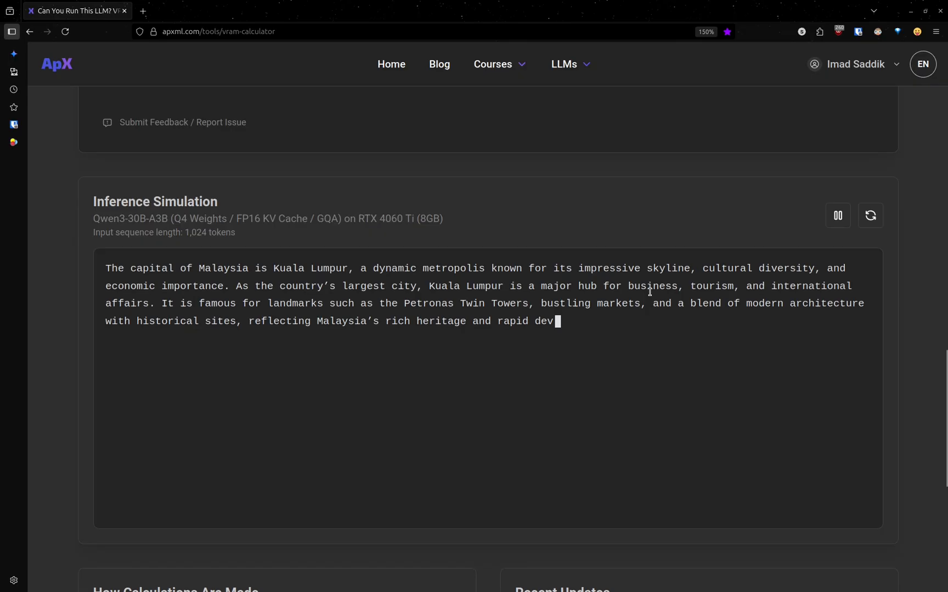
pyautogui.scroll(3)
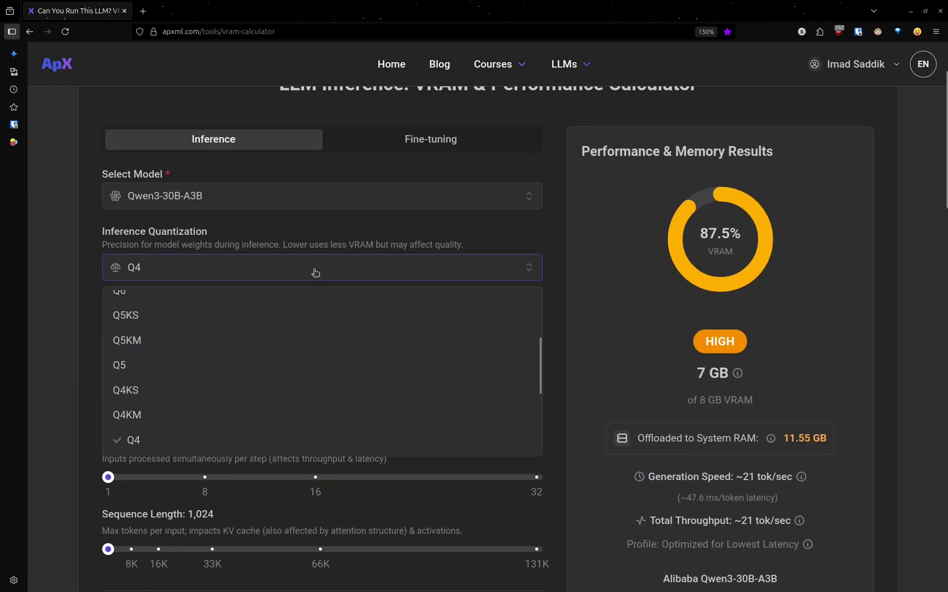
# Switch weights to Q1 and raise GPUs to 8 RTX 4060 Ti: 3.34 GB of 64 GB, ~161 tok/sec
pyautogui.scroll(-3)
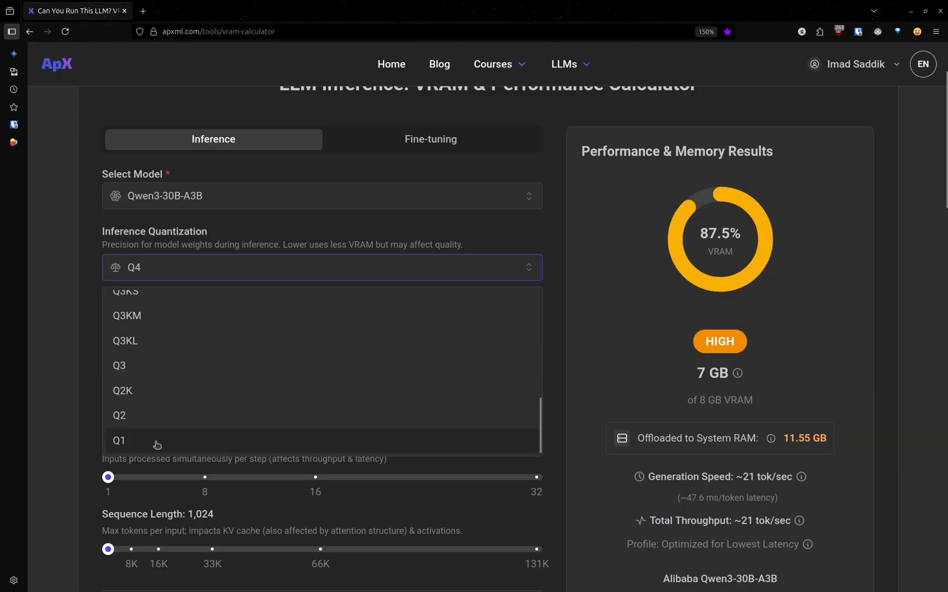
pyautogui.click(119, 440)
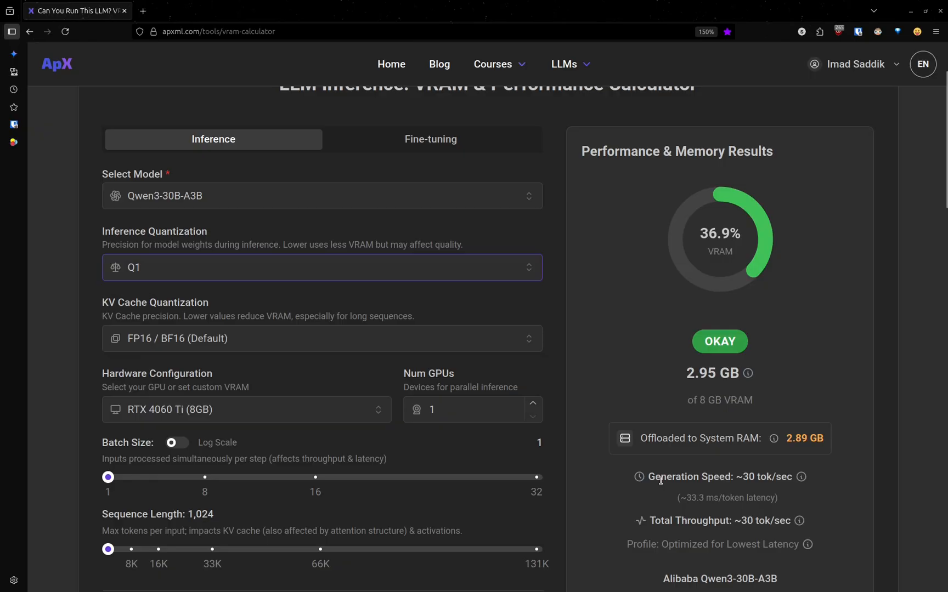
pyautogui.scroll(-3)
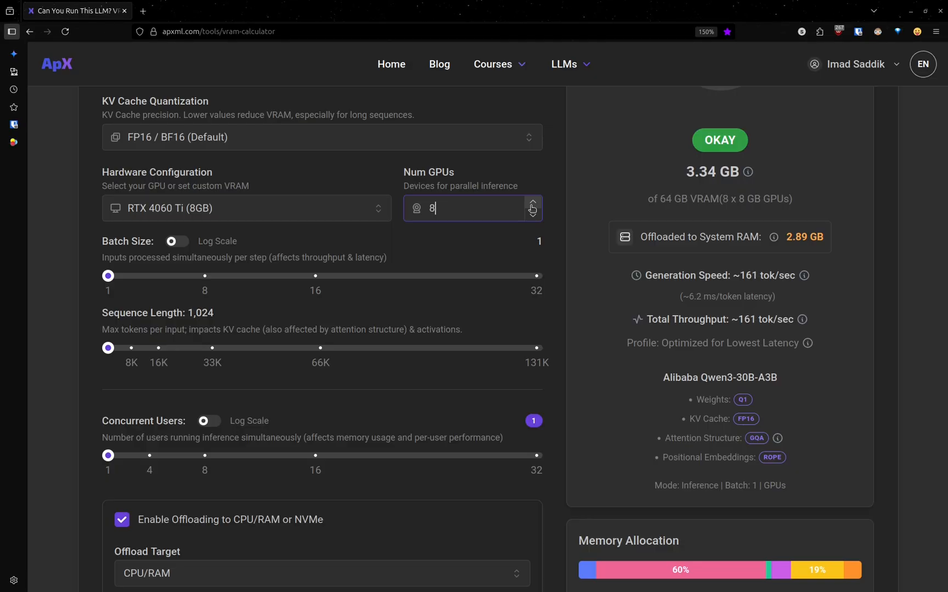
# Reset and rerun the inference simulation for the Q1, 8-GPU setup, streaming a longer Kuala Lumpur reply
pyautogui.scroll(-3)
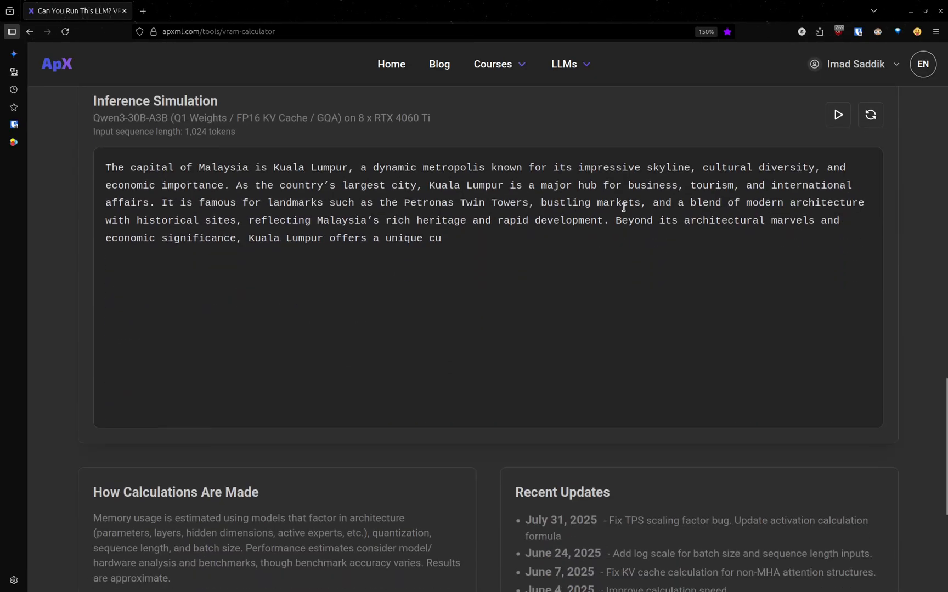
pyautogui.click(869, 116)
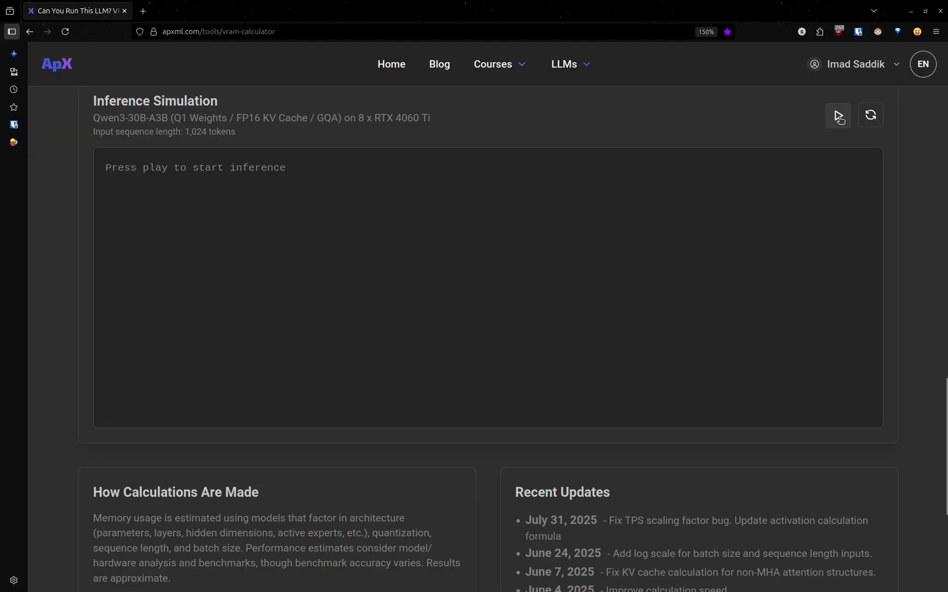
pyautogui.click(837, 116)
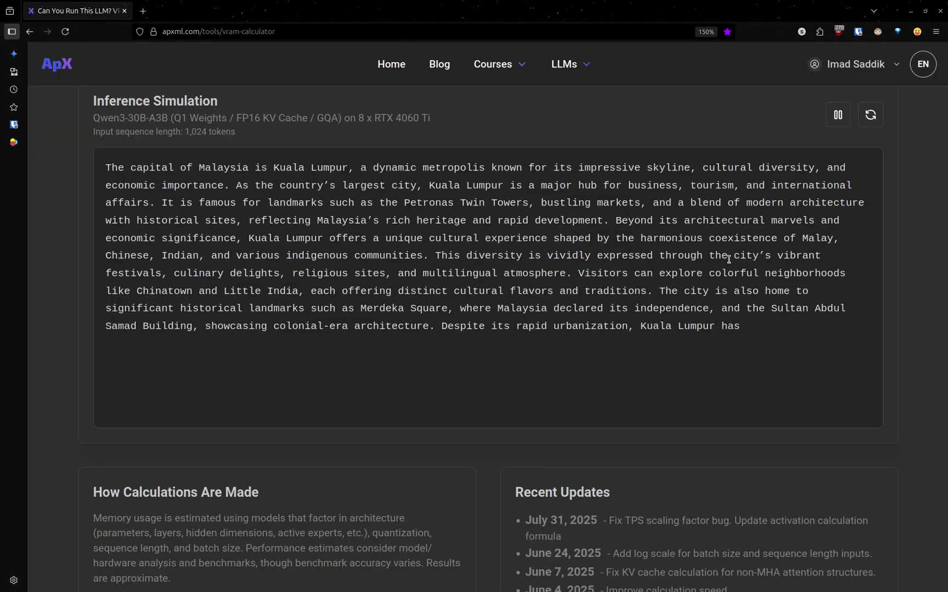
pyautogui.scroll(3)
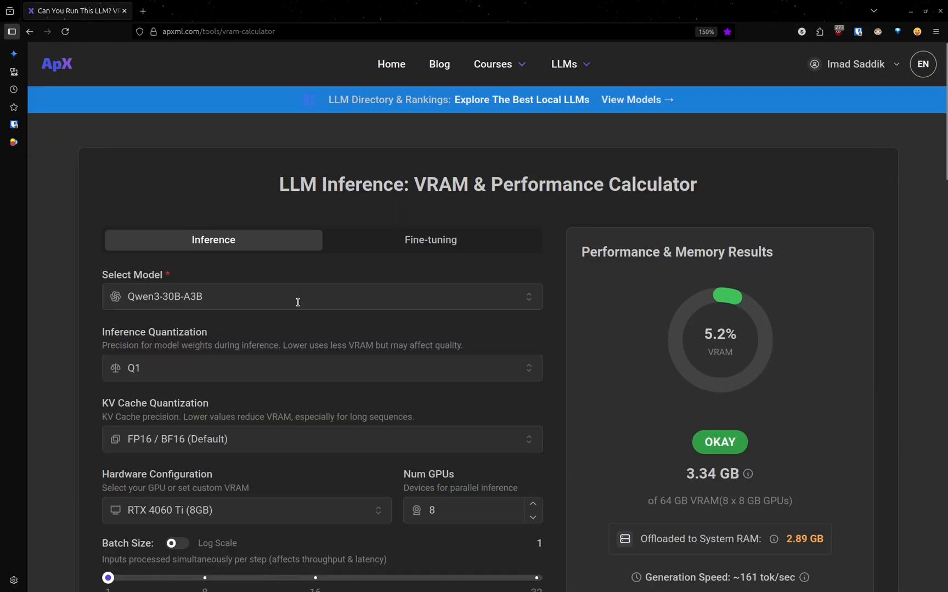
pyautogui.moveTo(347, 286)
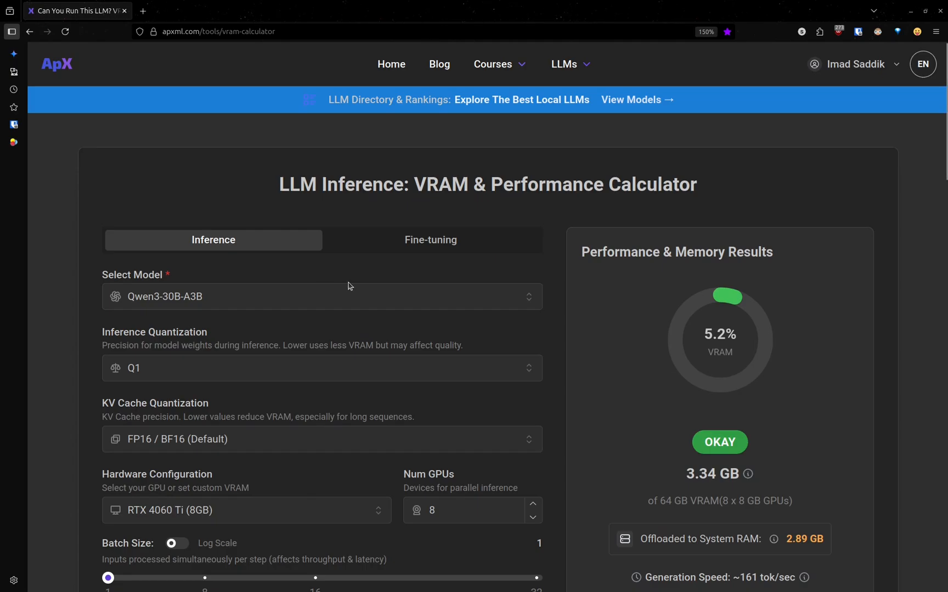
# Switch to Fine-tuning mode and lower GPUs to 6: full fine-tuning needs 507.96 GB of 48 GB, insufficient
pyautogui.click(430, 240)
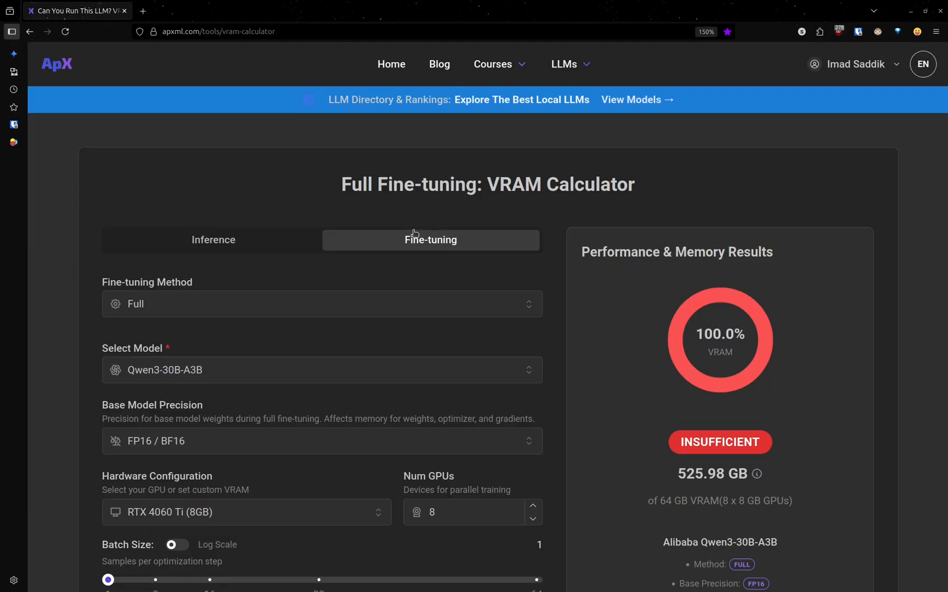
pyautogui.moveTo(198, 305)
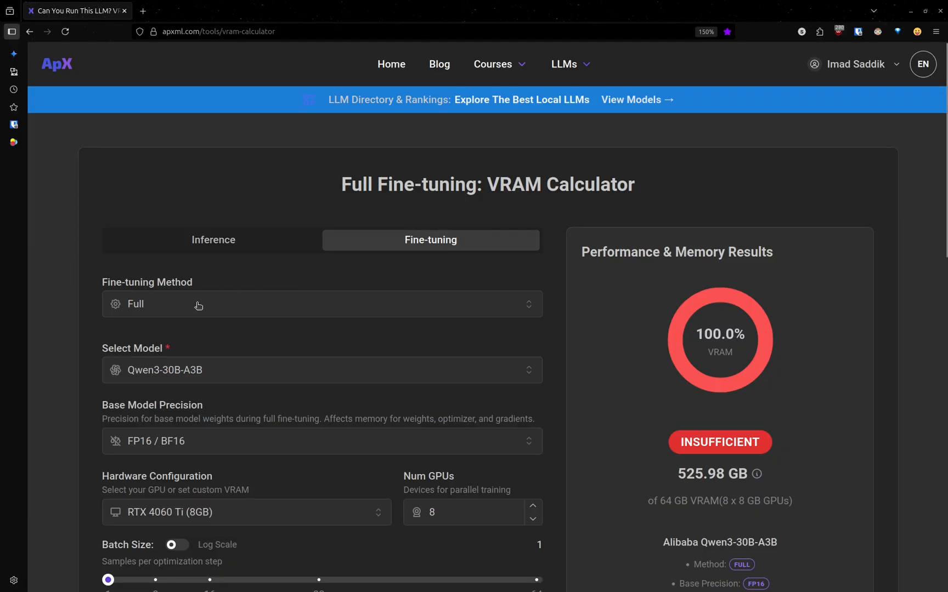
pyautogui.moveTo(494, 366)
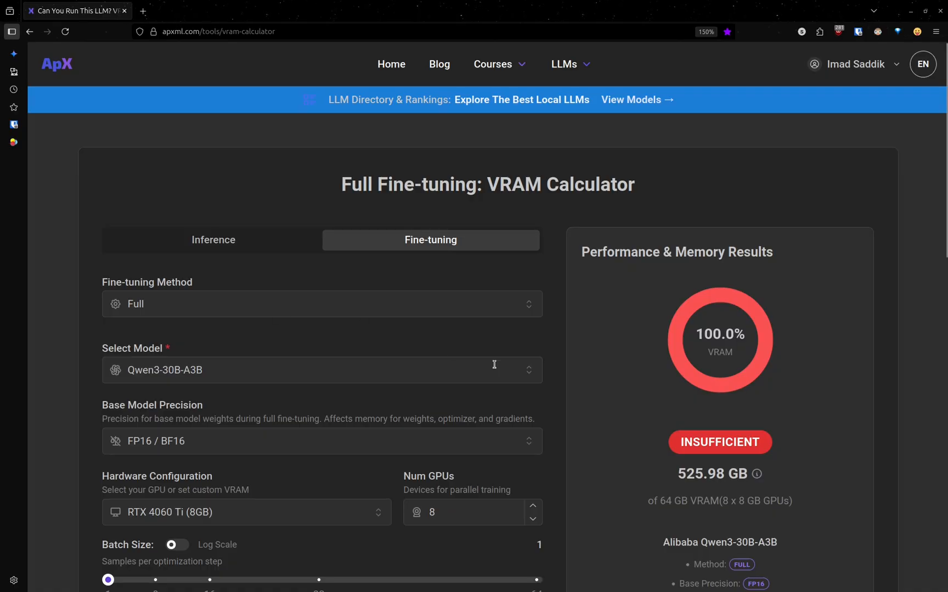
pyautogui.moveTo(611, 405)
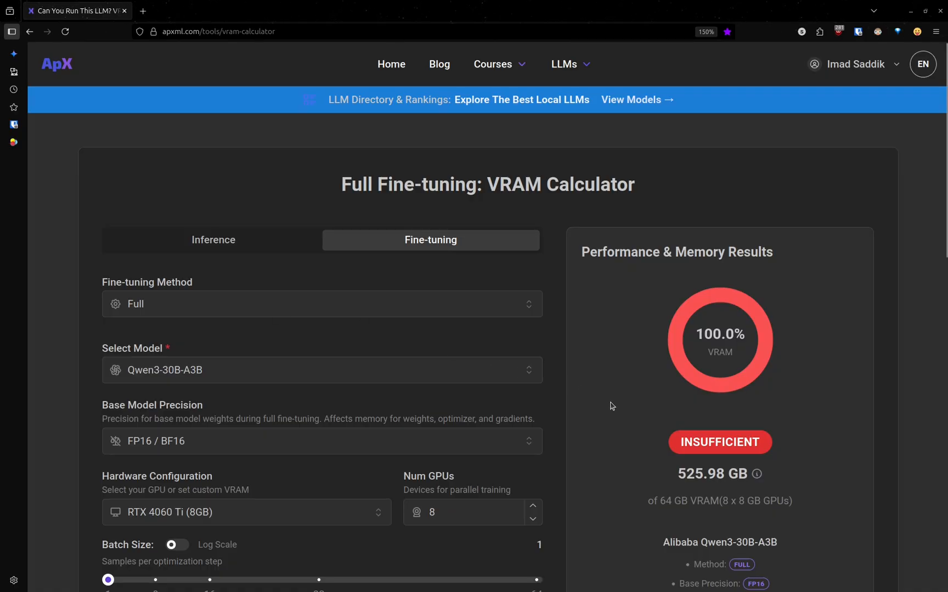
pyautogui.scroll(-3)
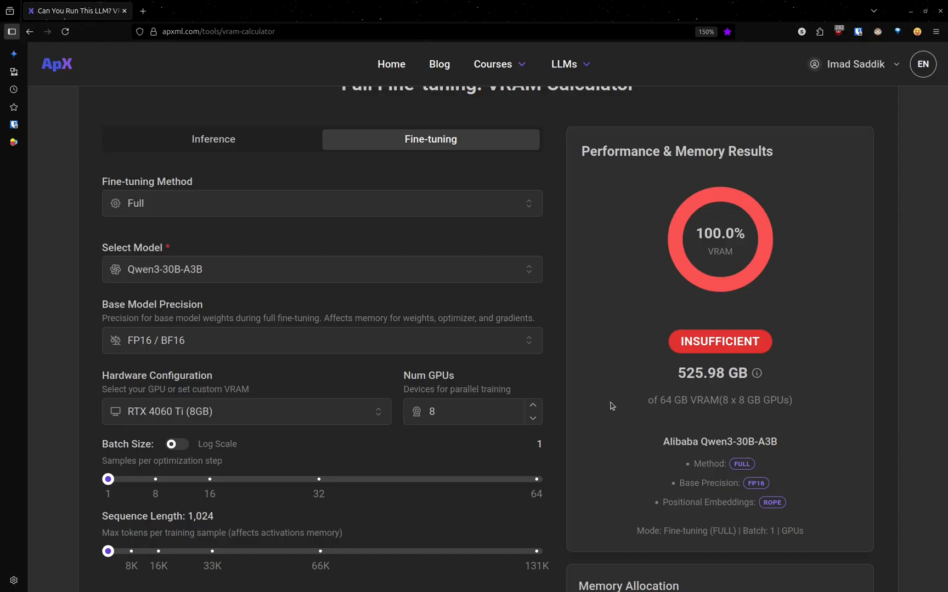
pyautogui.click(532, 419)
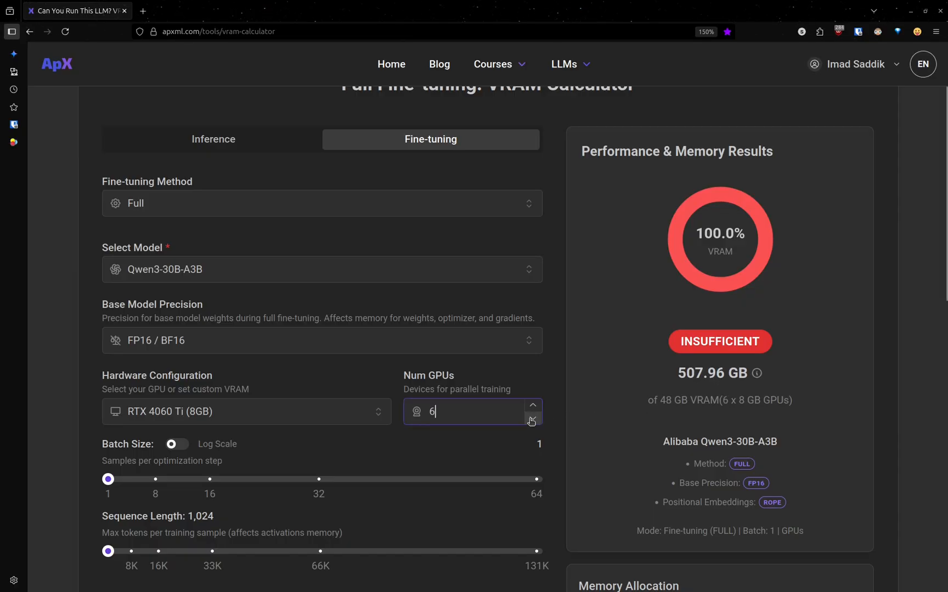
pyautogui.moveTo(312, 385)
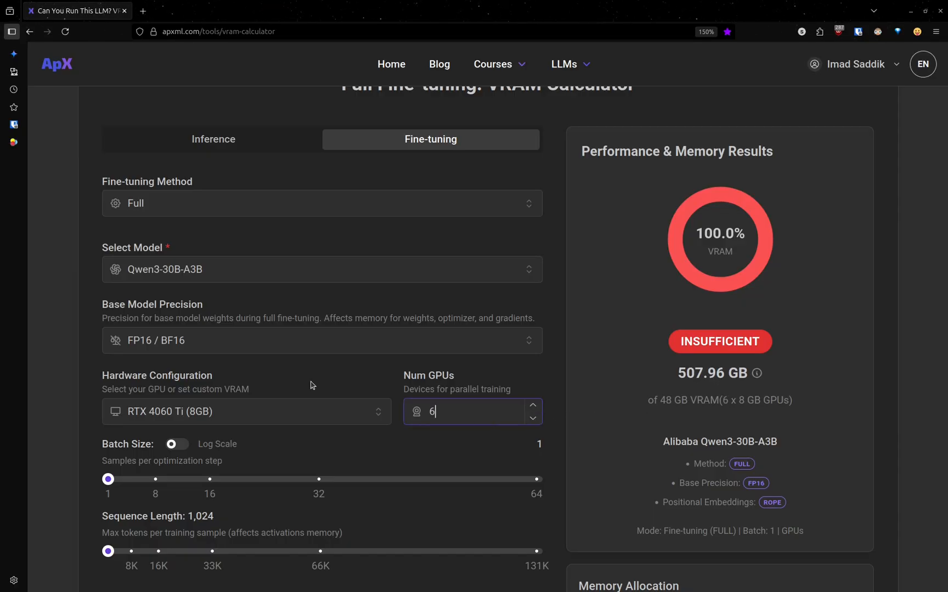
pyautogui.moveTo(299, 207)
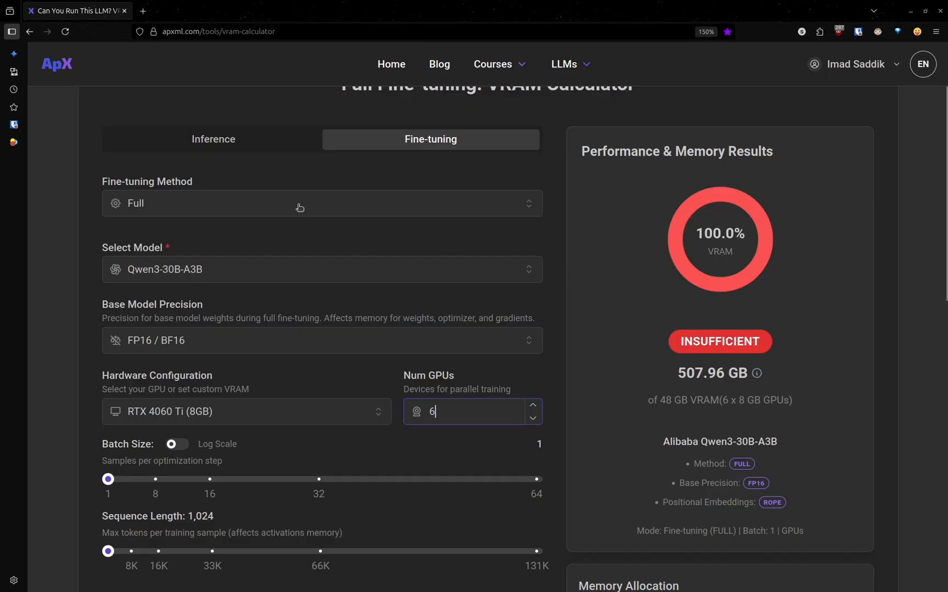
# Compare LoRA (103.02 GB) and QLoRA (50.38 GB of 48 GB) fine-tuning methods, ending on QLoRA, still insufficient
pyautogui.click(301, 204)
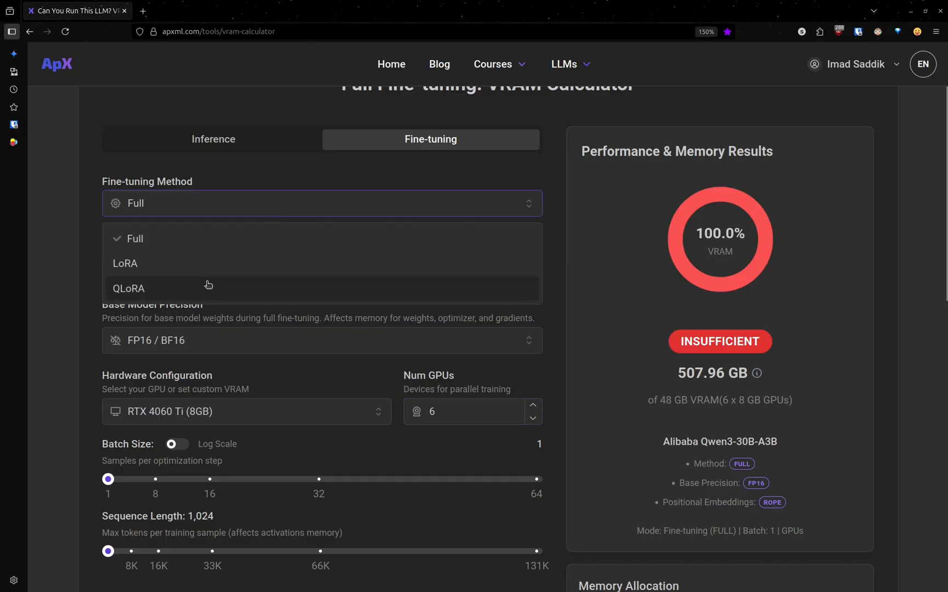
pyautogui.click(125, 263)
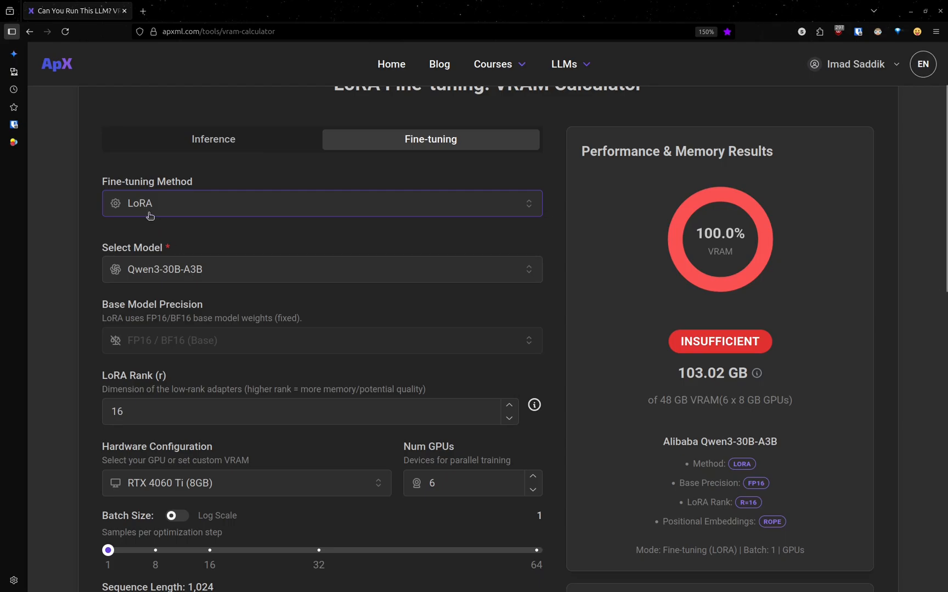
pyautogui.moveTo(131, 347)
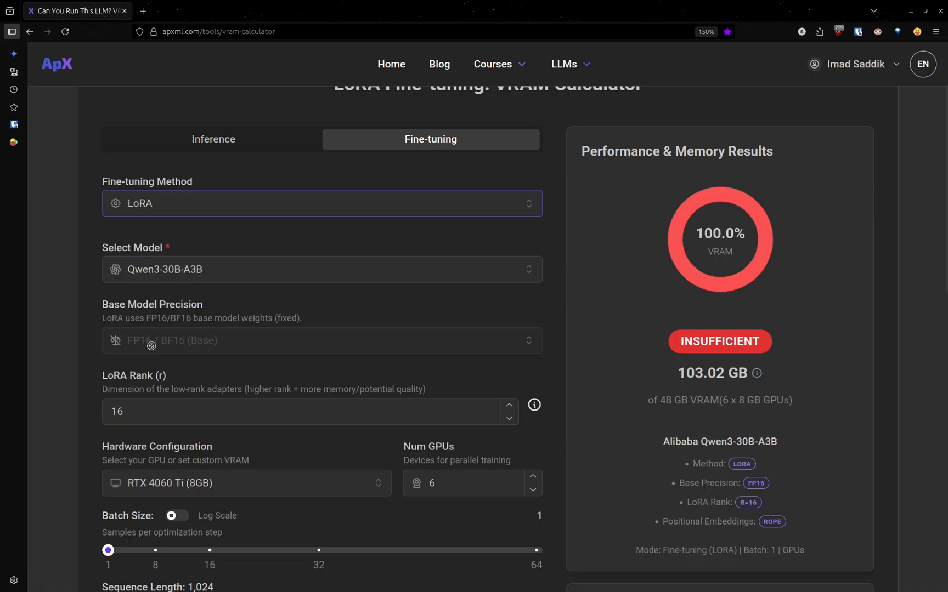
pyautogui.click(321, 203)
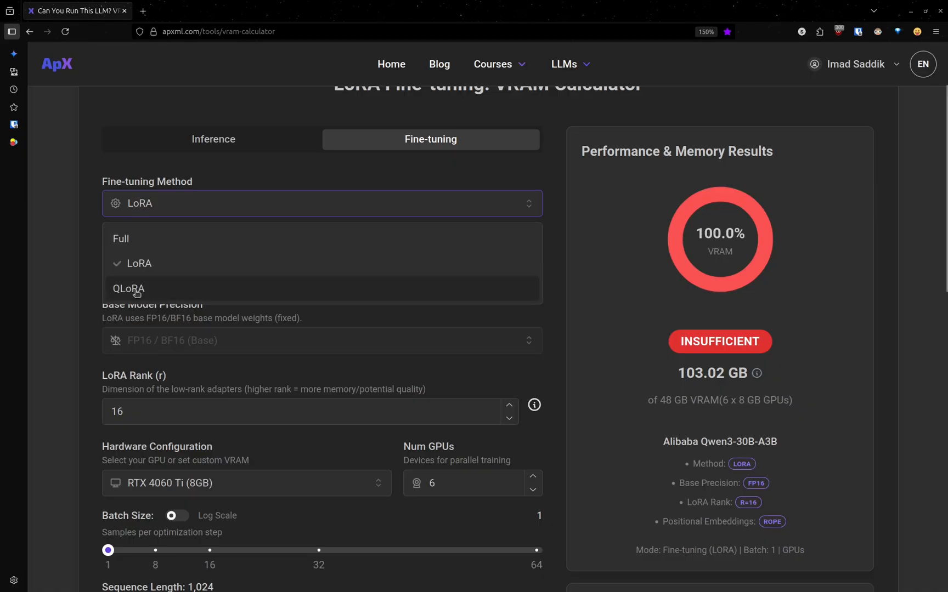
pyautogui.click(128, 289)
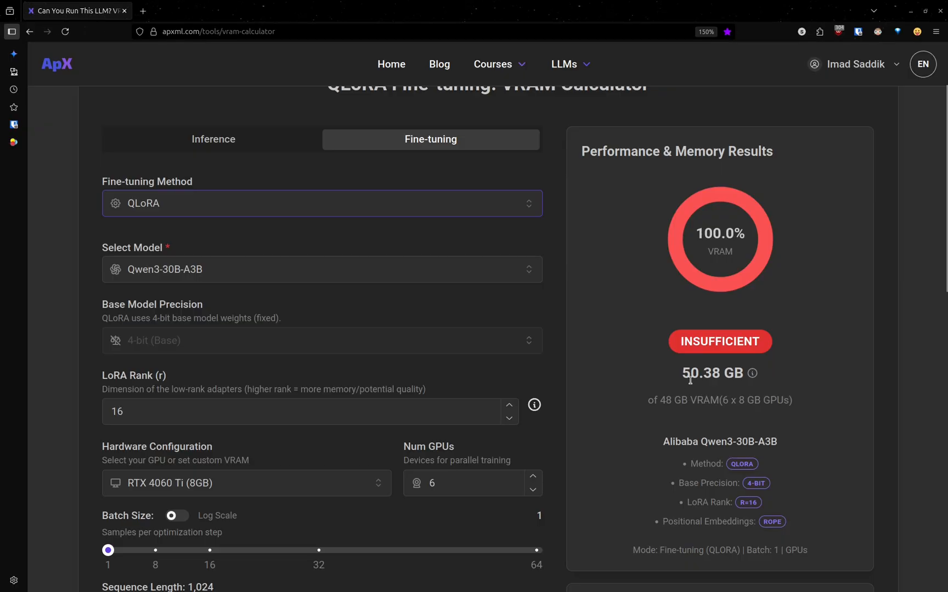
pyautogui.moveTo(416, 208)
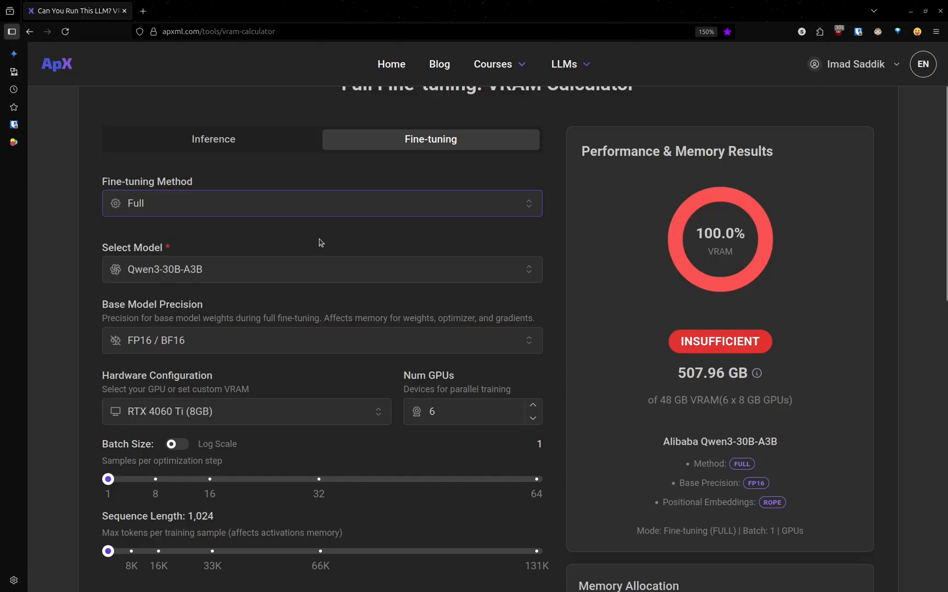
pyautogui.click(321, 203)
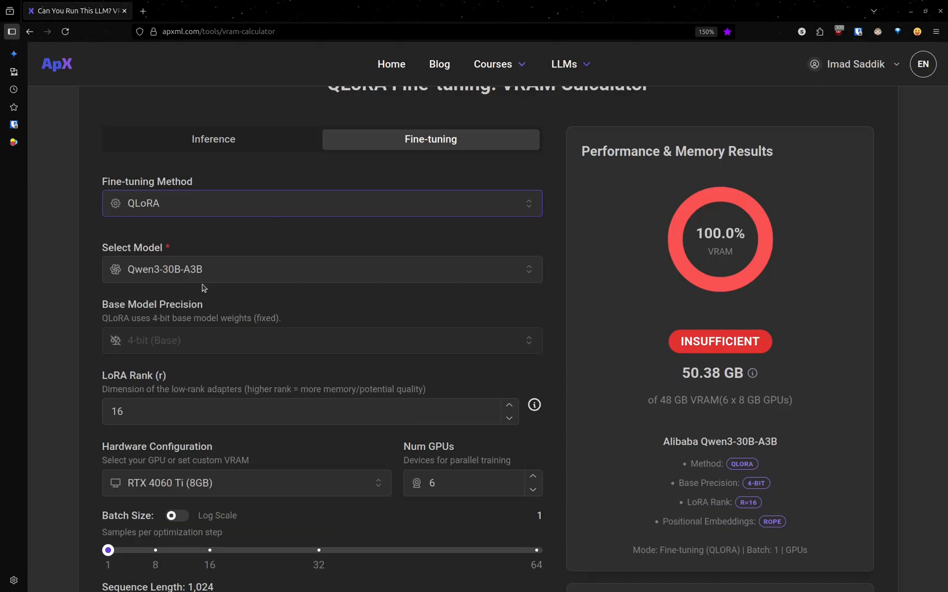
pyautogui.scroll(-3)
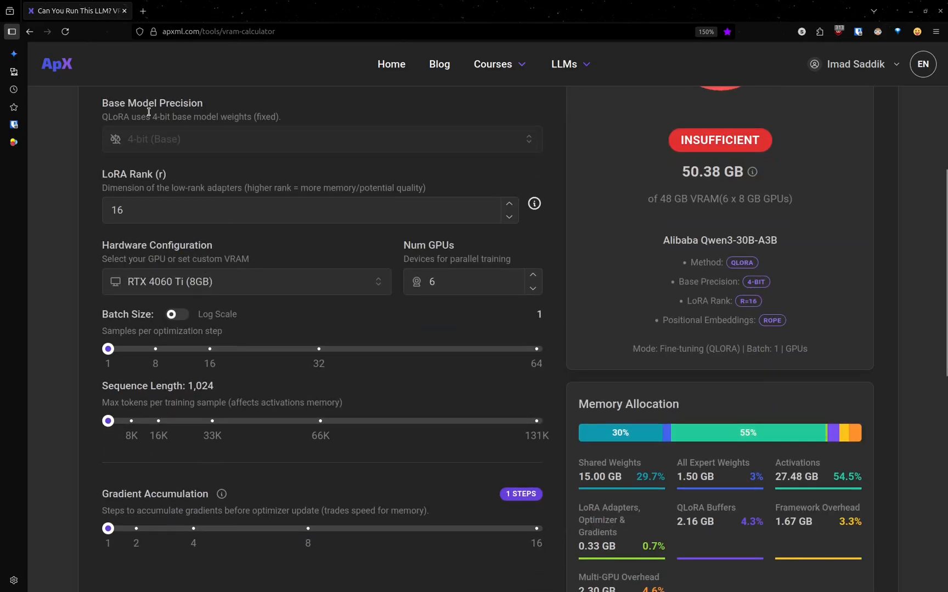
pyautogui.moveTo(145, 175)
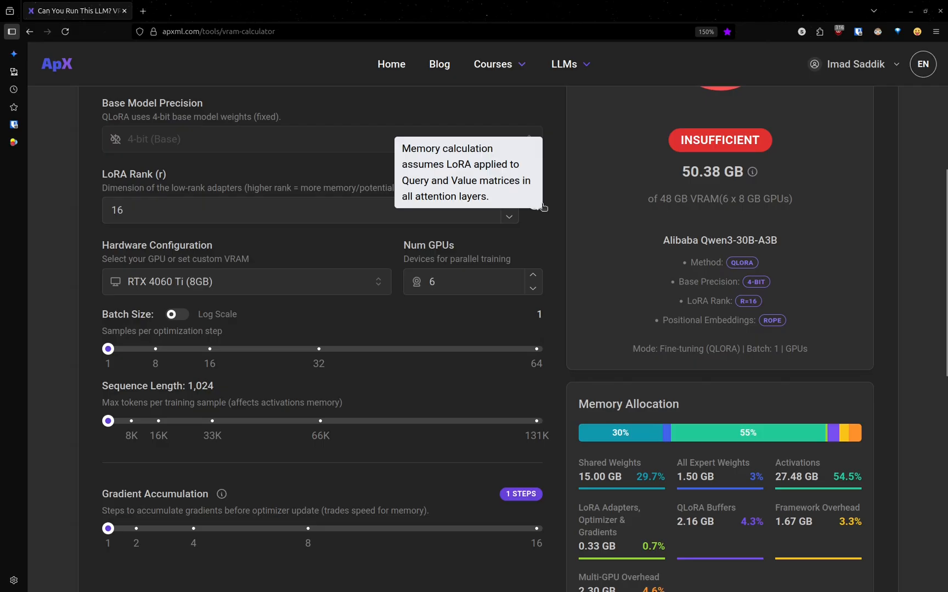
pyautogui.moveTo(160, 214)
pyautogui.write('0')
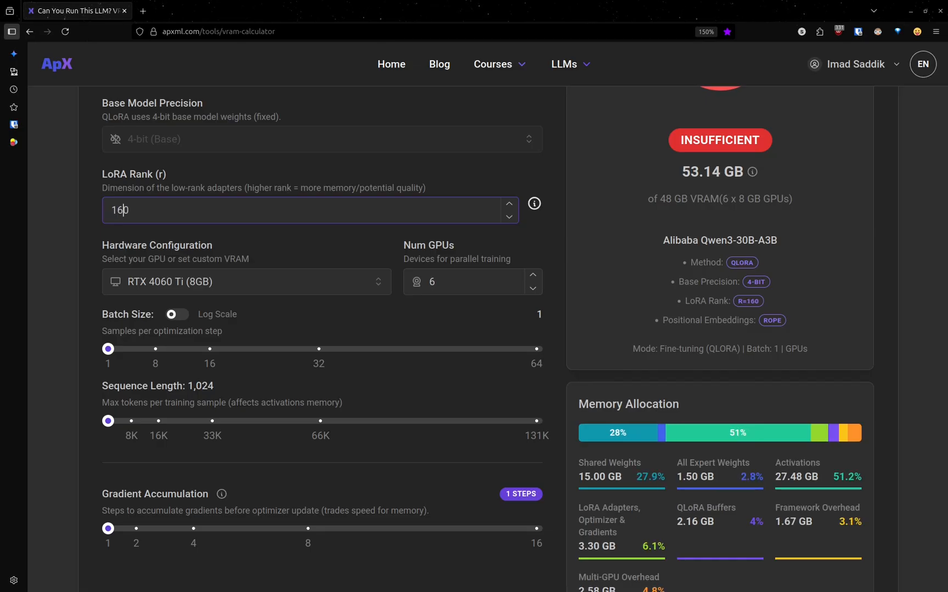
pyautogui.press('Backspace')
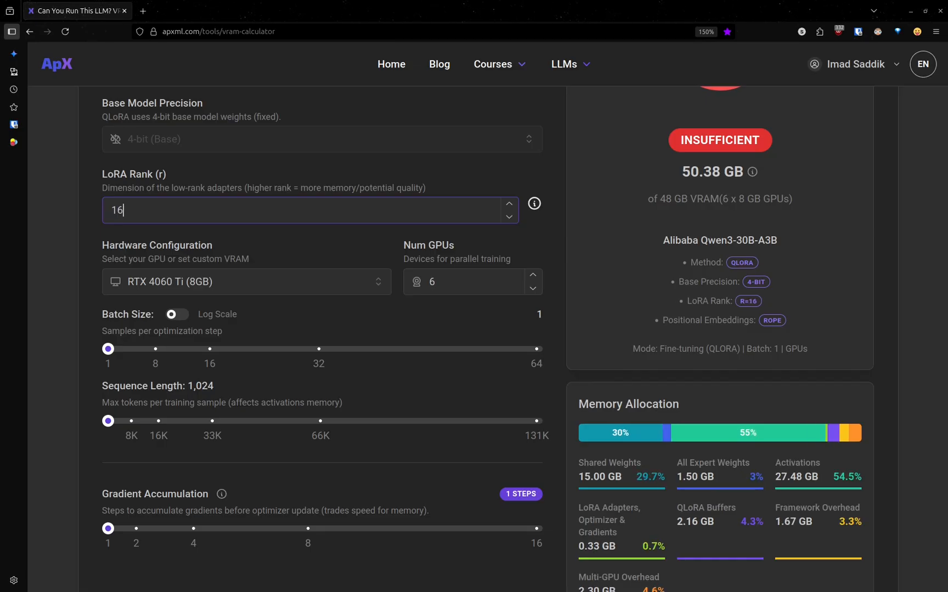
pyautogui.moveTo(659, 275)
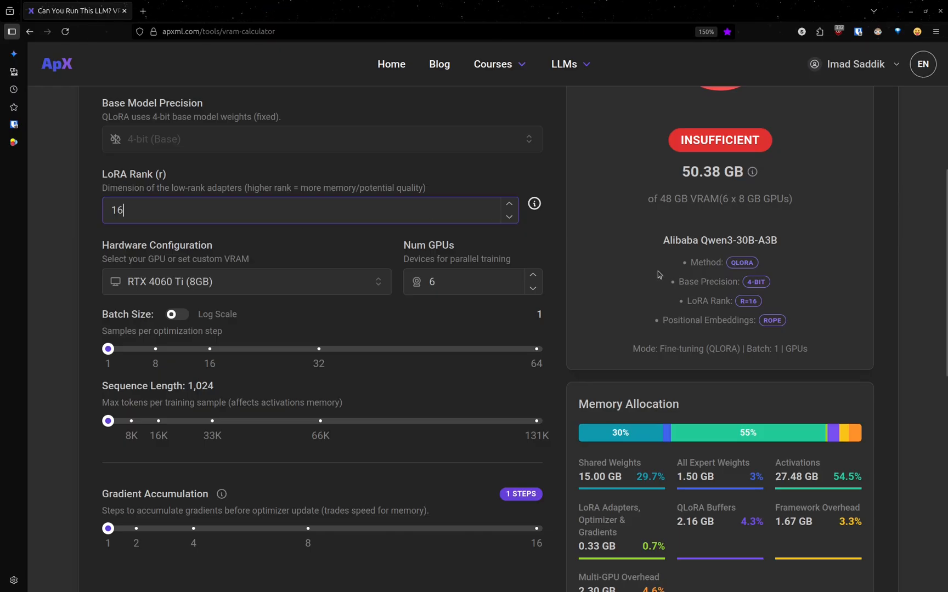
pyautogui.scroll(-3)
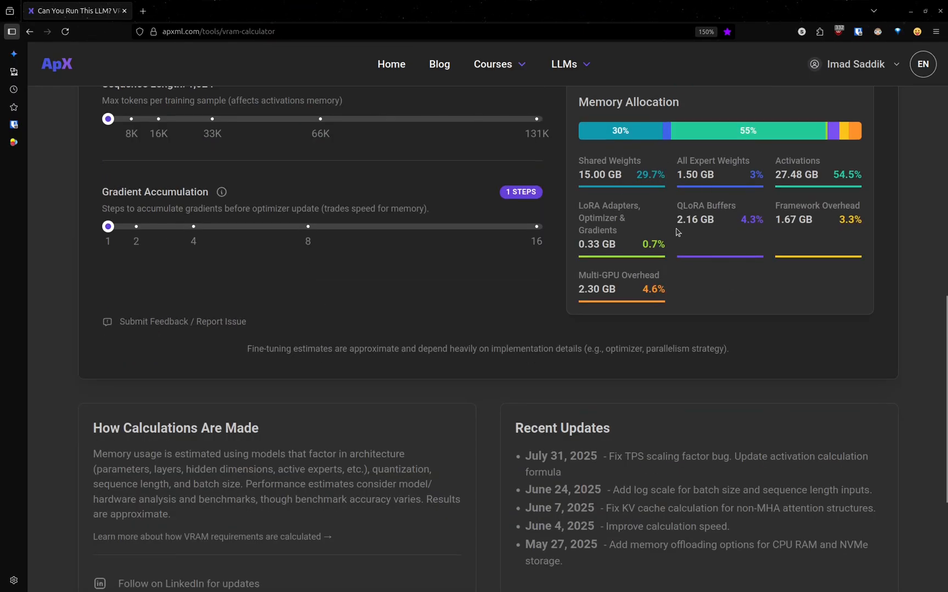
pyautogui.scroll(3)
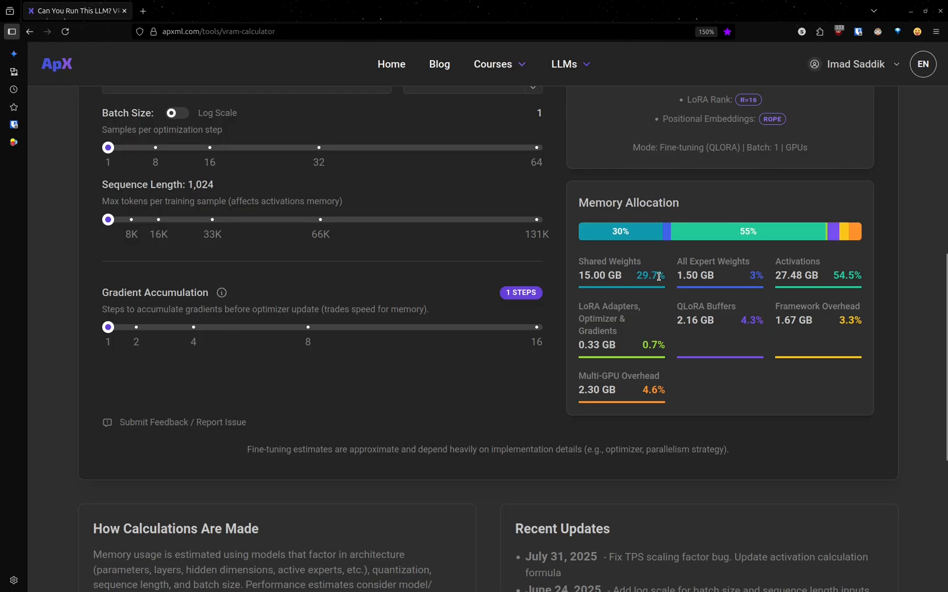
pyautogui.scroll(3)
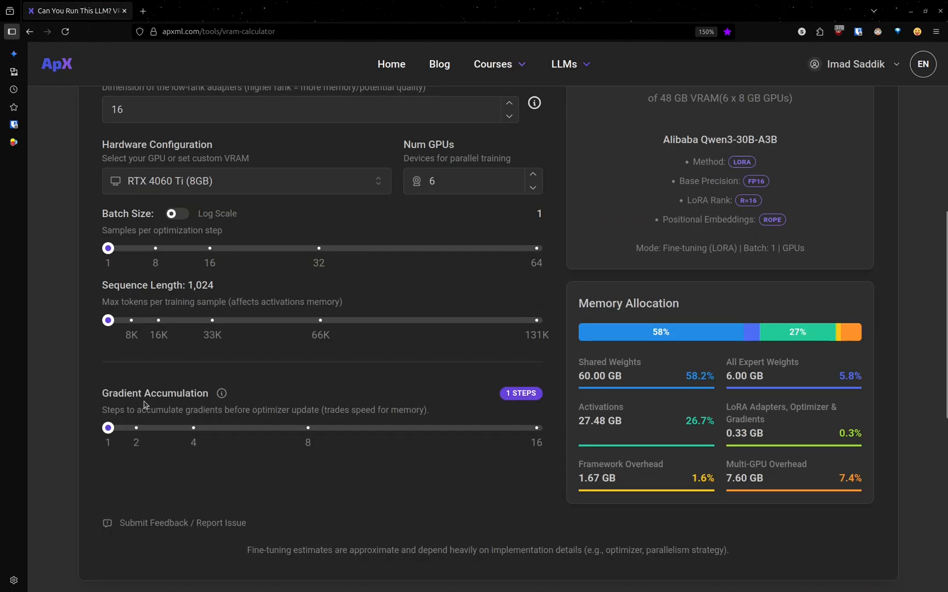
pyautogui.moveTo(161, 399)
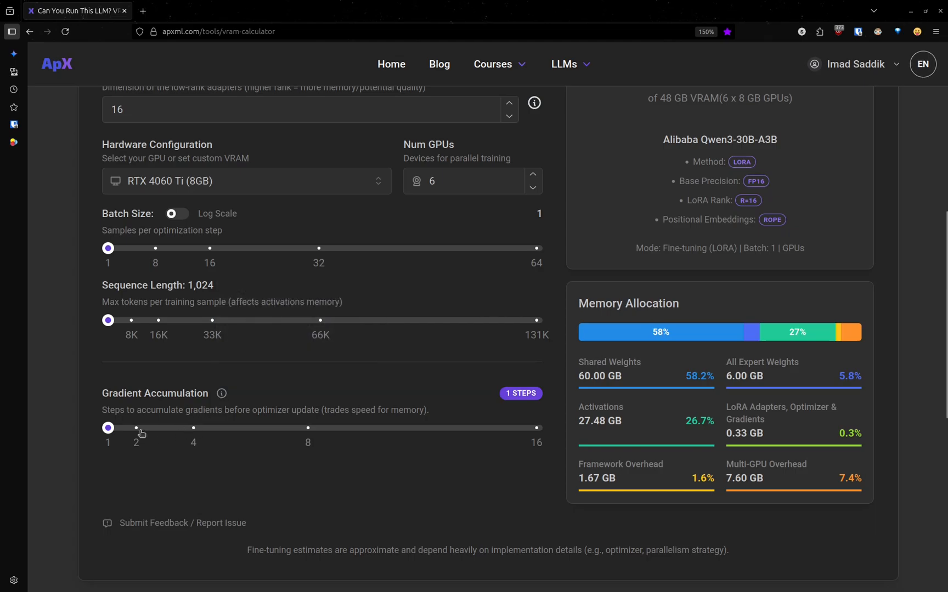
pyautogui.moveTo(142, 472)
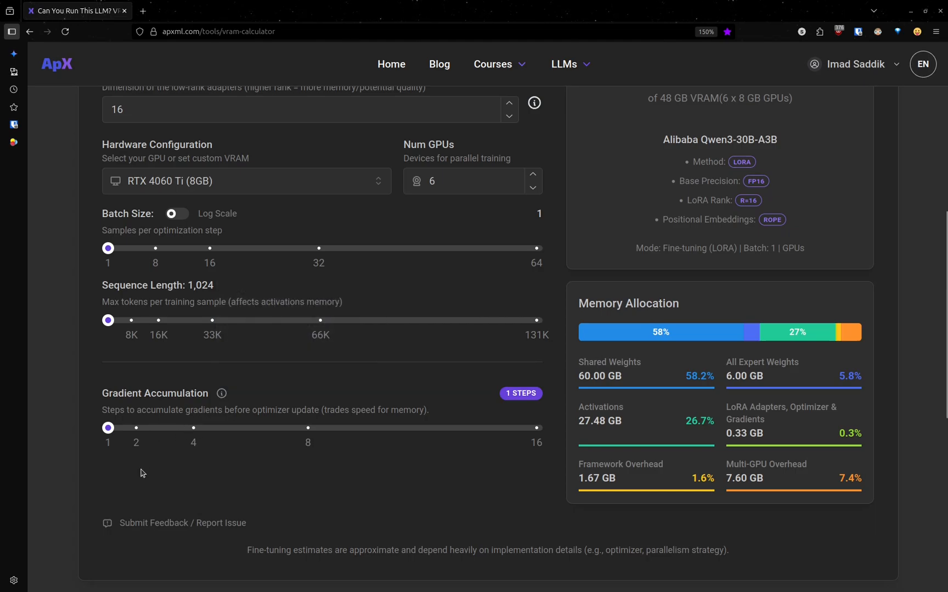
pyautogui.scroll(3)
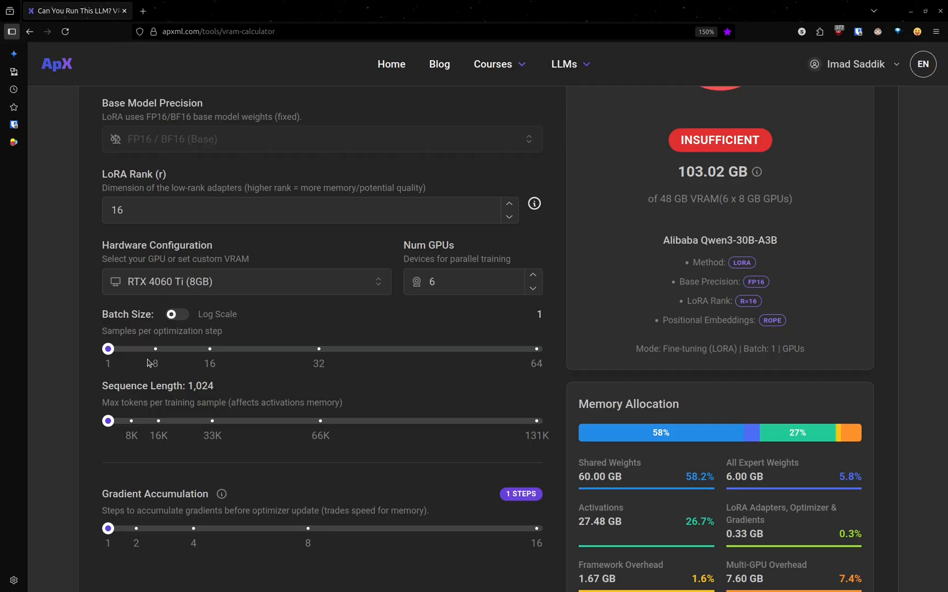
pyautogui.scroll(3)
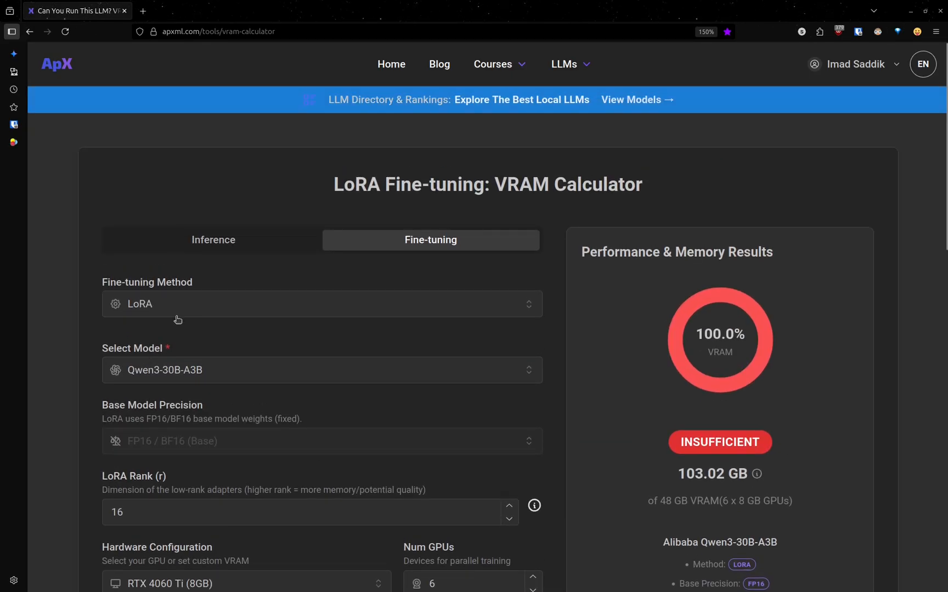
# Return the method to Full fine-tuning at 507.96 GB, insufficient, and review the memory breakdown
pyautogui.click(320, 304)
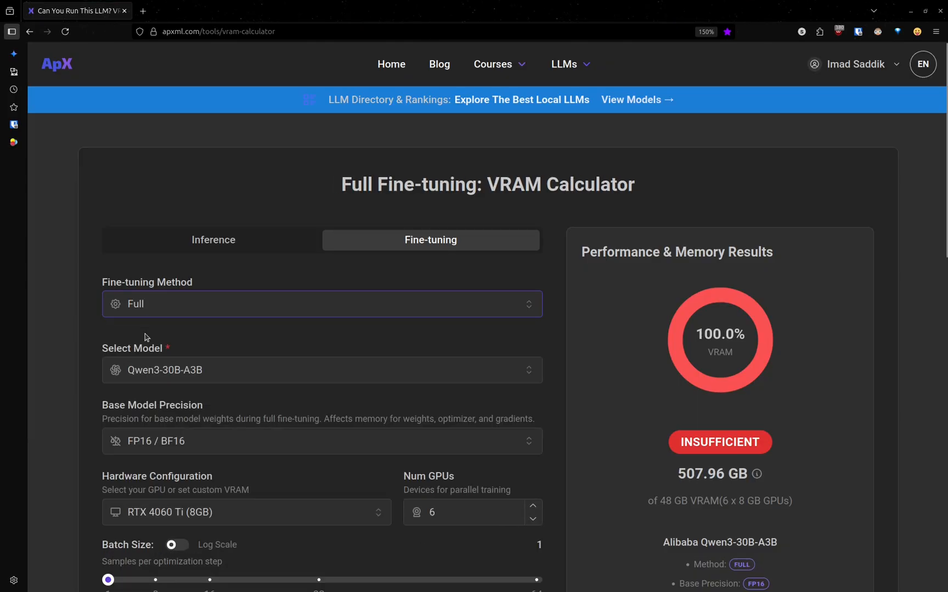
pyautogui.moveTo(290, 335)
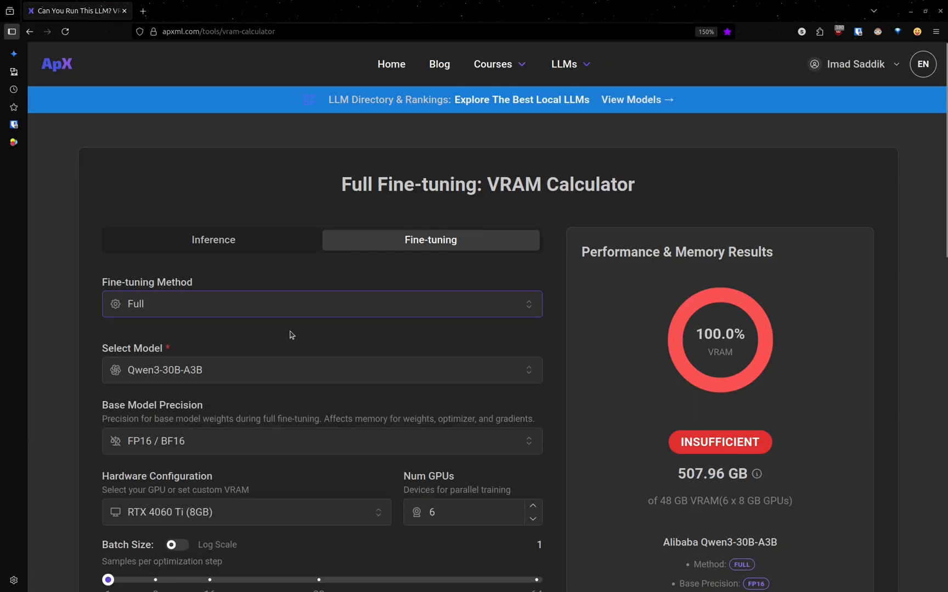
pyautogui.scroll(-3)
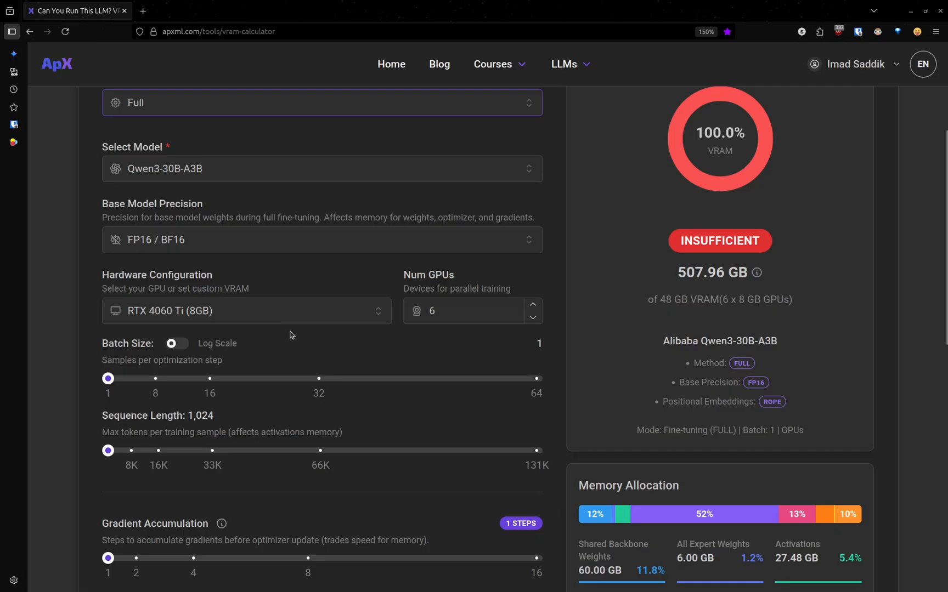
pyautogui.moveTo(157, 410)
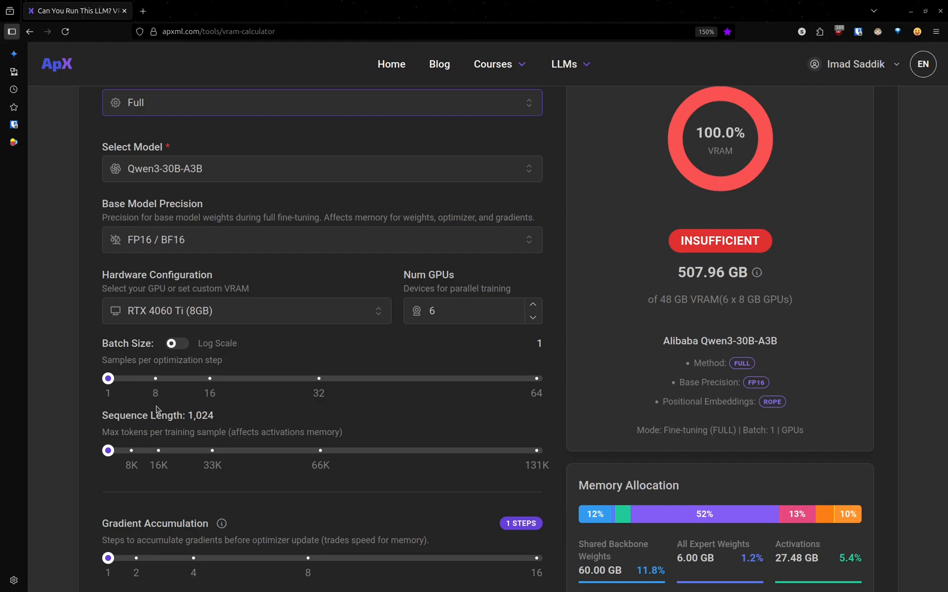
pyautogui.moveTo(155, 386)
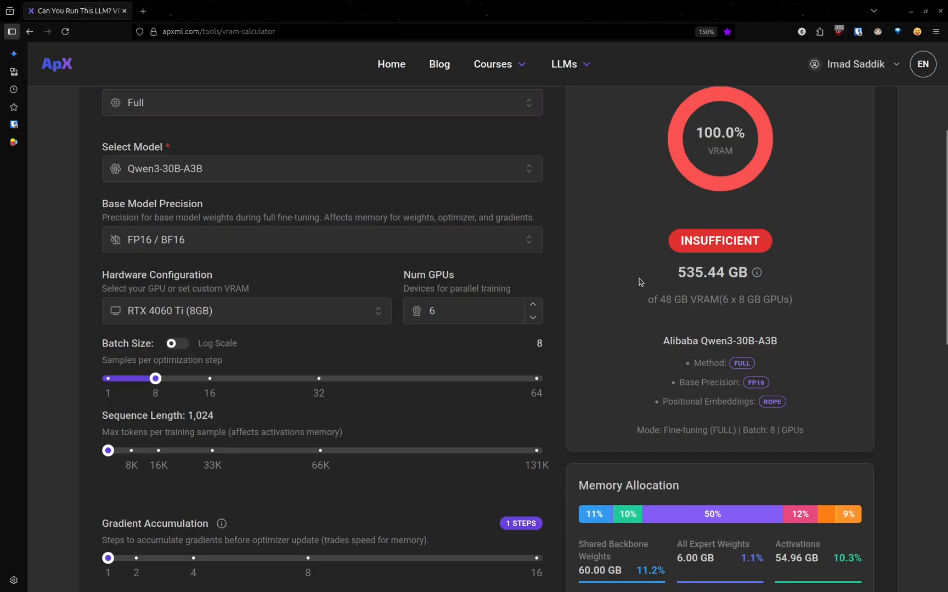
pyautogui.moveTo(337, 358)
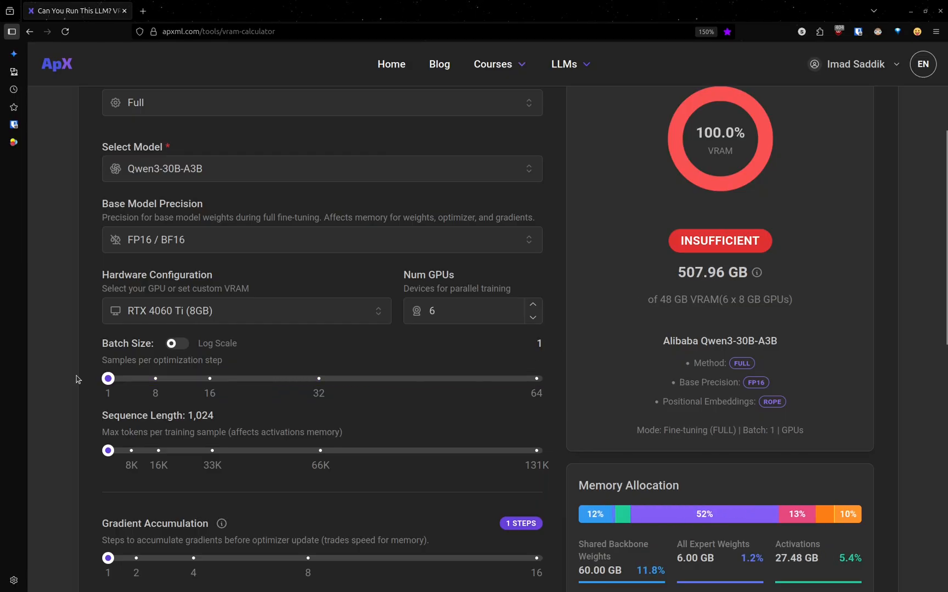
pyautogui.scroll(-3)
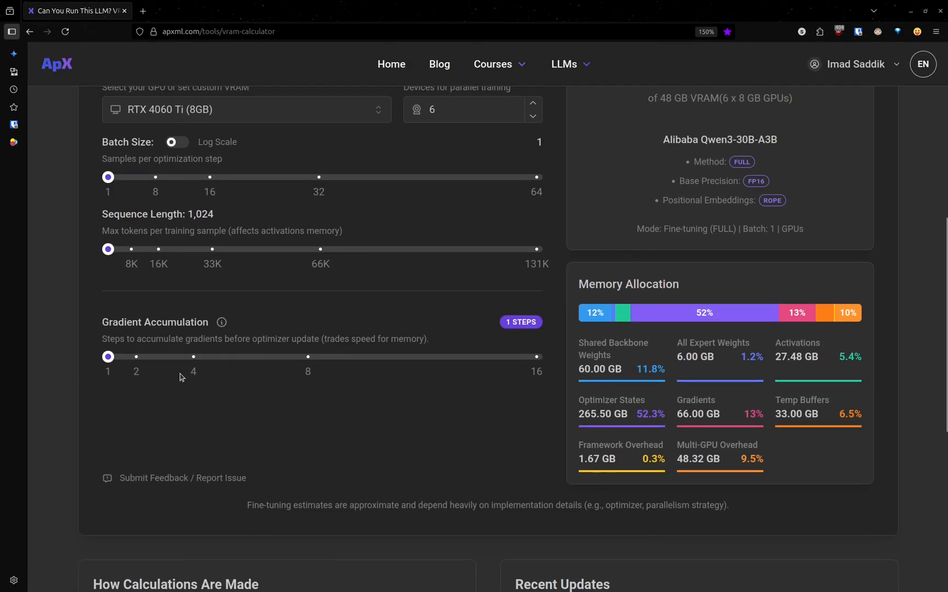
# Set gradient accumulation to 8 and return to Inference mode: Q1 on 6 GPUs fits at 3.28 GB of 48 GB, OKAY
pyautogui.scroll(3)
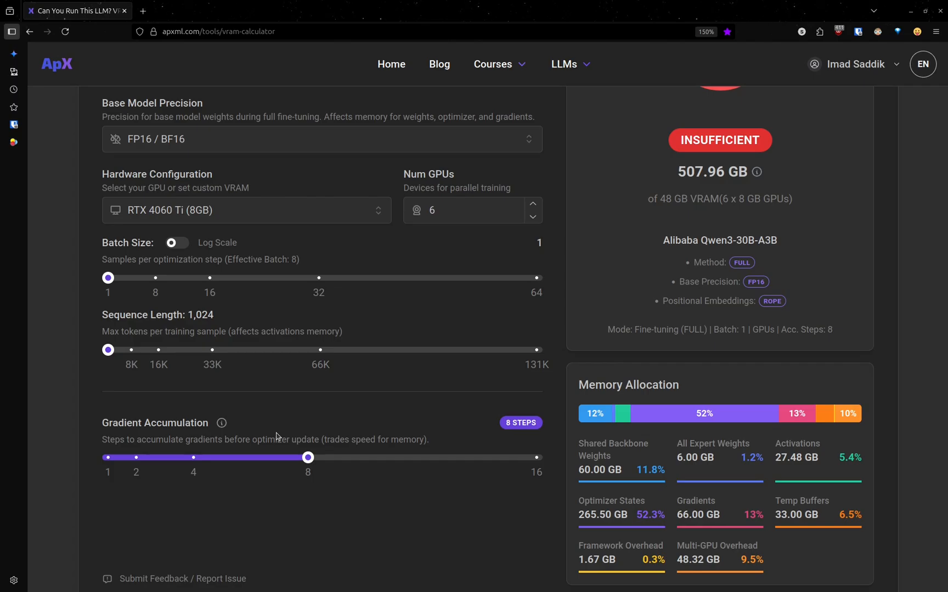
pyautogui.moveTo(220, 437)
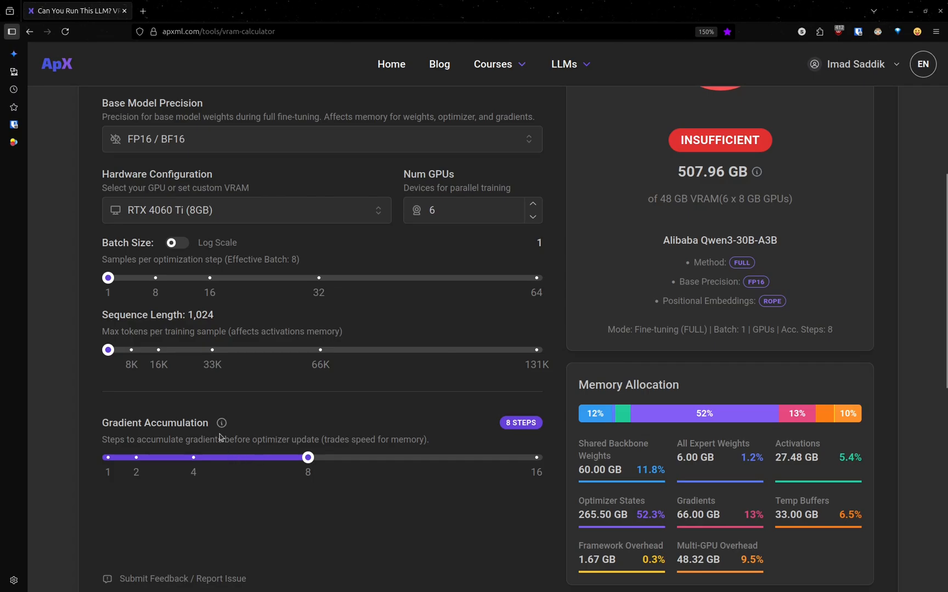
pyautogui.click(212, 240)
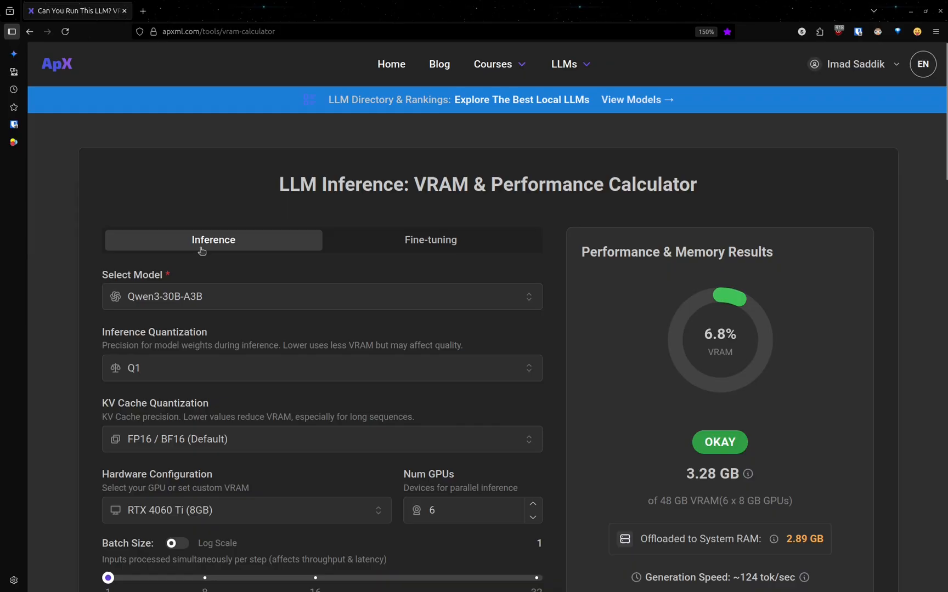
pyautogui.moveTo(302, 294)
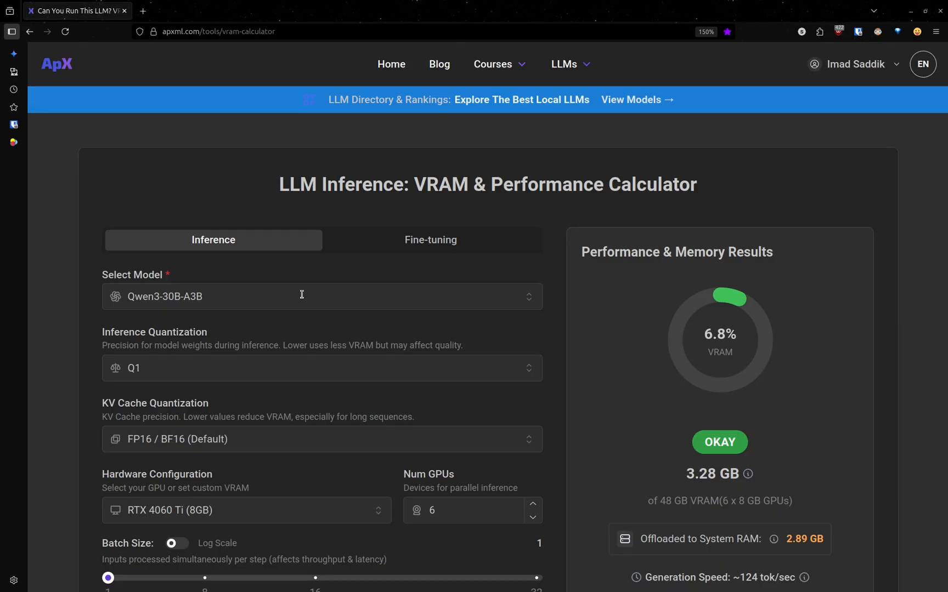
# Follow the 'Learn more about how VRAM requirements are calculated' link to the ApX guide article
pyautogui.scroll(-3)
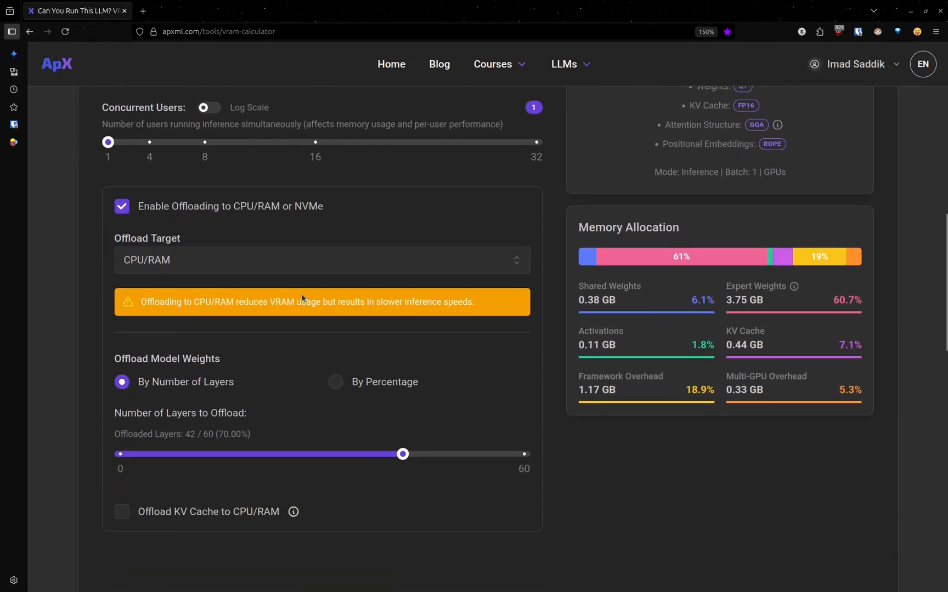
pyautogui.scroll(-3)
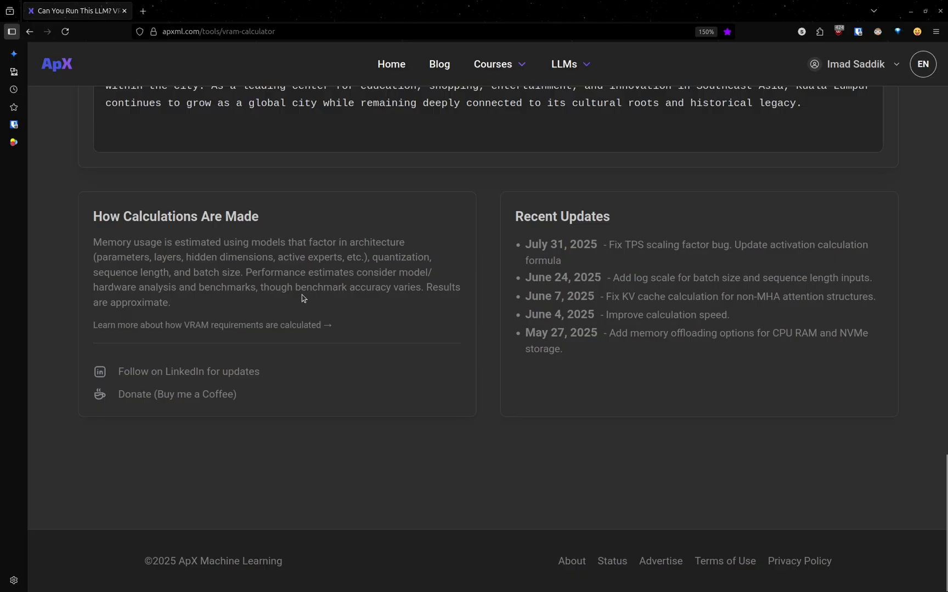
pyautogui.moveTo(250, 326)
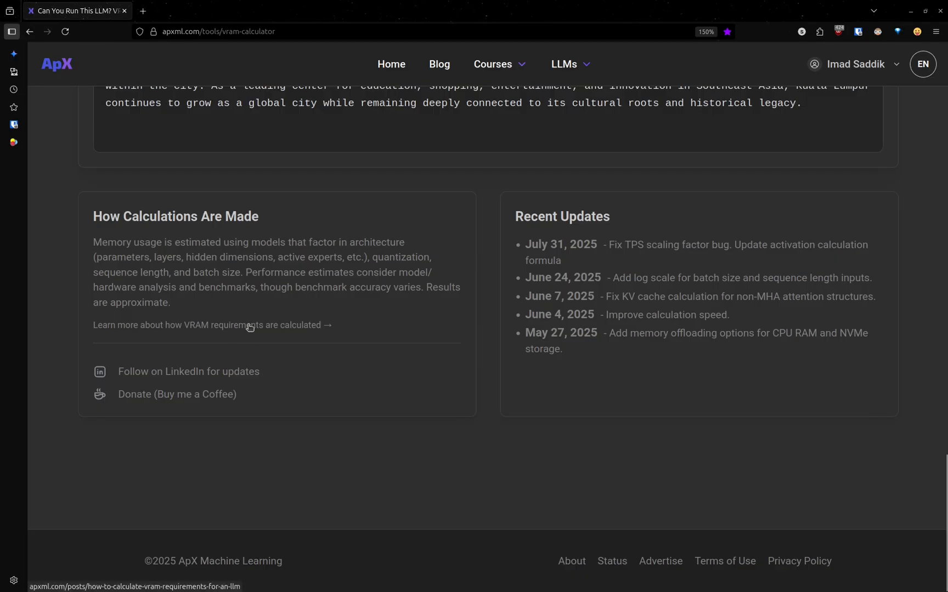
pyautogui.click(211, 325)
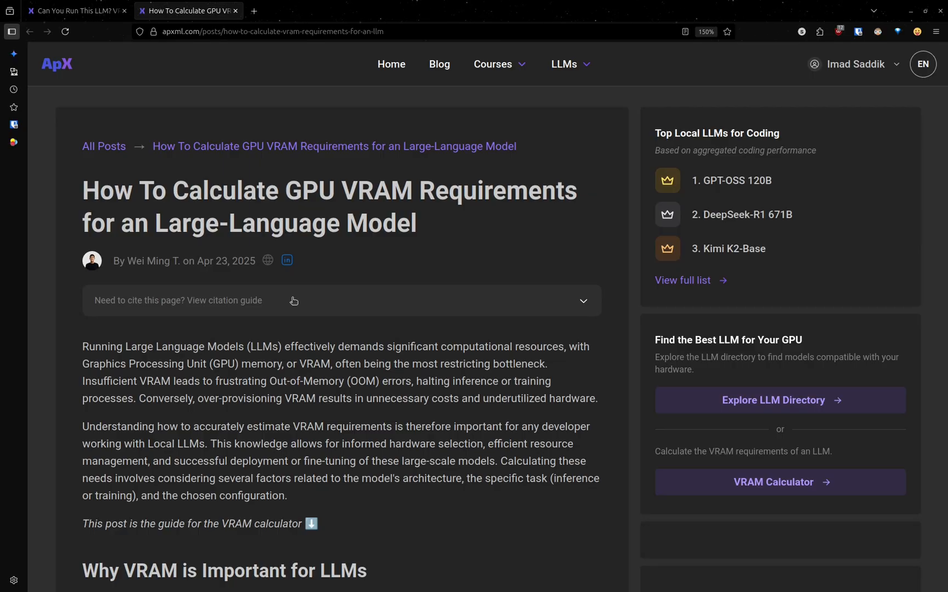
# Read the VRAM guide through the formulas, code examples and PEFT section to the fine-tuning memory comparison chart
pyautogui.scroll(-3)
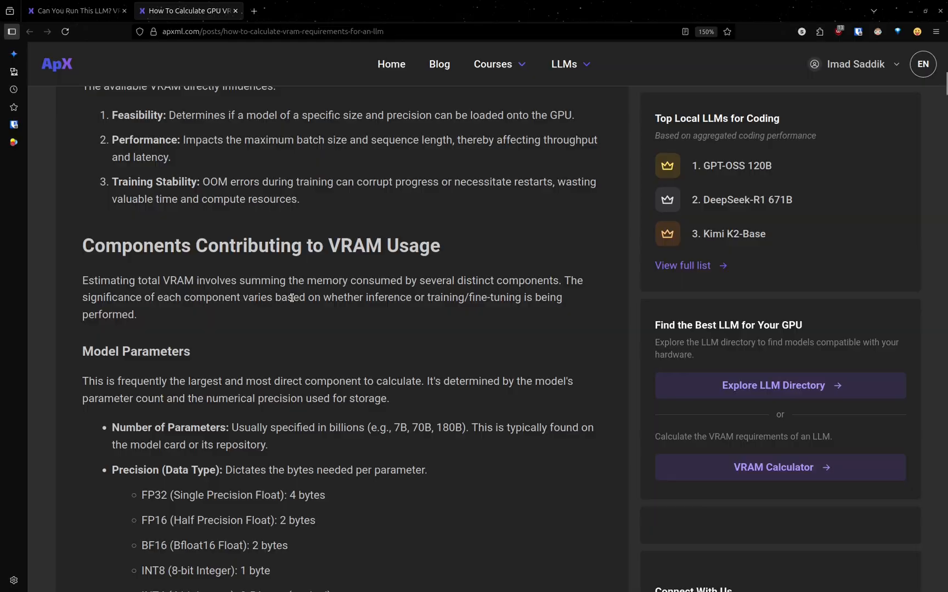
pyautogui.scroll(-3)
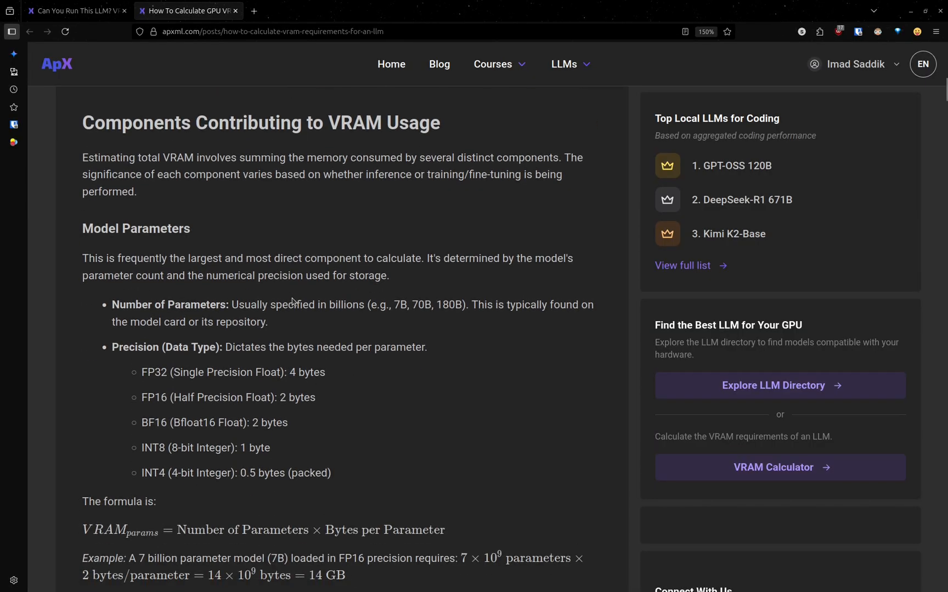
pyautogui.scroll(-3)
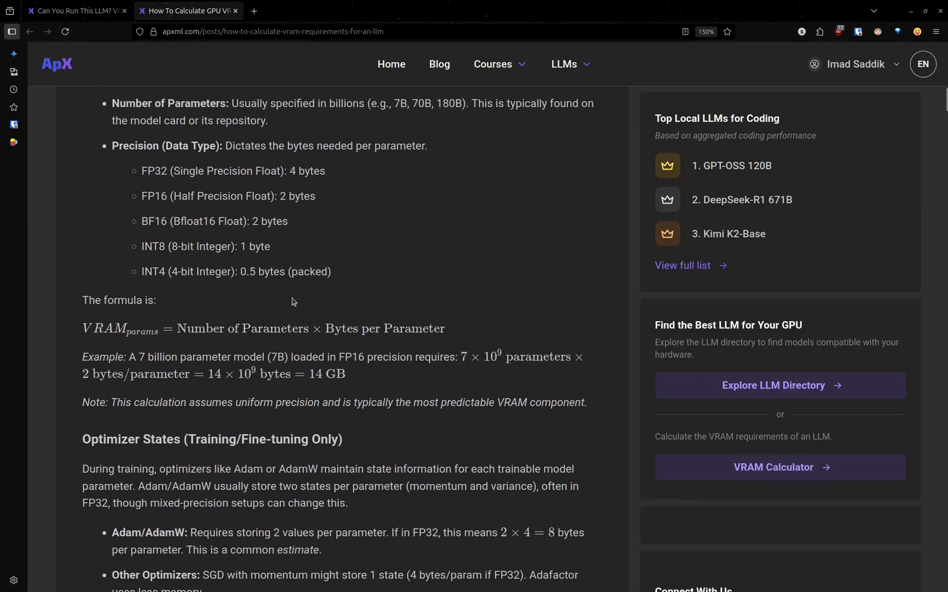
pyautogui.scroll(-3)
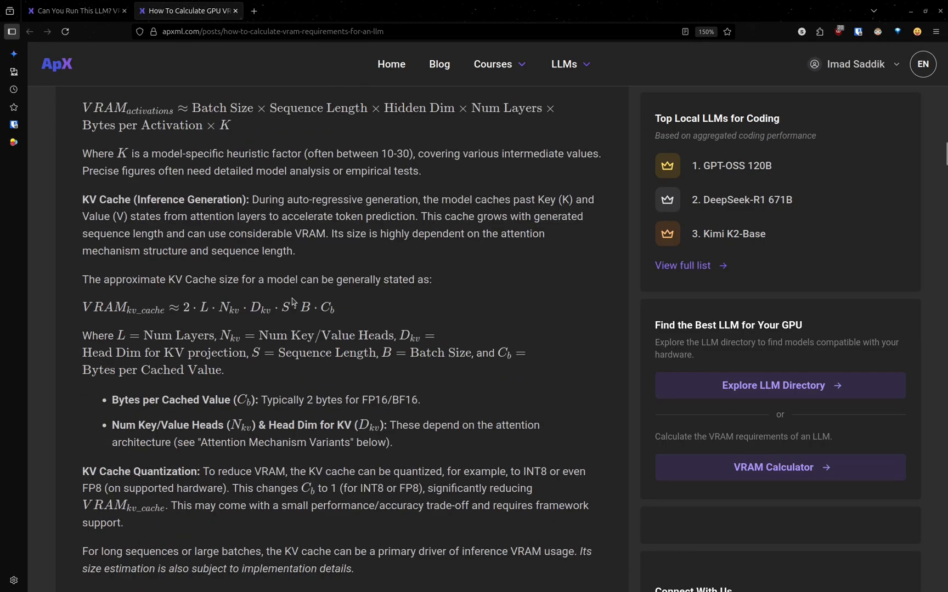
pyautogui.scroll(-3)
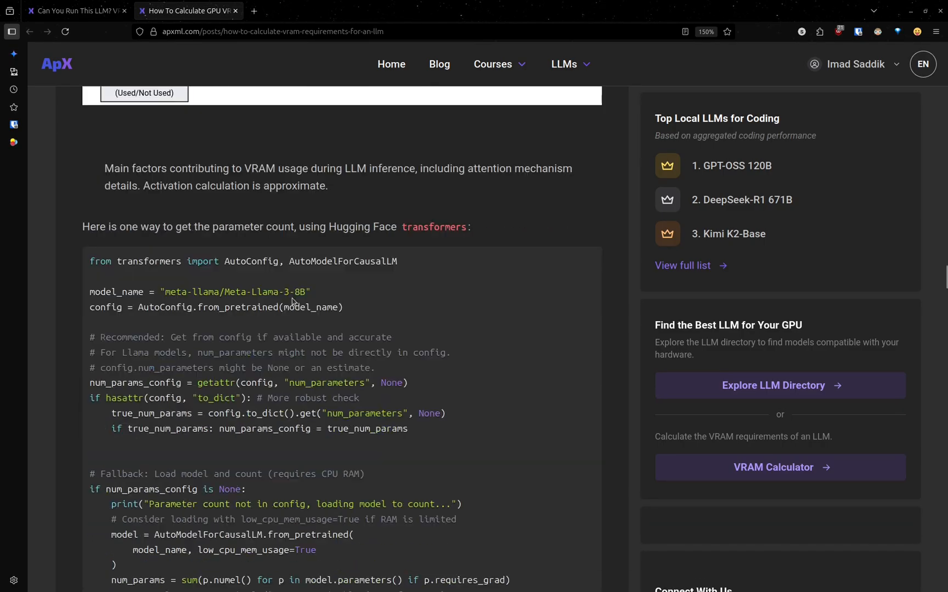
pyautogui.scroll(-3)
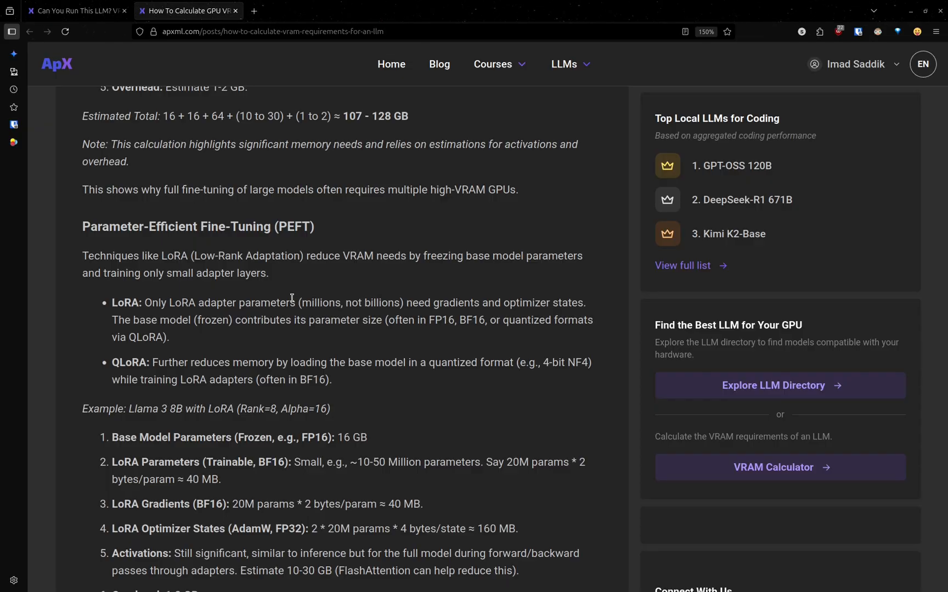
pyautogui.scroll(-3)
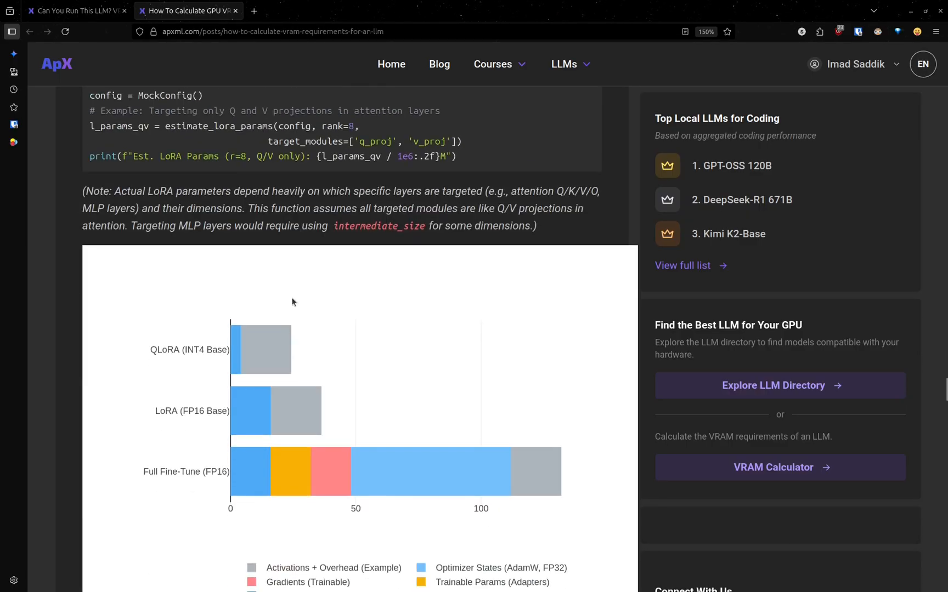